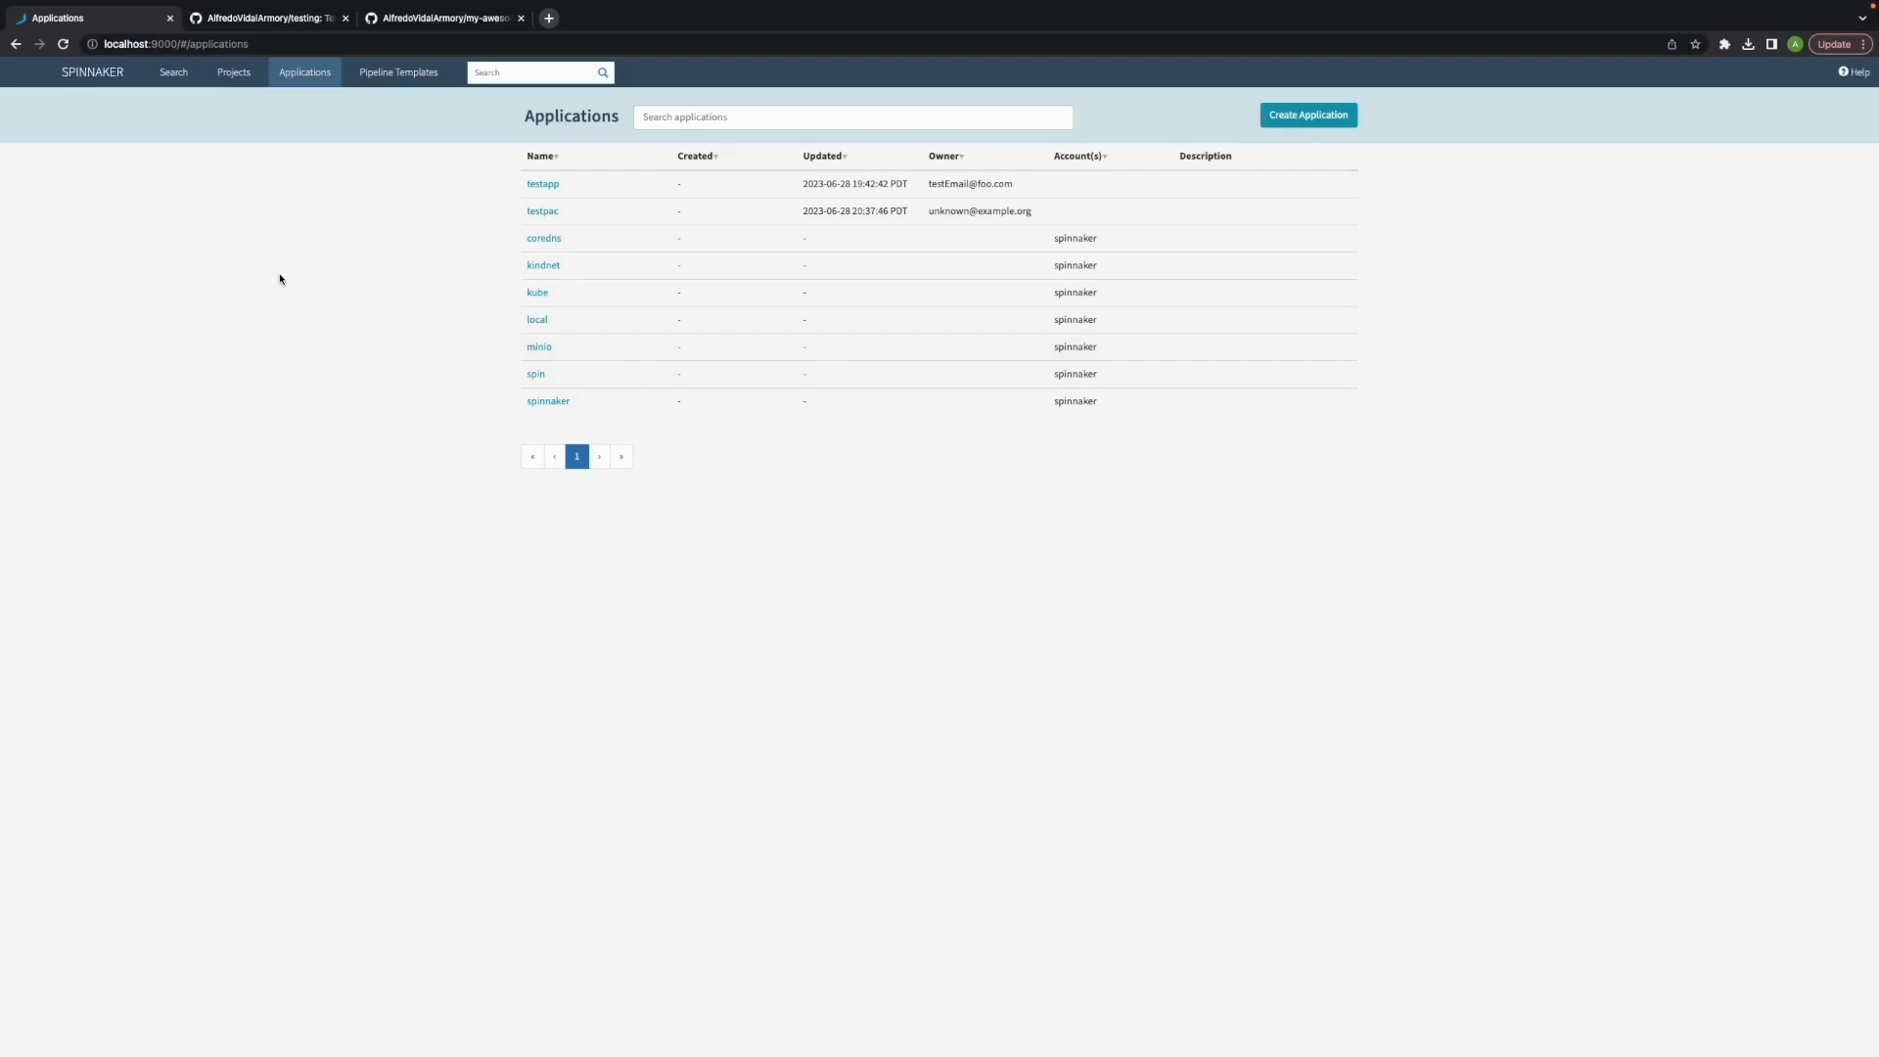
Switch to the GitHub testing repository holding the dinghyfile.
click(262, 18)
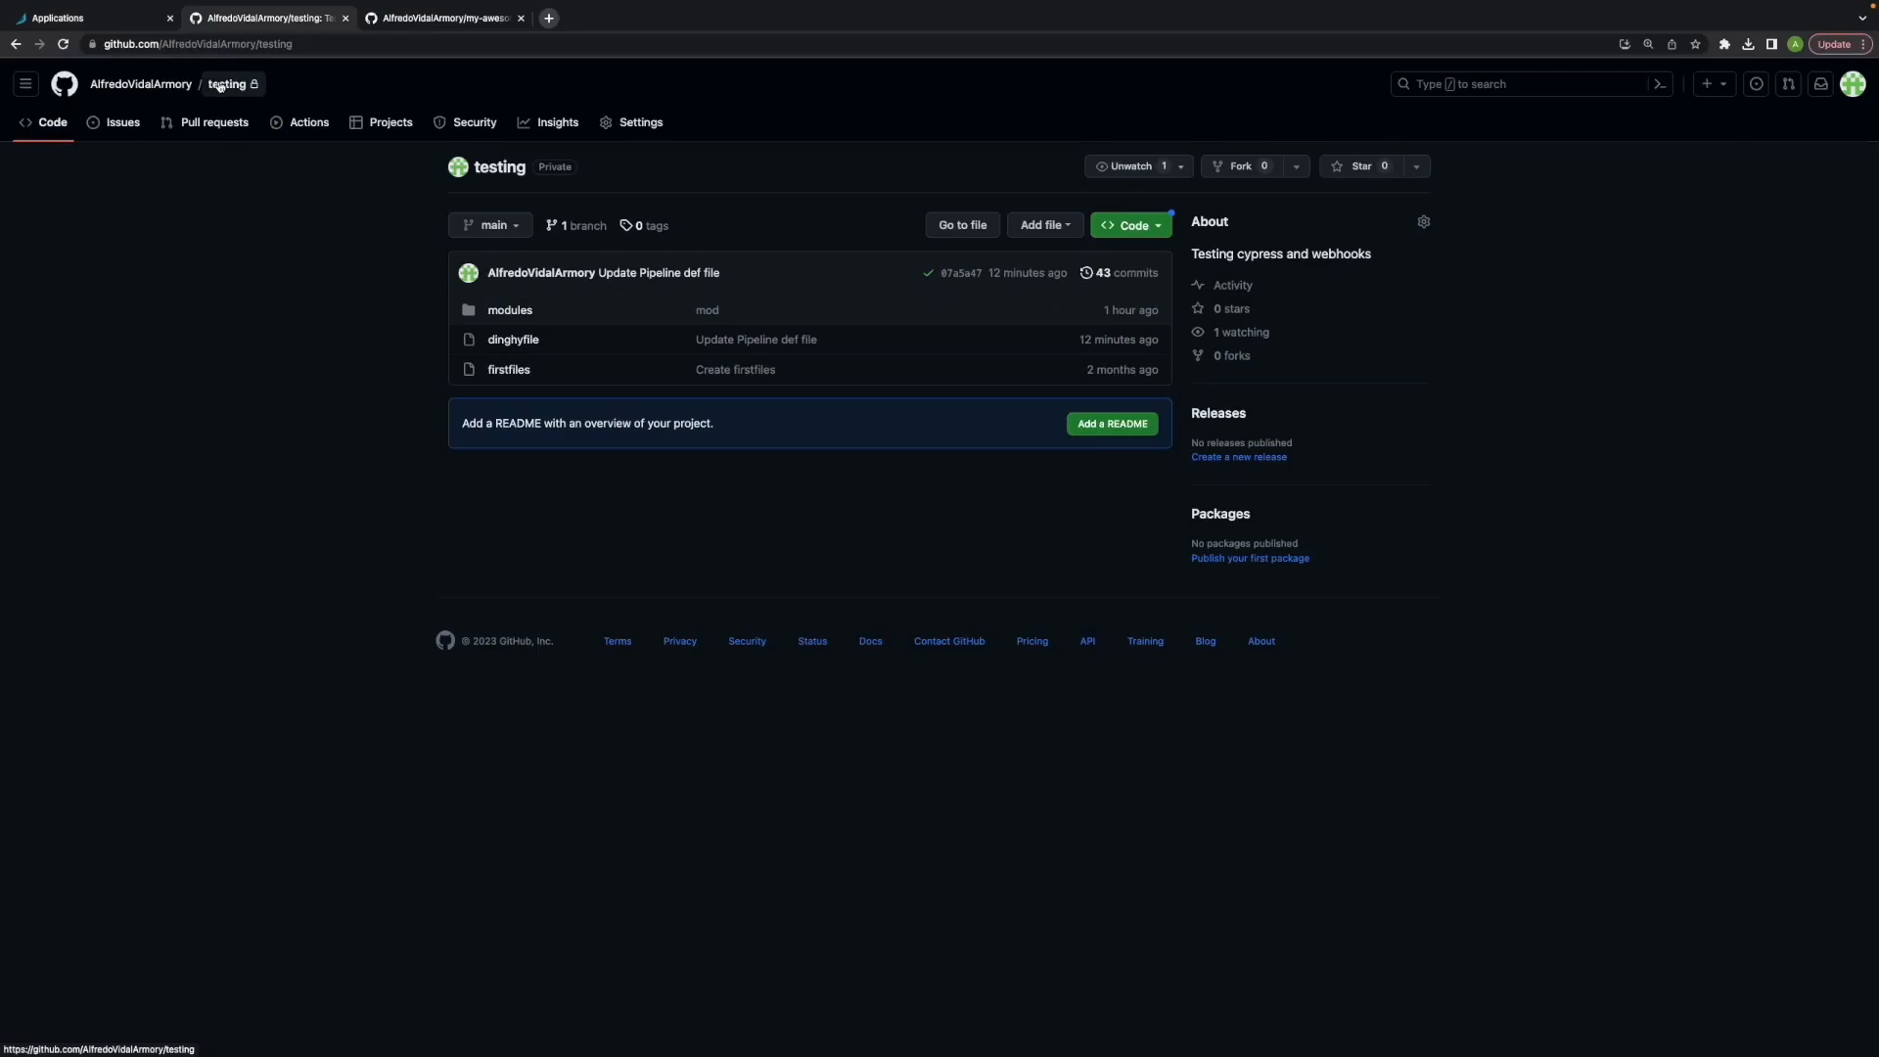
mouse_move(308, 405)
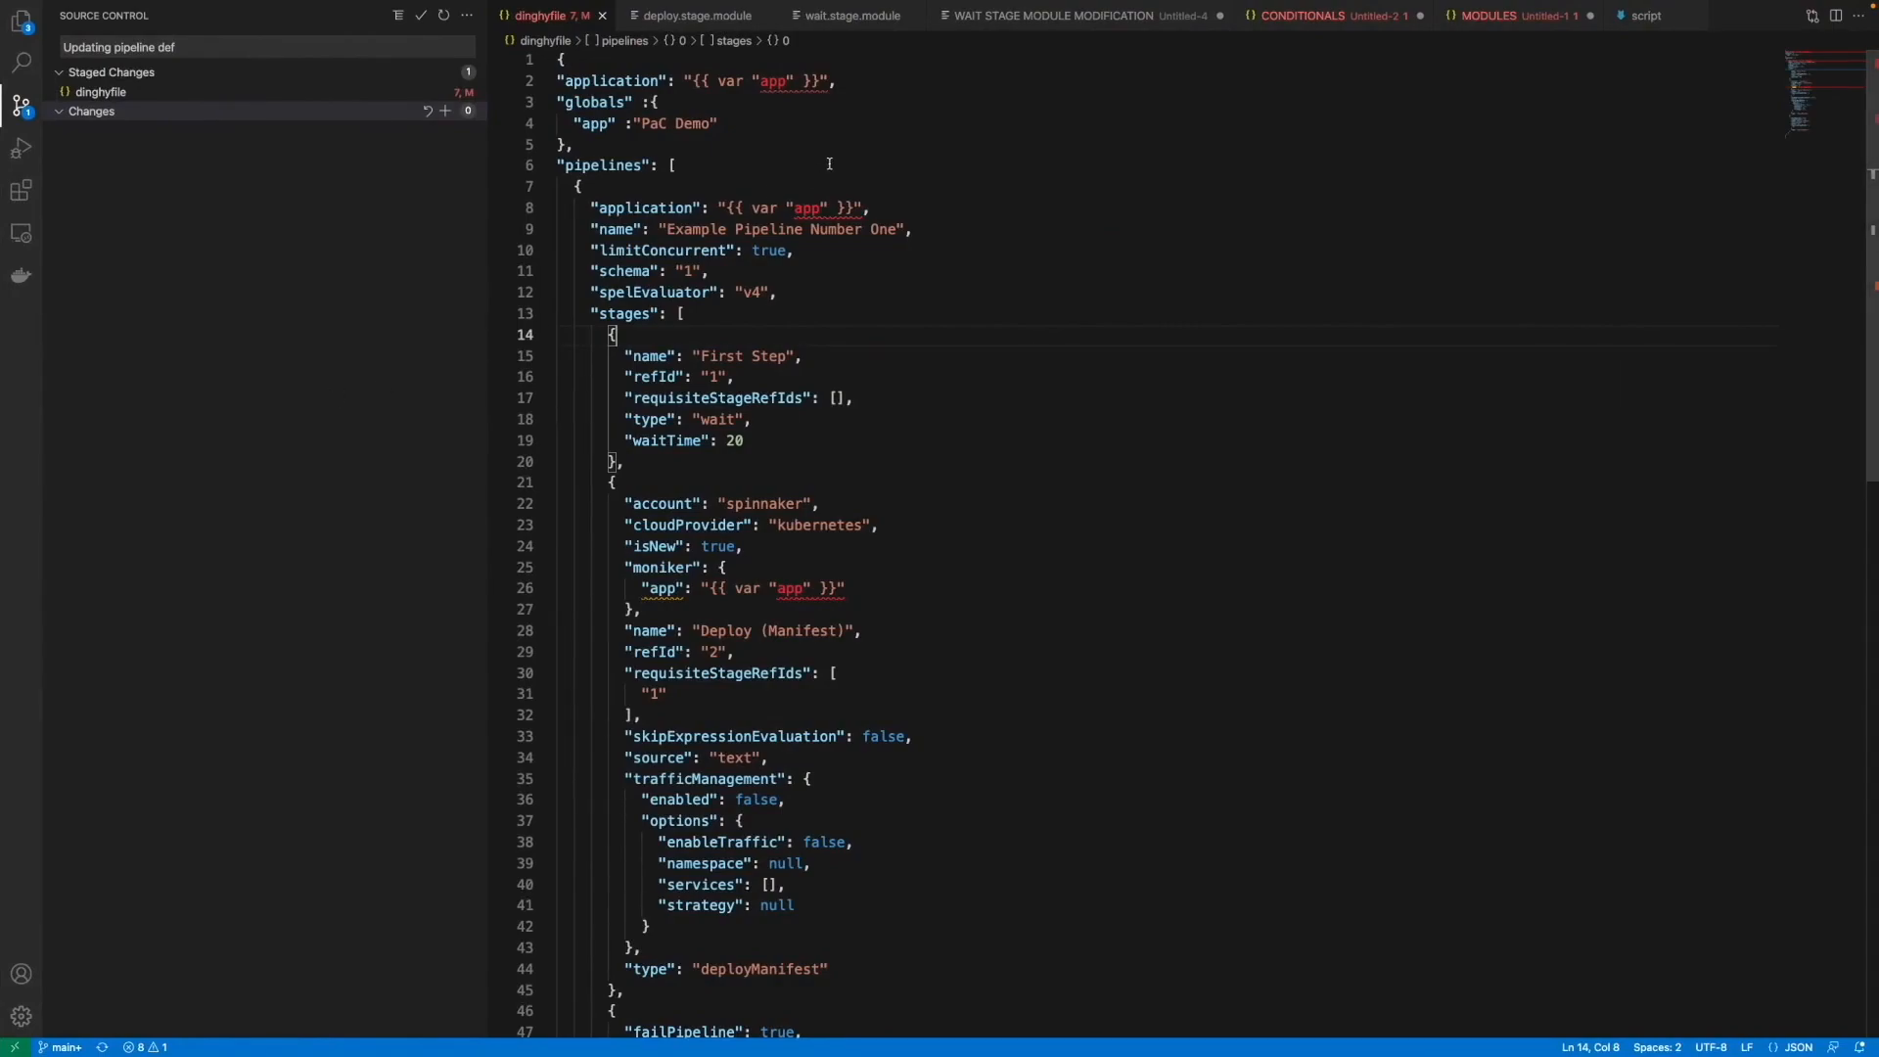
mouse_move(1042, 328)
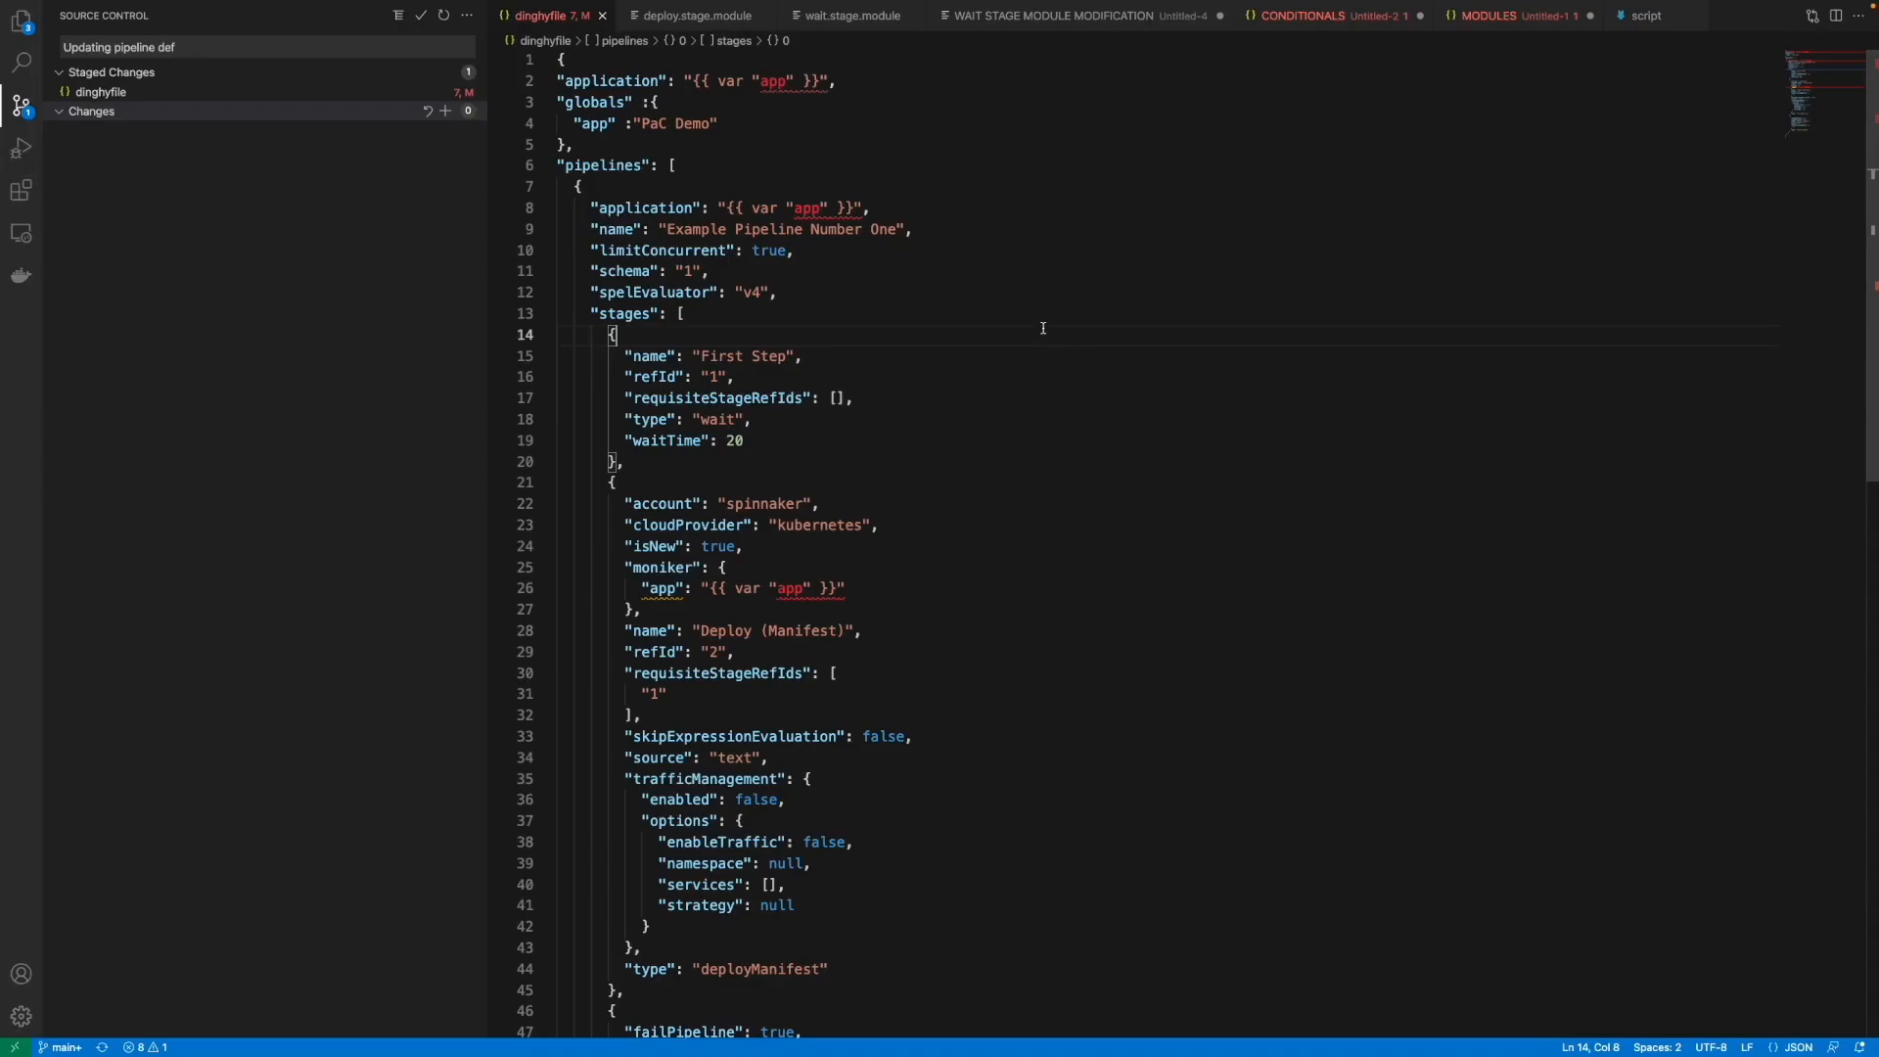
Verify the 'Updating pipeline def' push and that Spinnaker now lists PaC Demo.
scroll(down, 3)
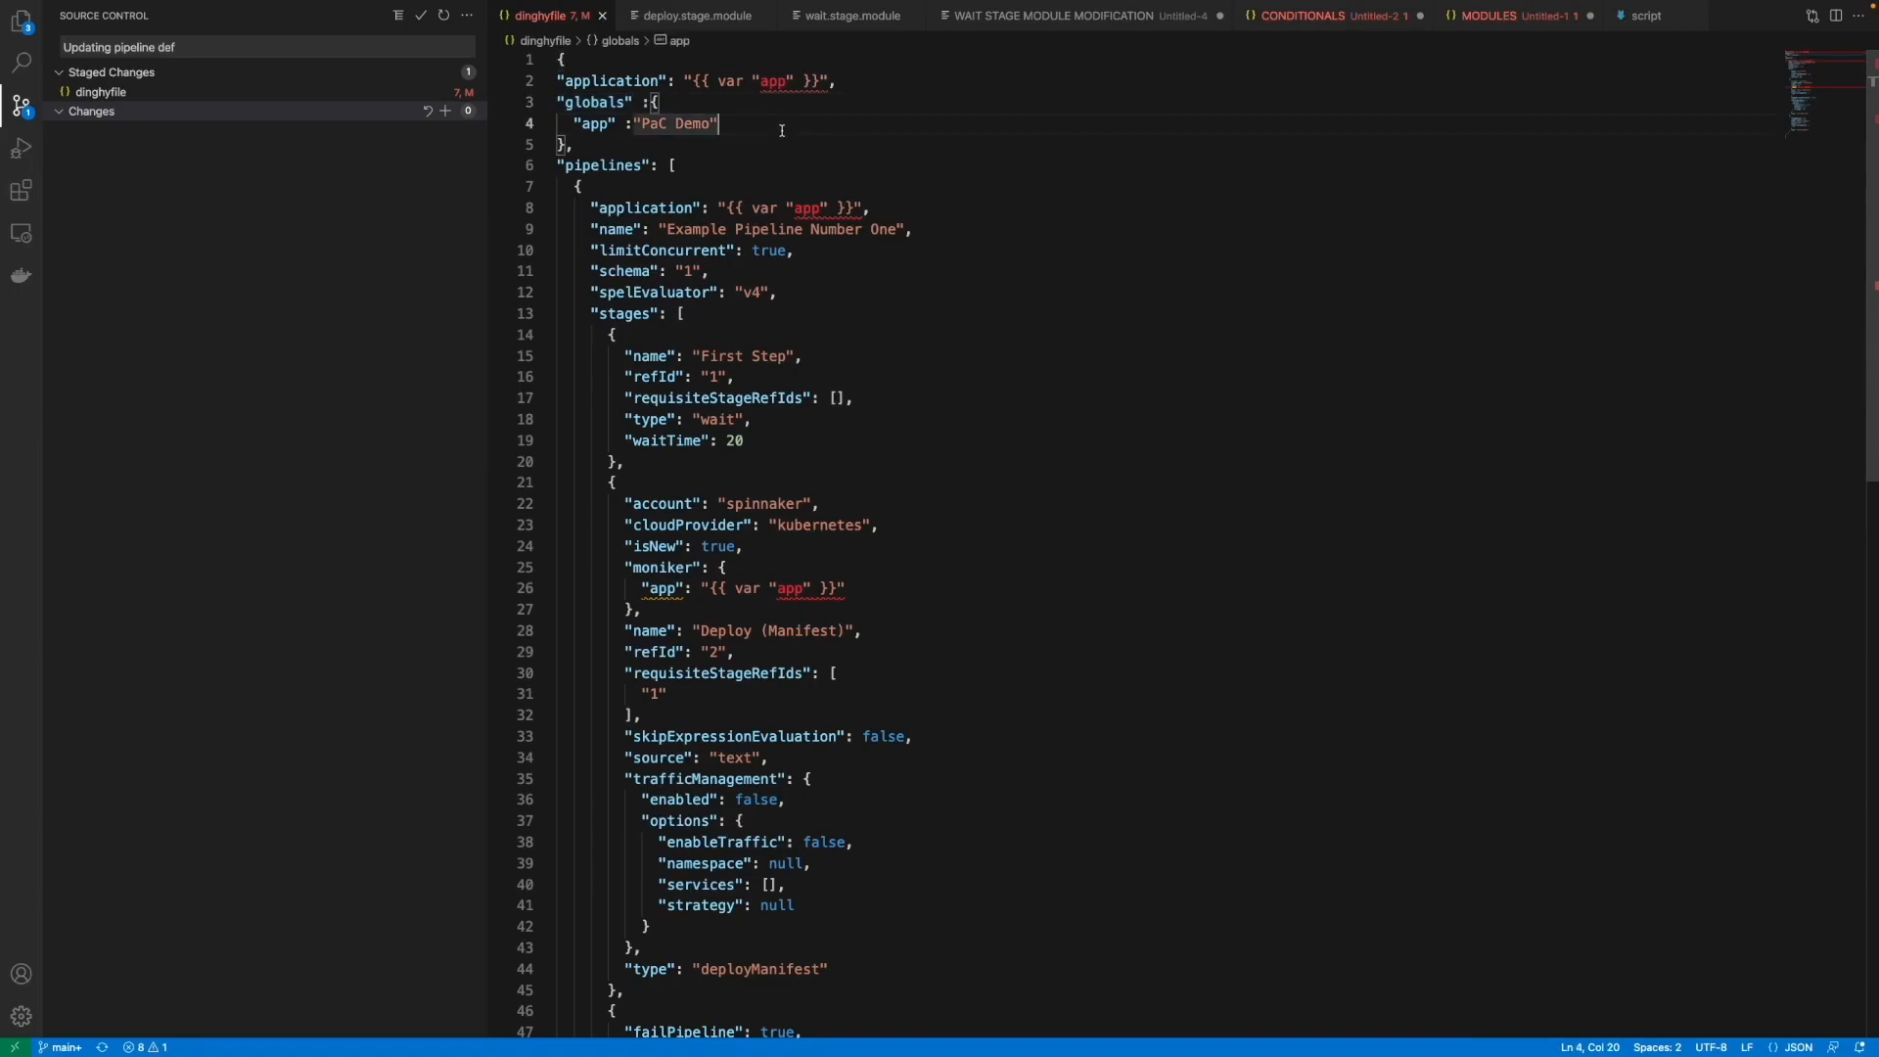
double_click(775, 81)
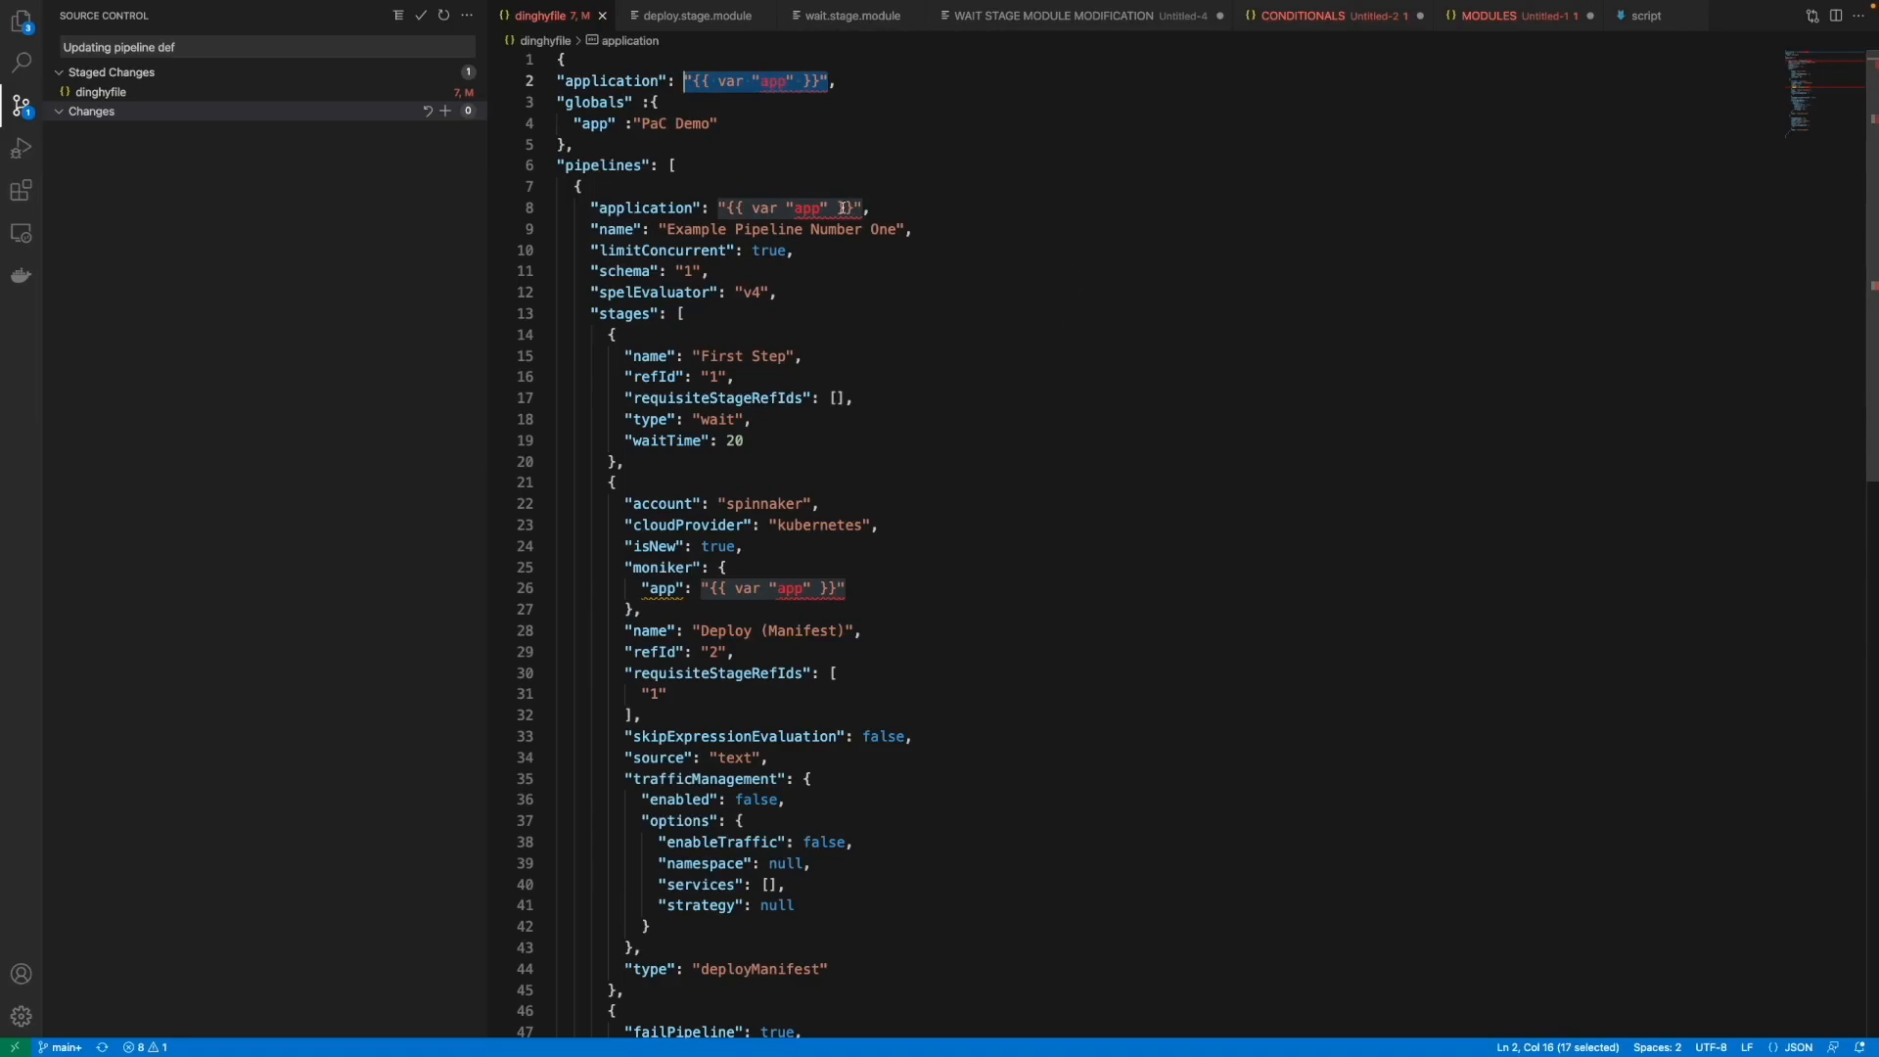
scroll(down, 3)
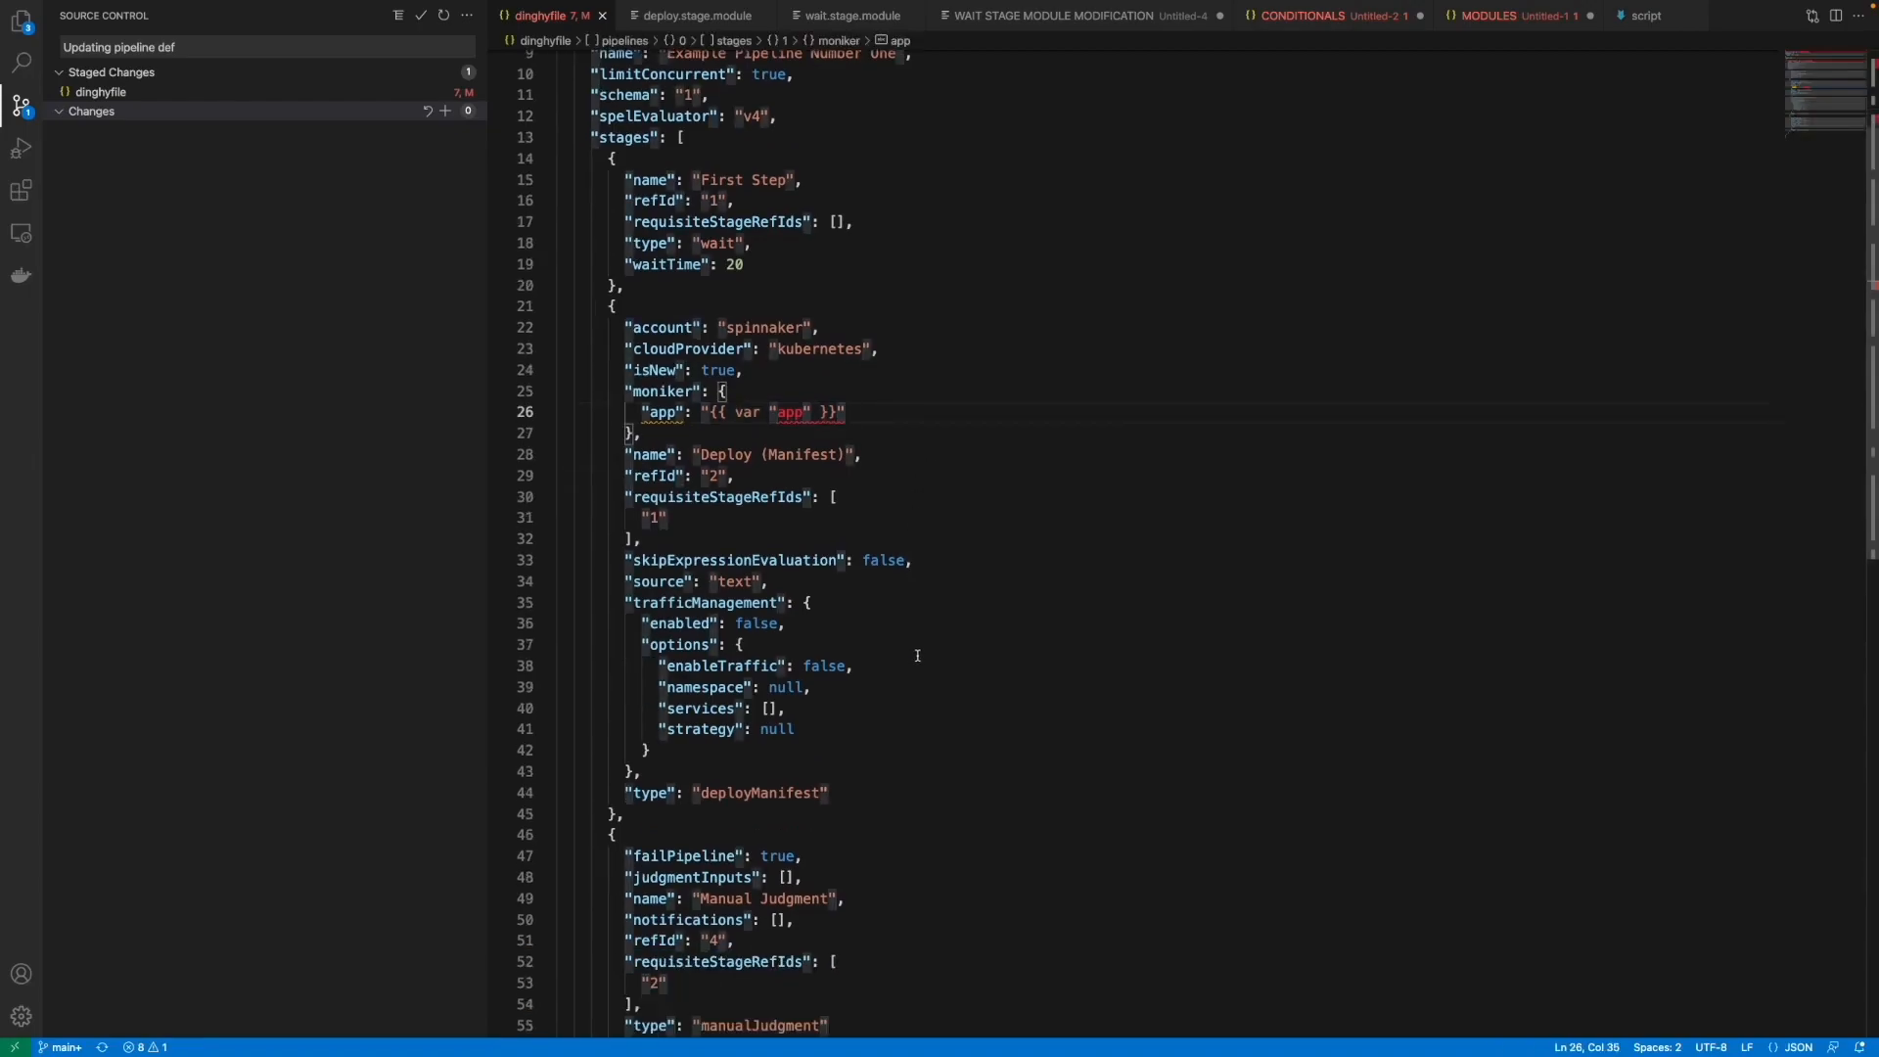
scroll(down, 3)
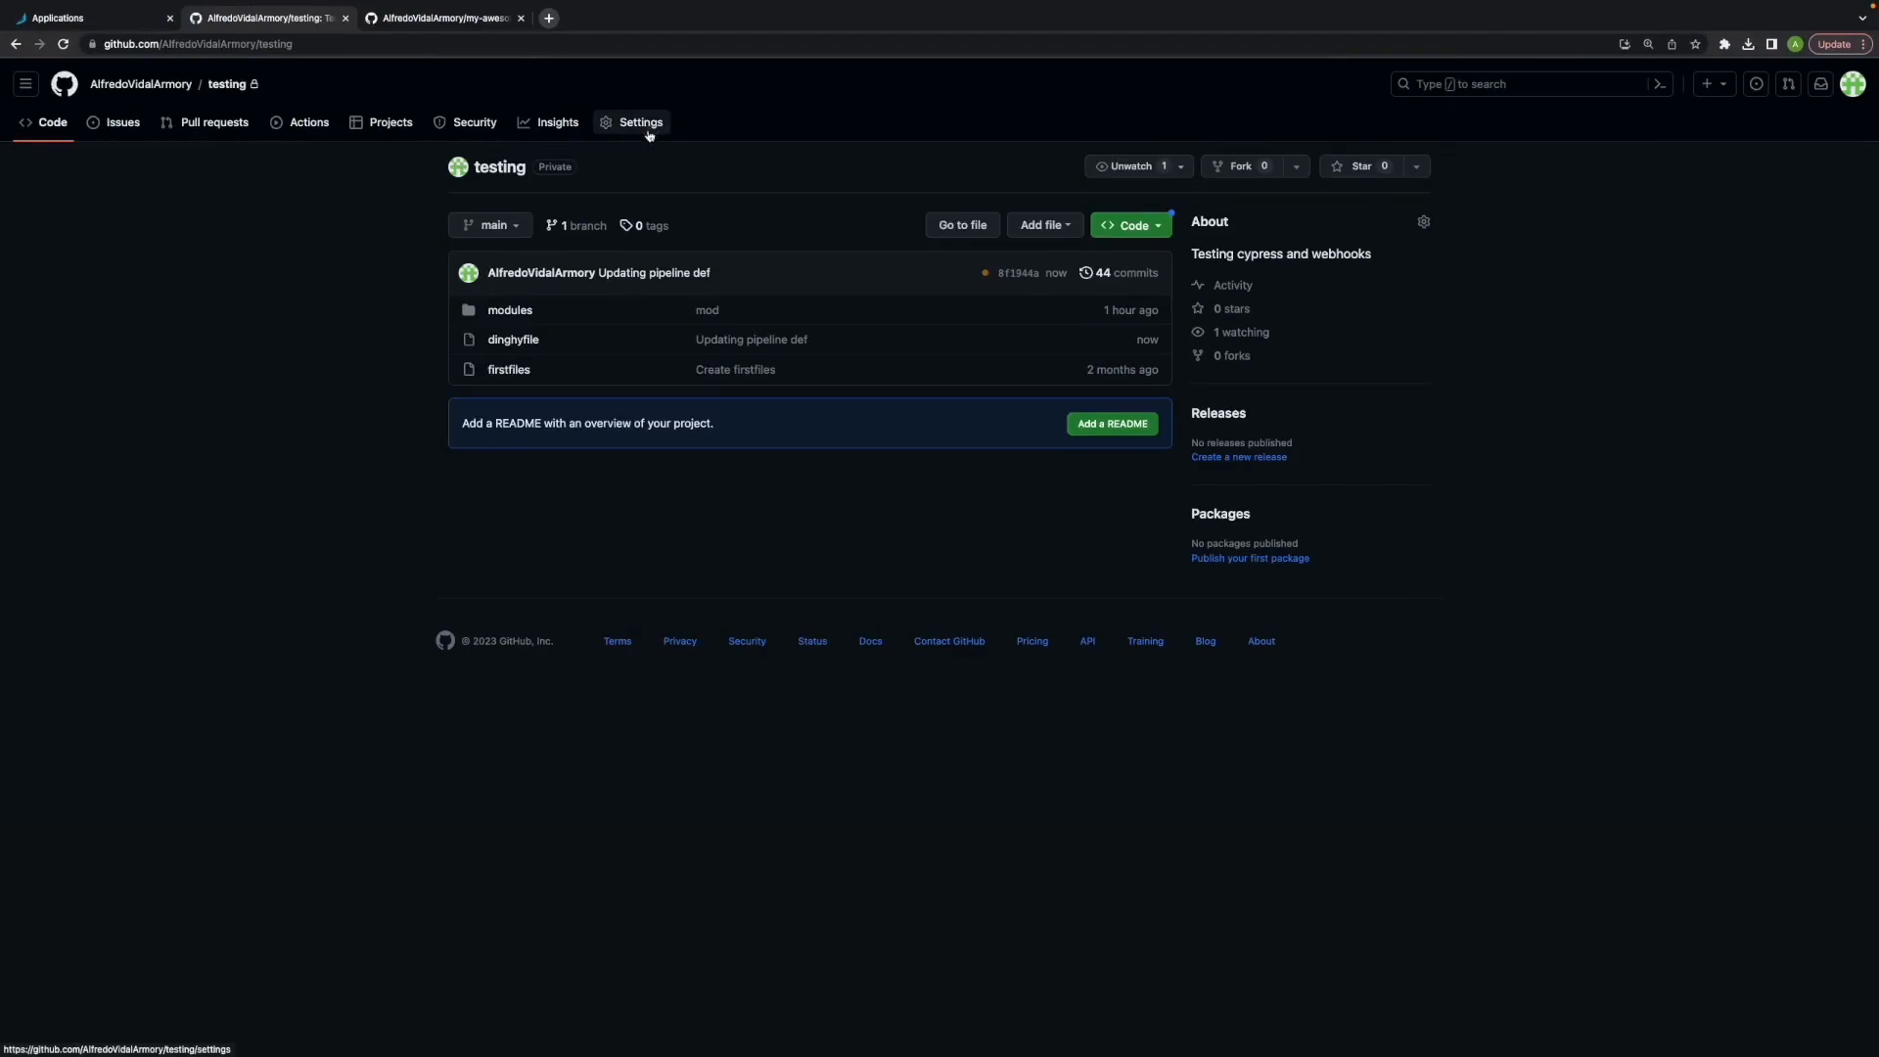
click(76, 17)
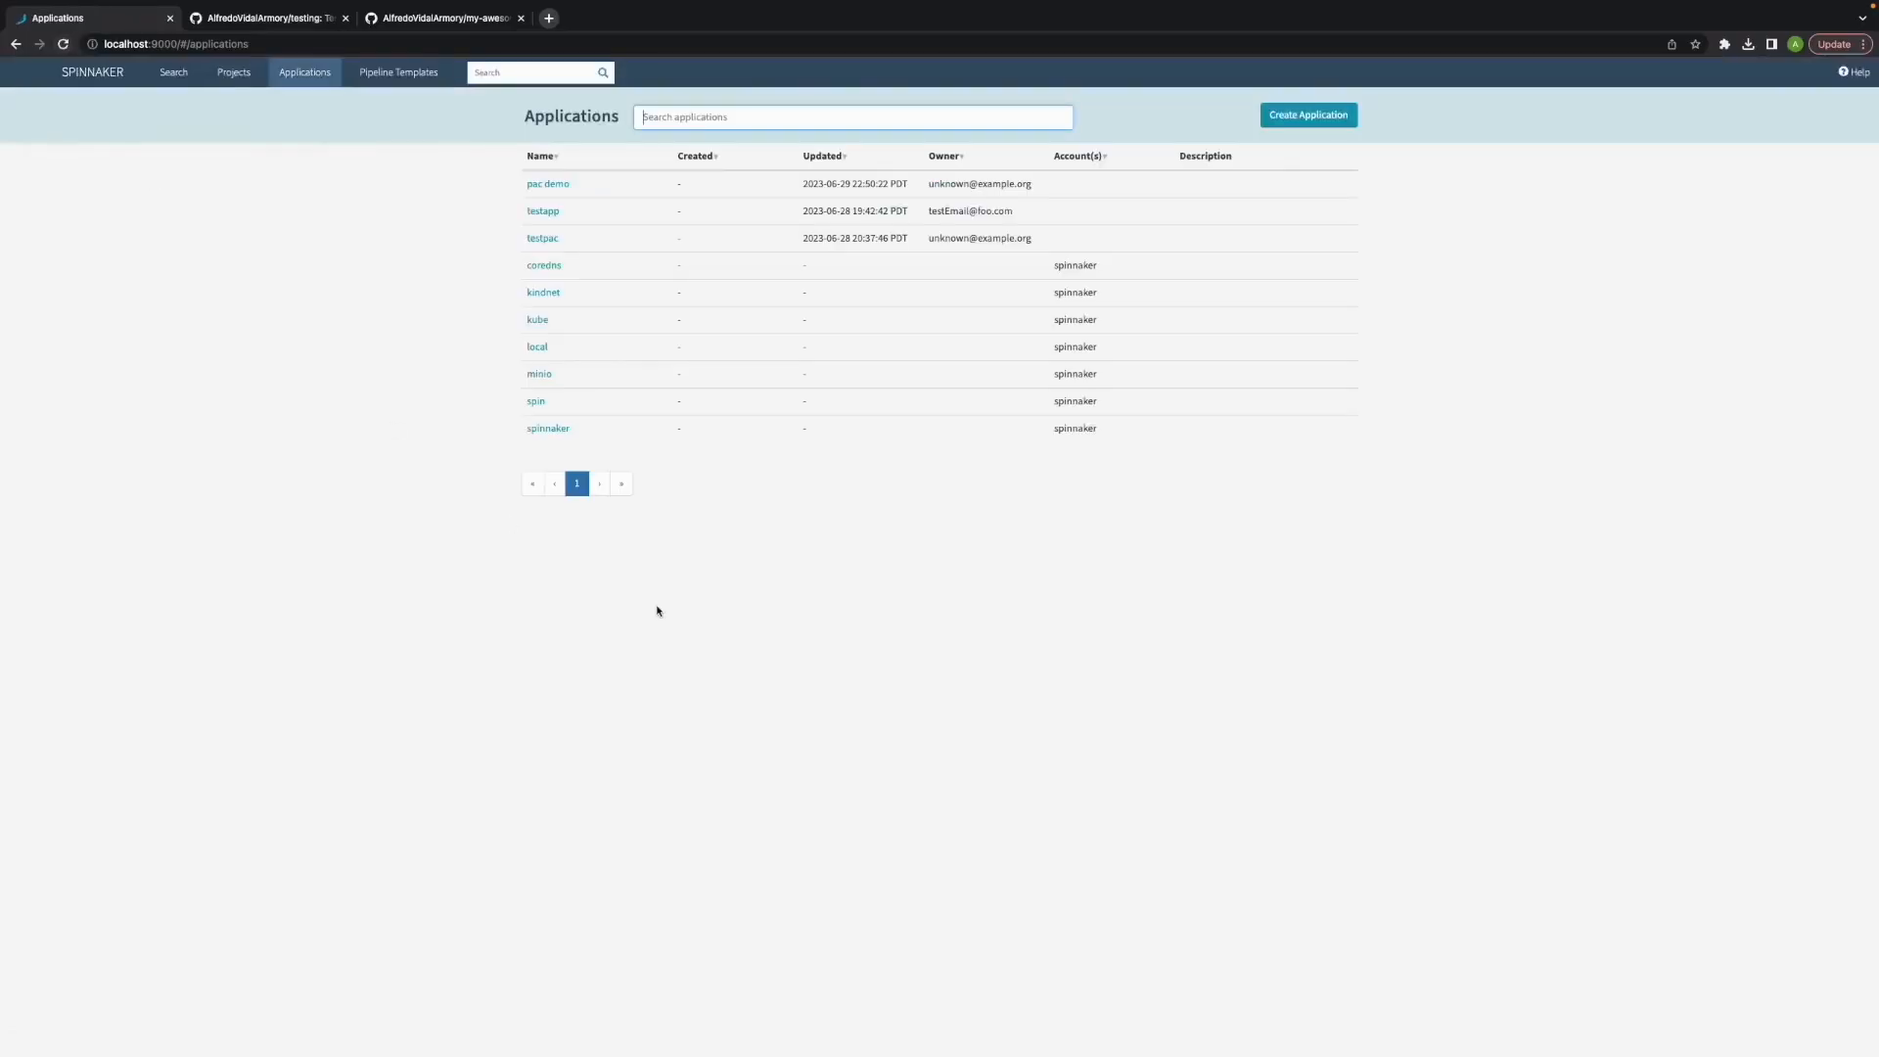
mouse_move(372, 262)
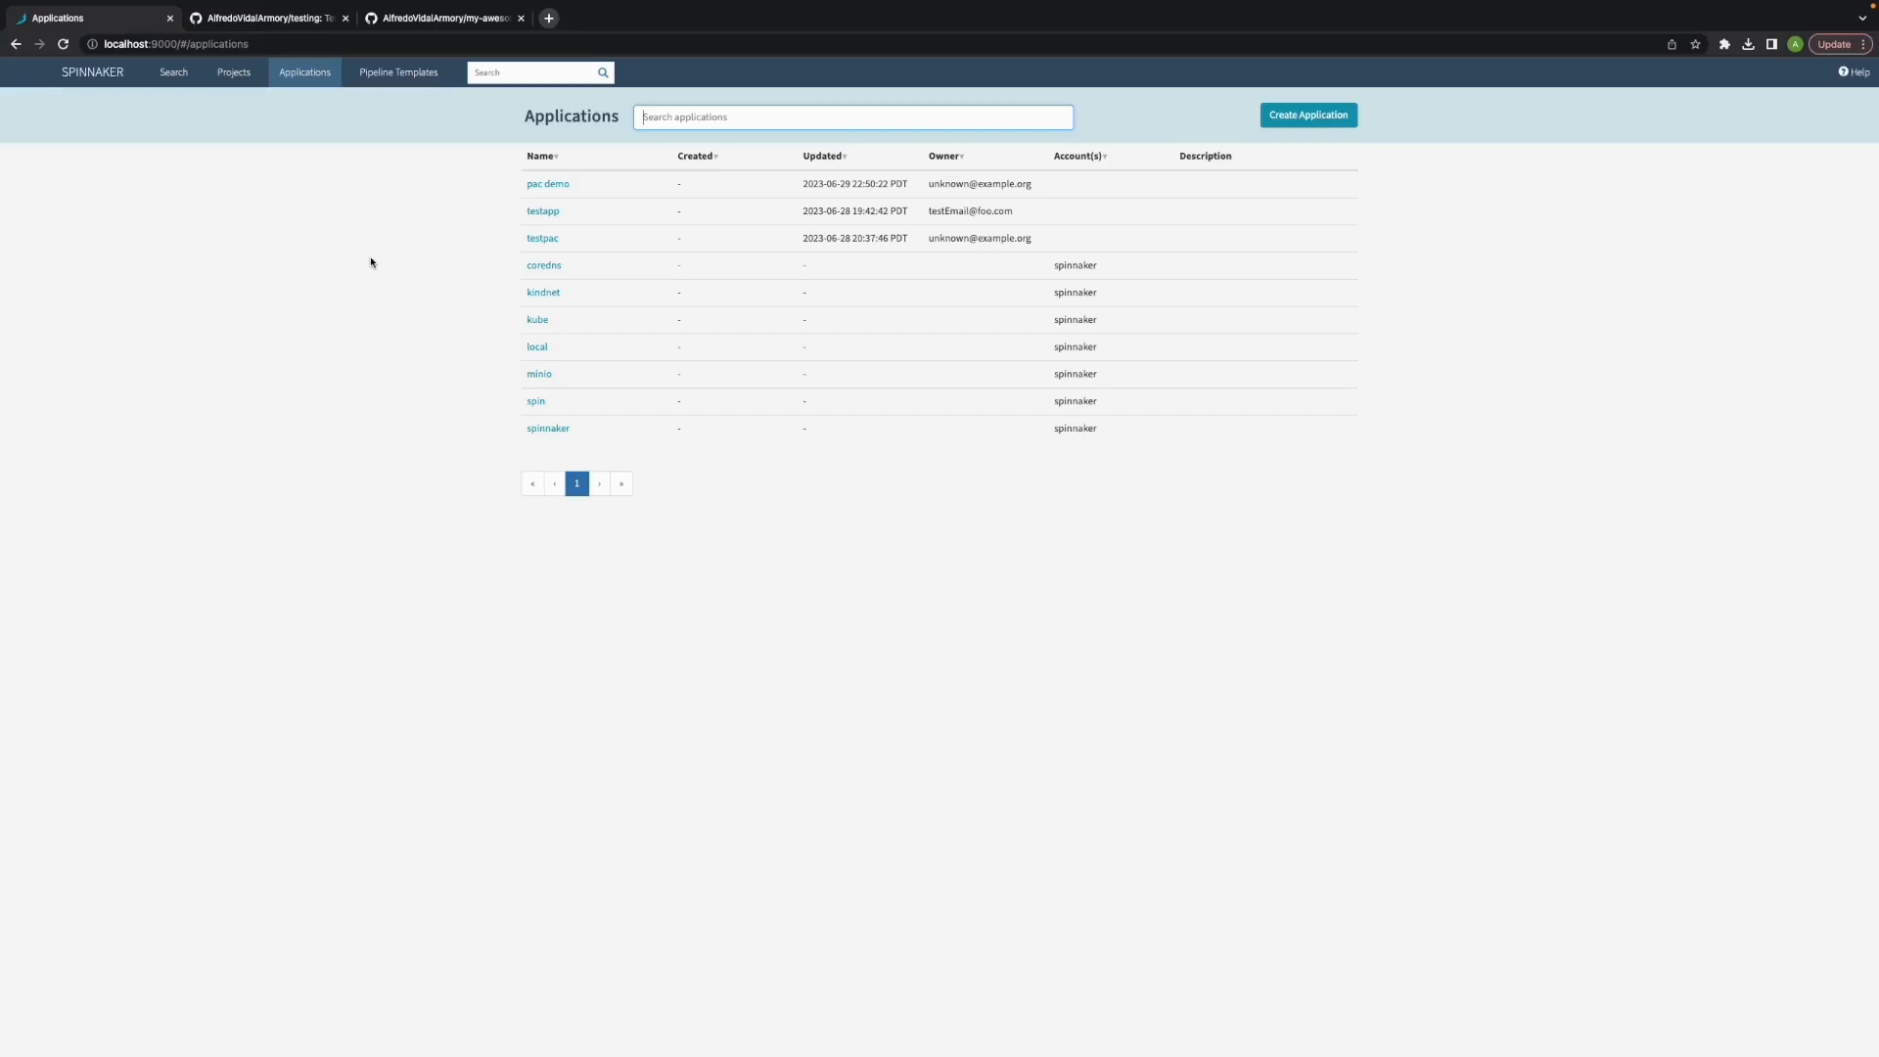
mouse_move(382, 262)
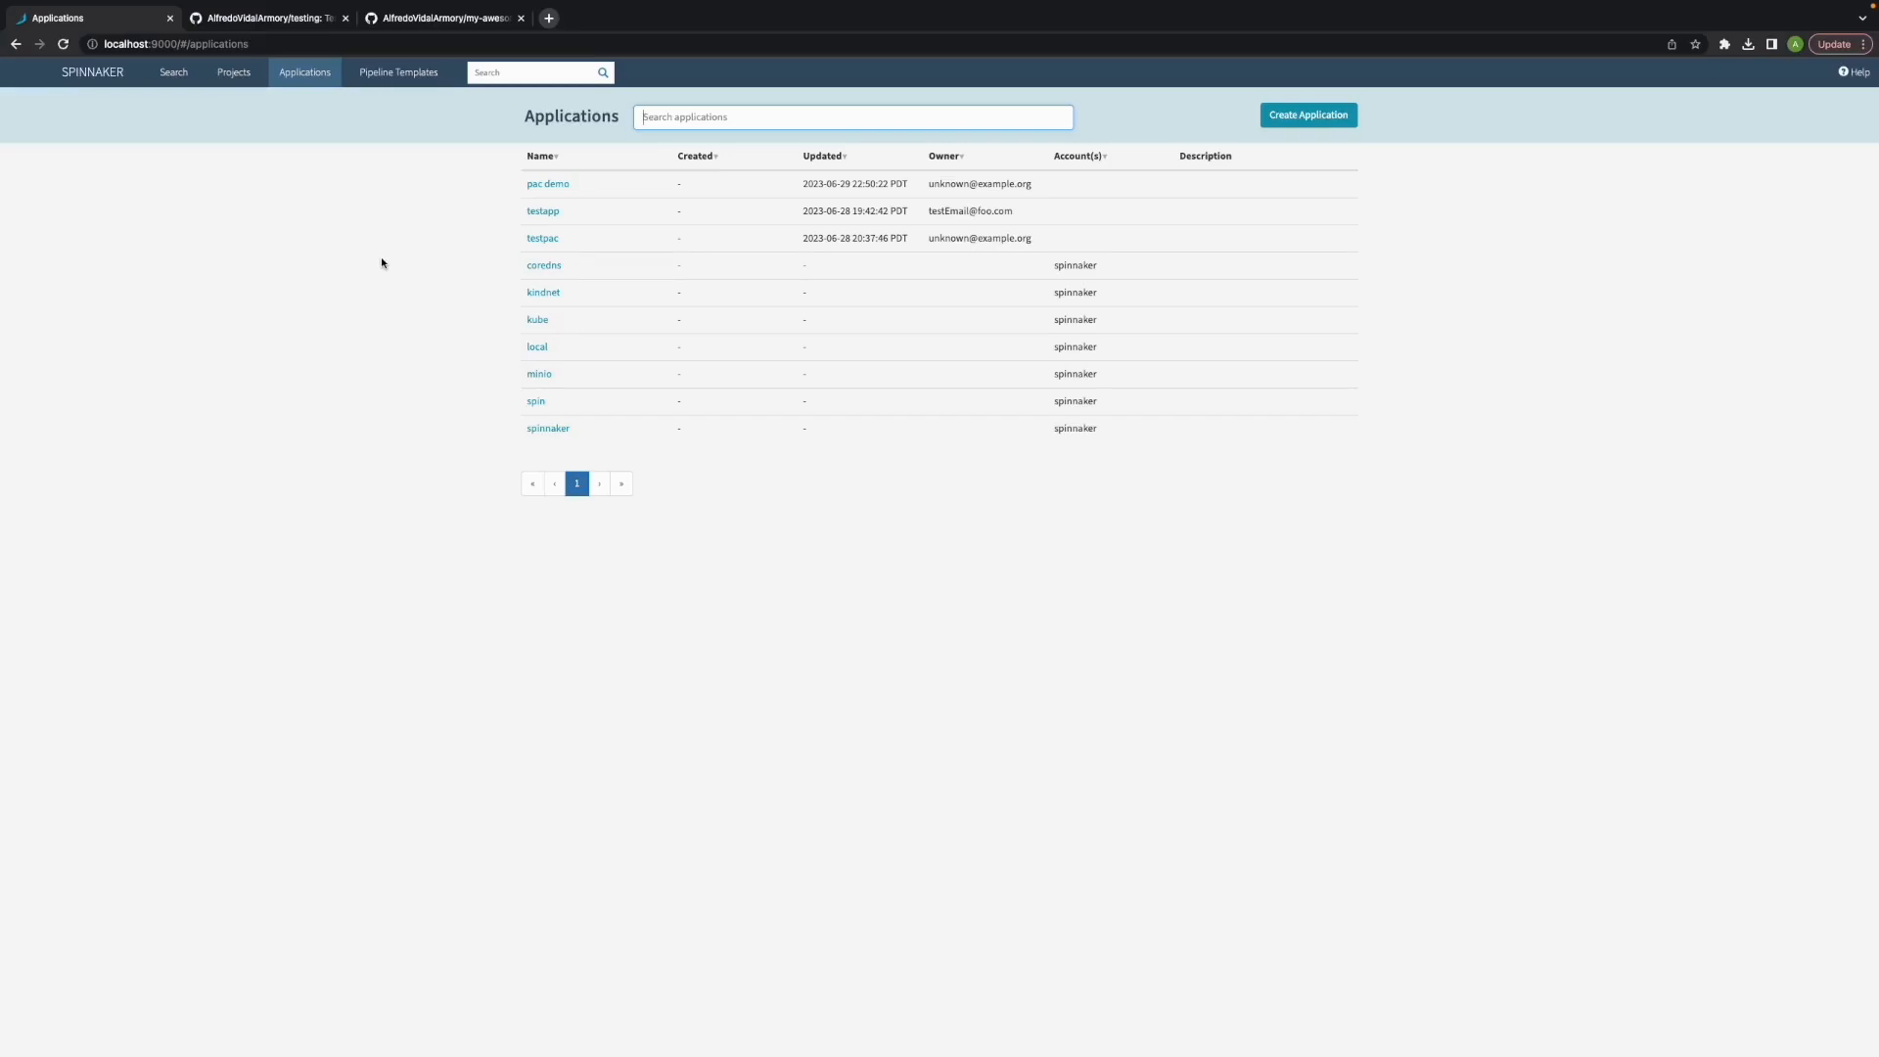
mouse_move(546, 190)
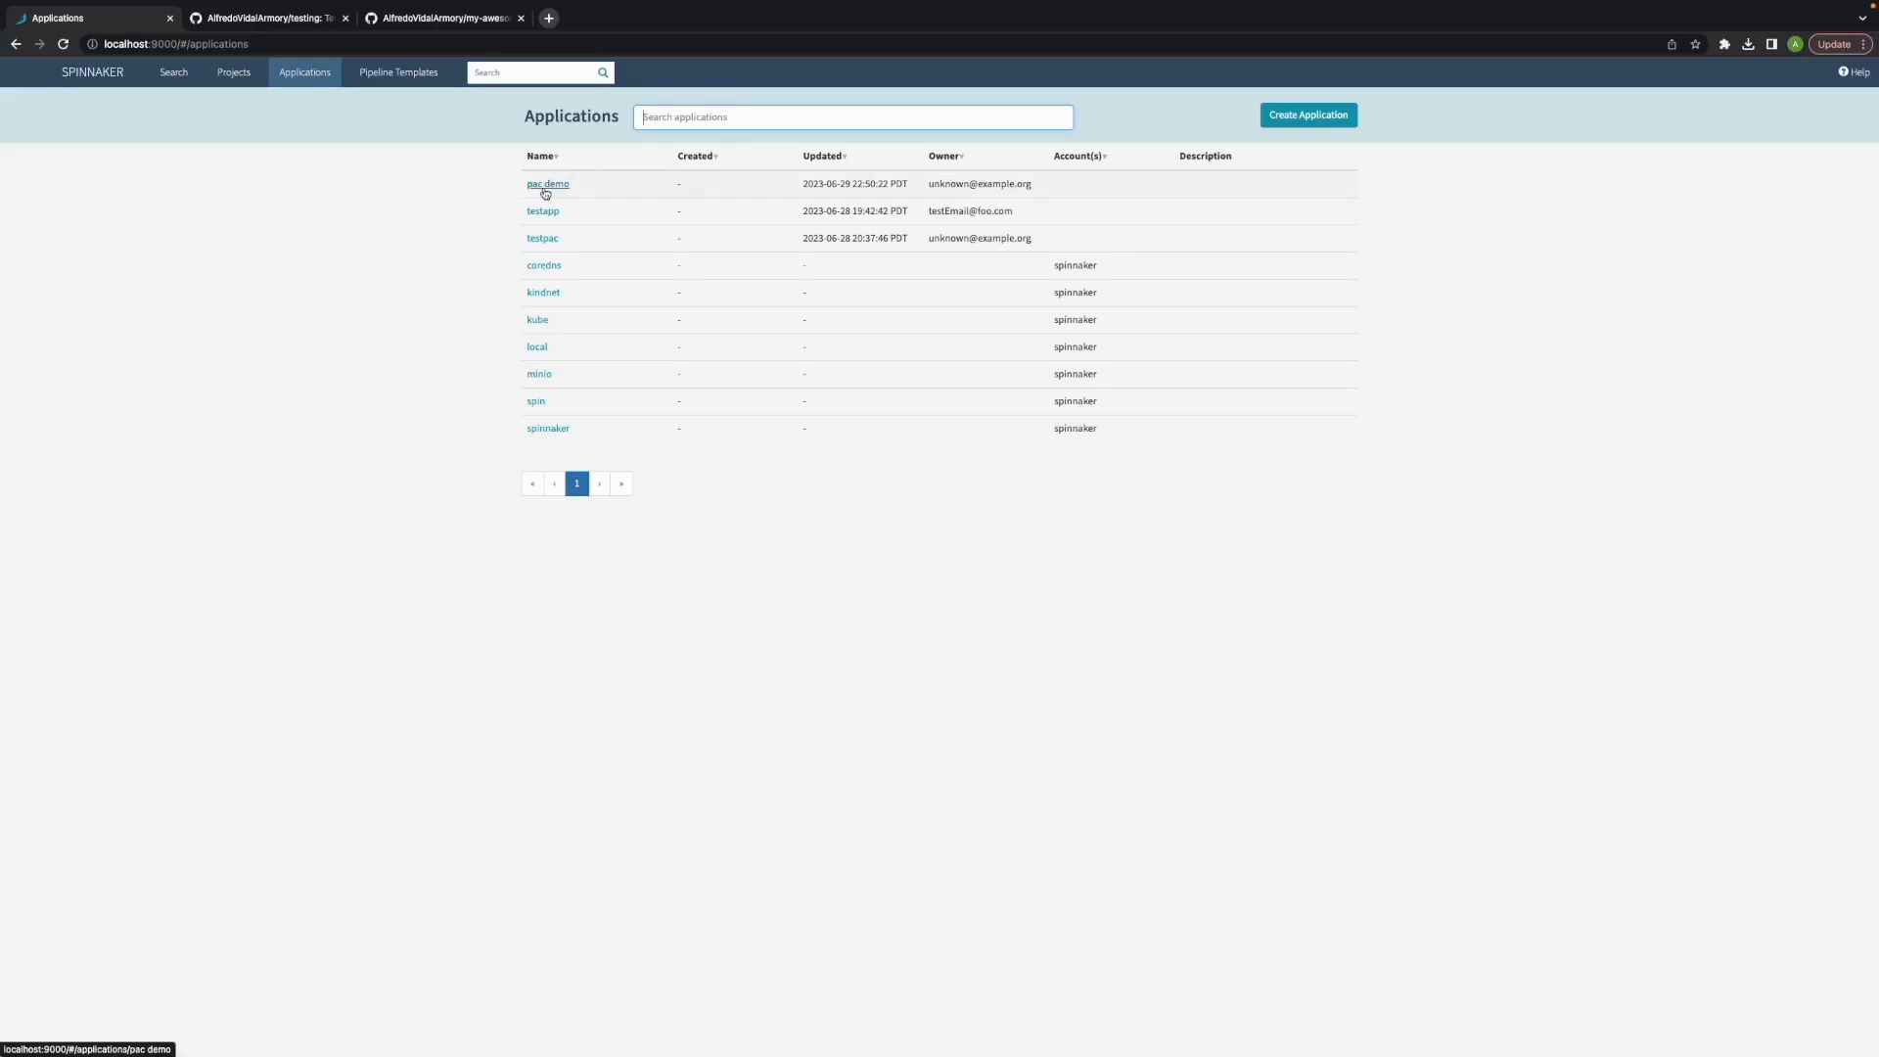
Open pac demo and inspect its First Step, Deploy (Manifest) and Manual Judgment stages.
click(547, 183)
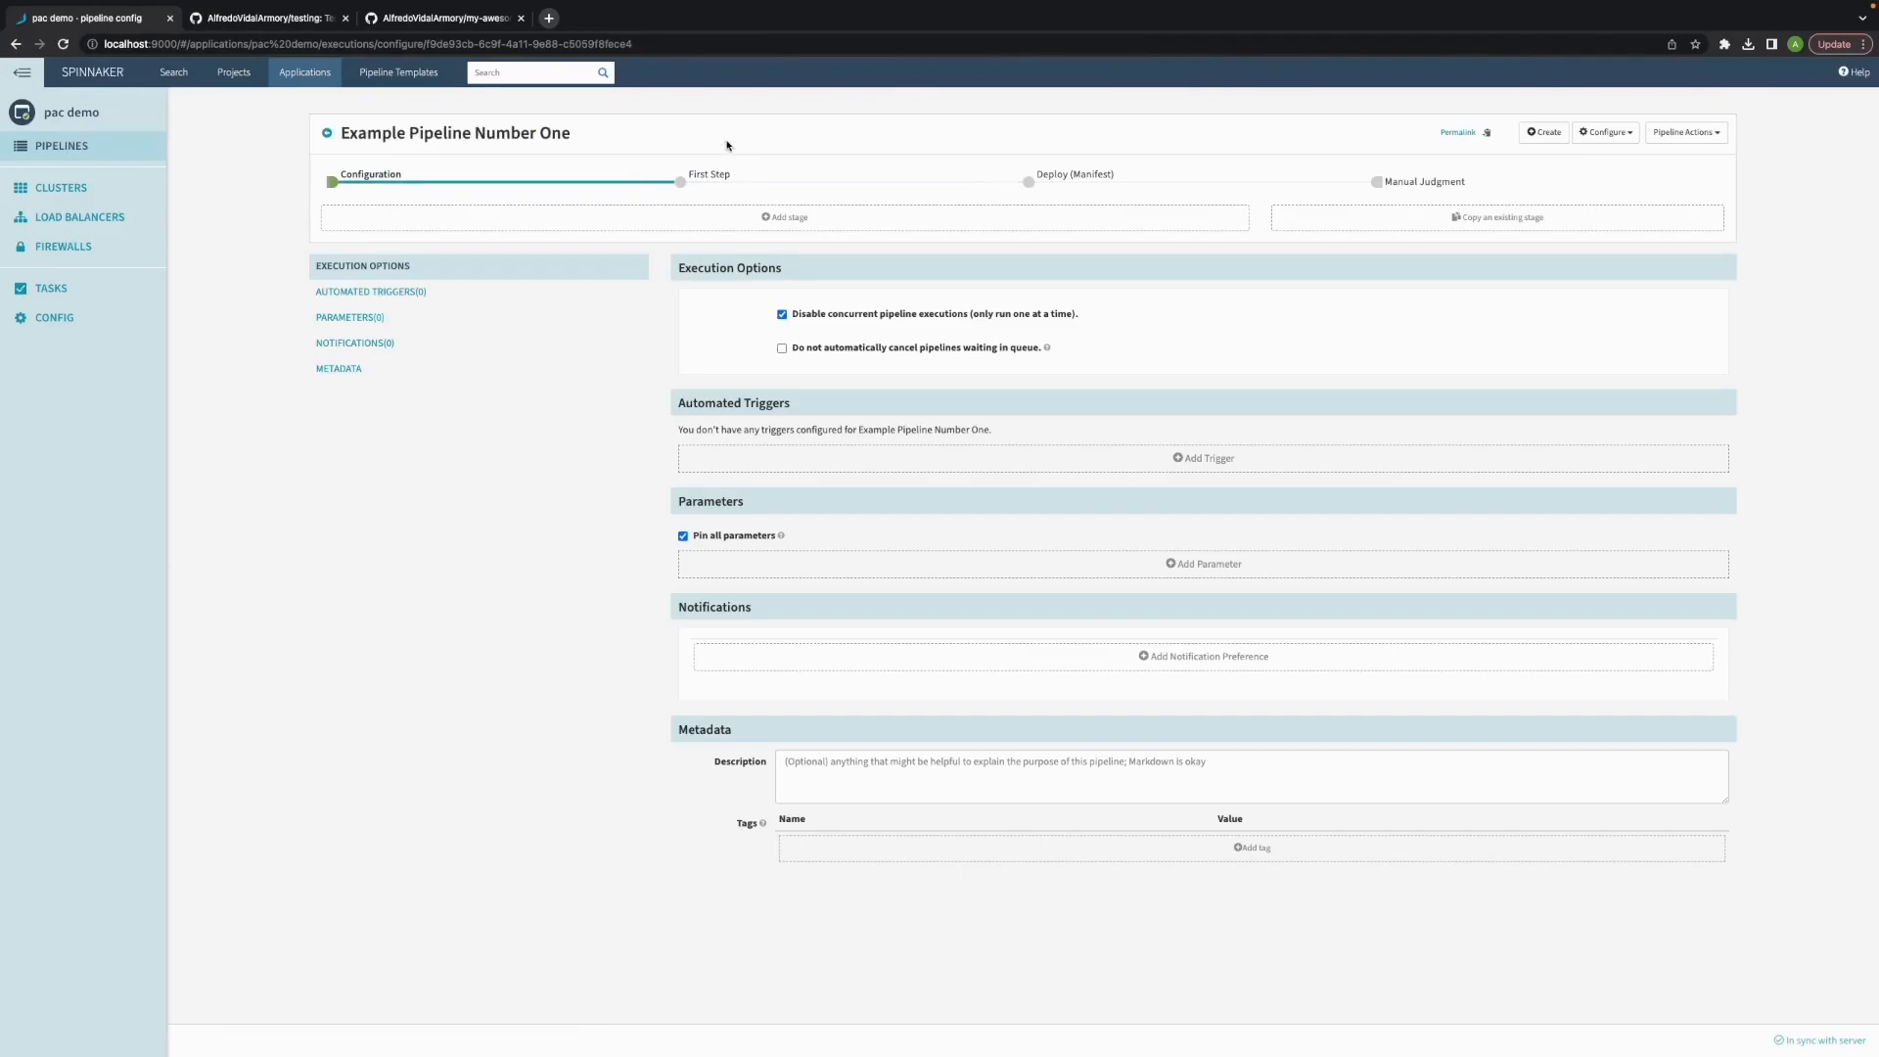
click(681, 181)
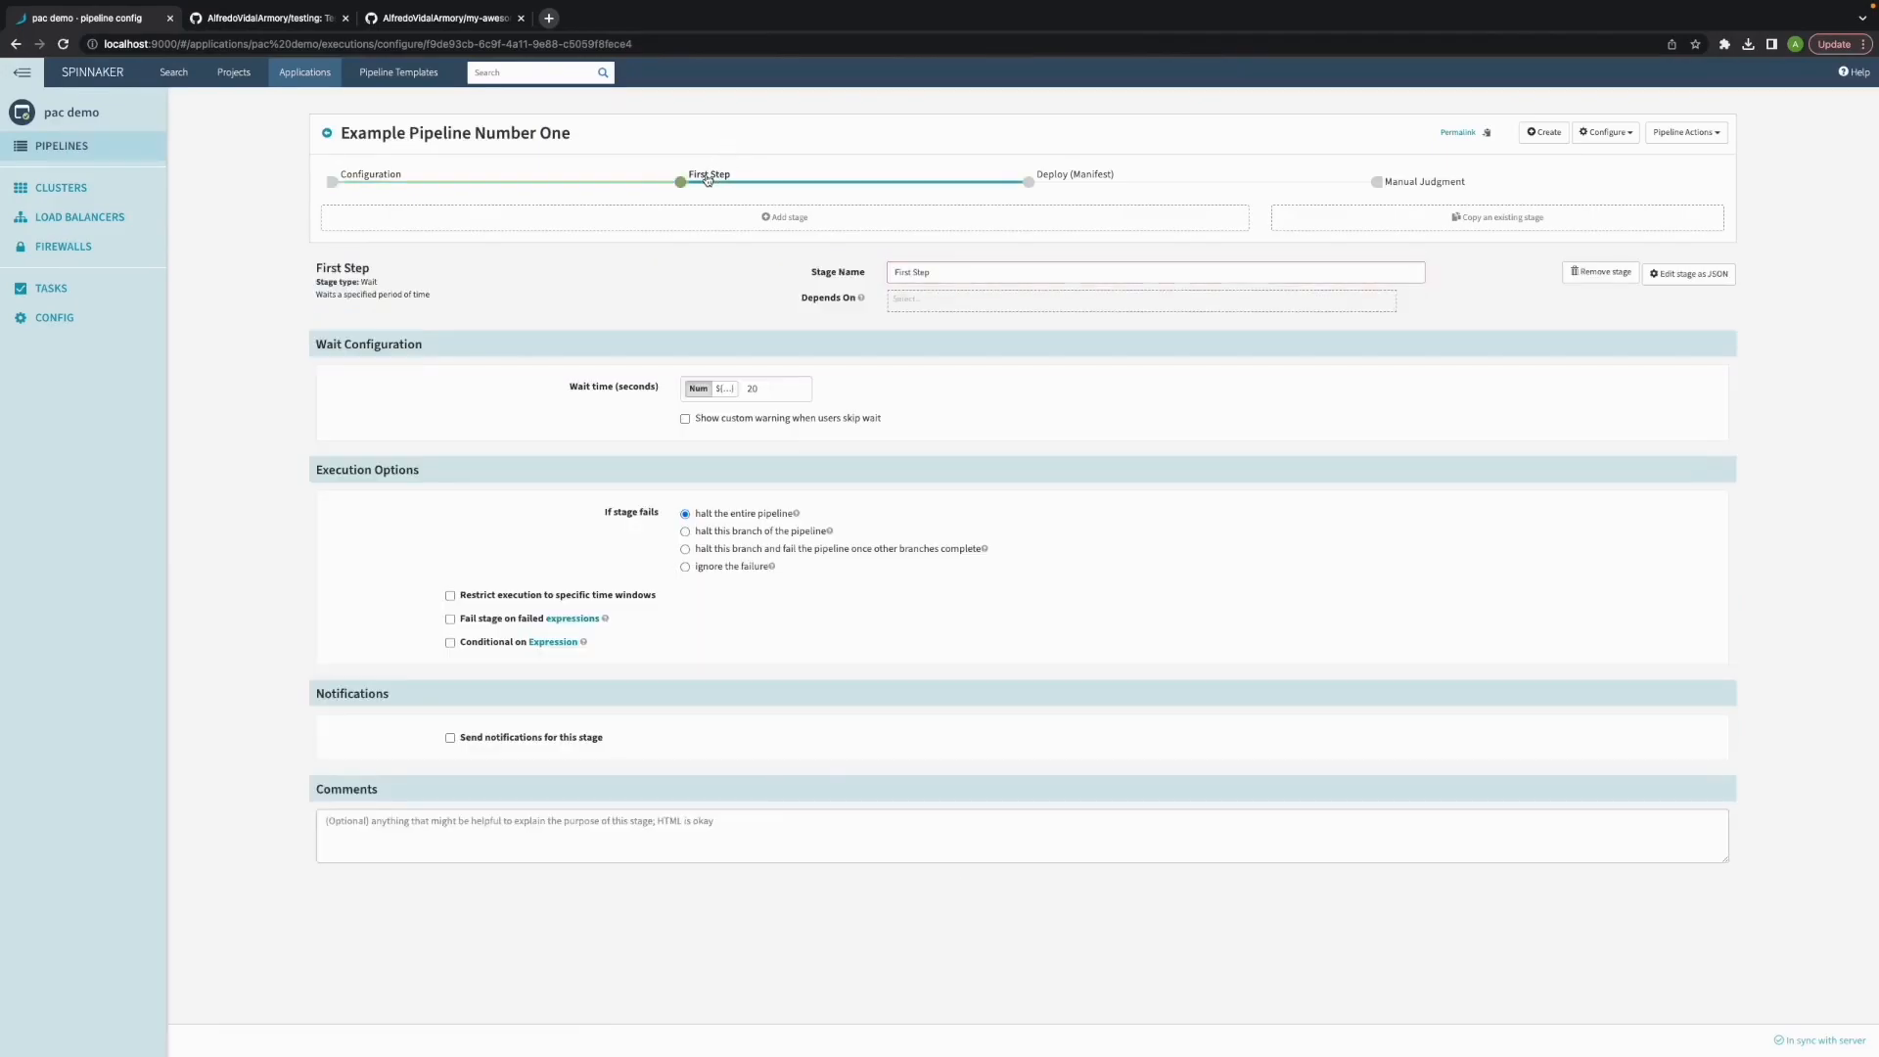
click(1029, 182)
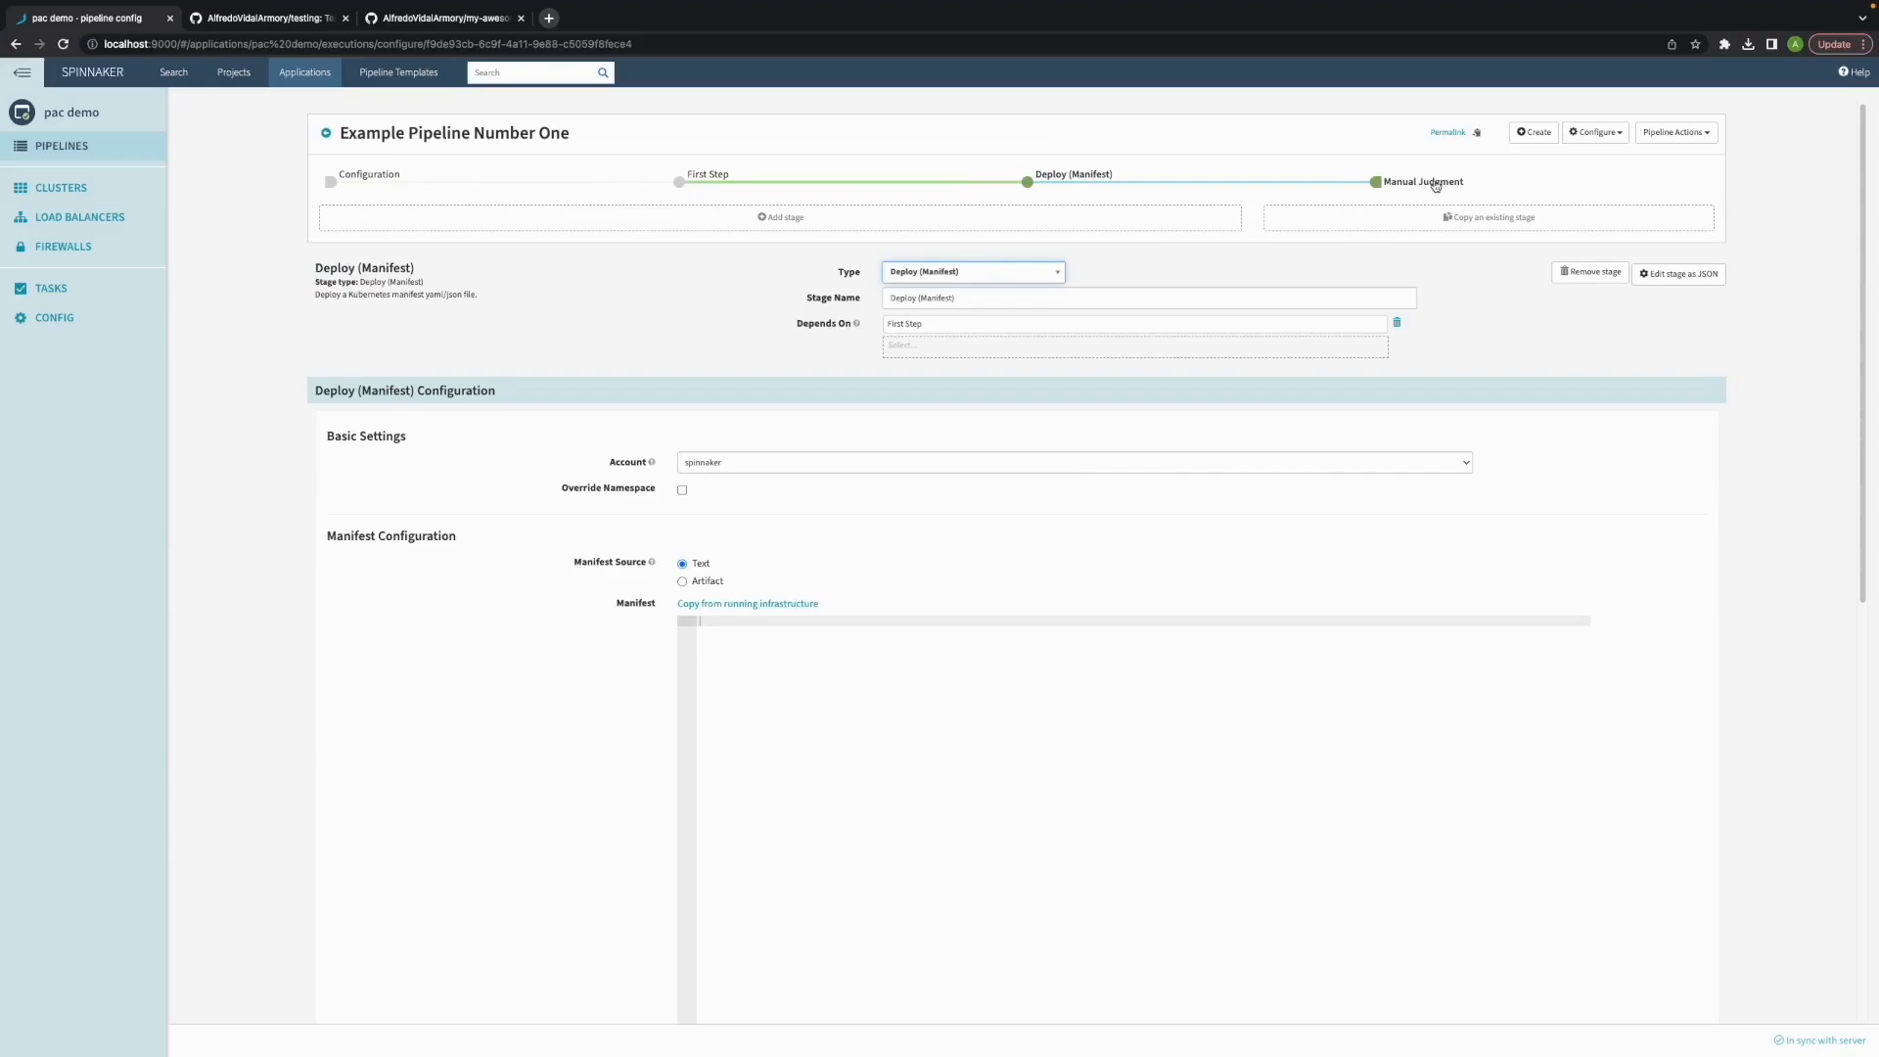
click(1422, 181)
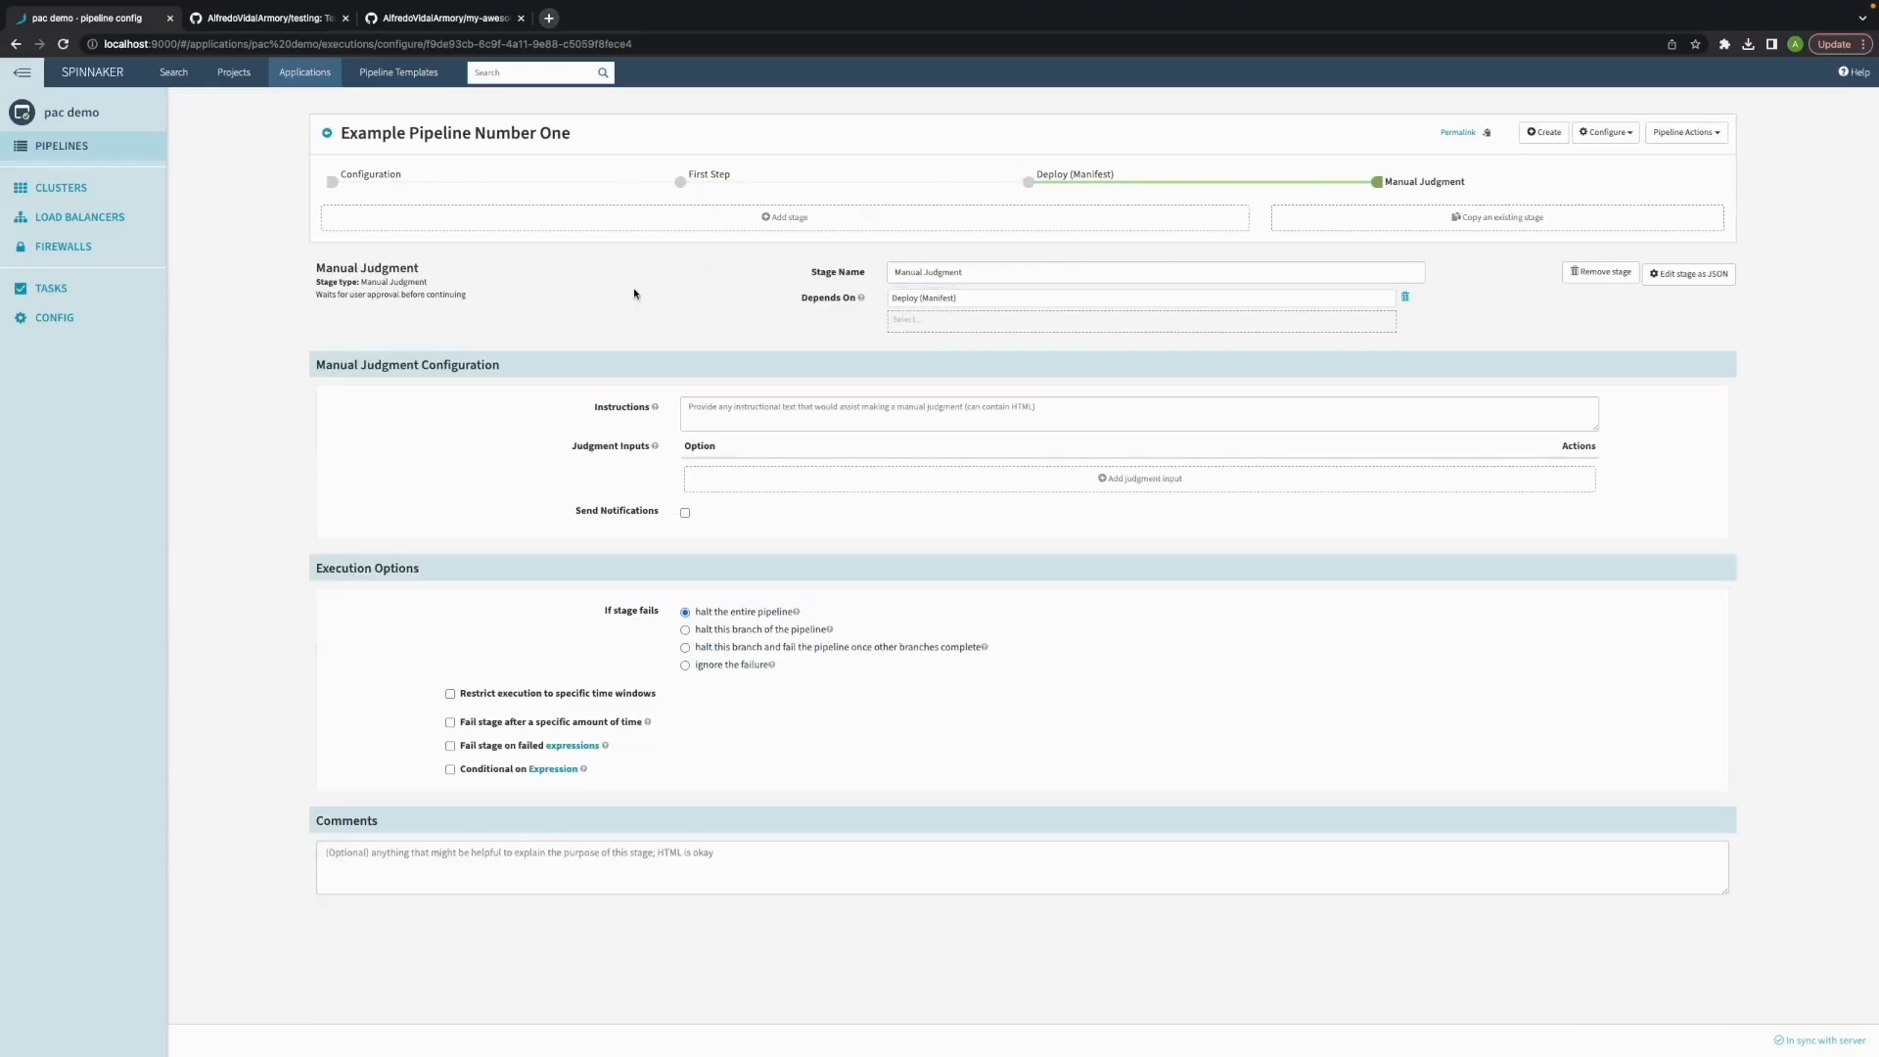
click(62, 146)
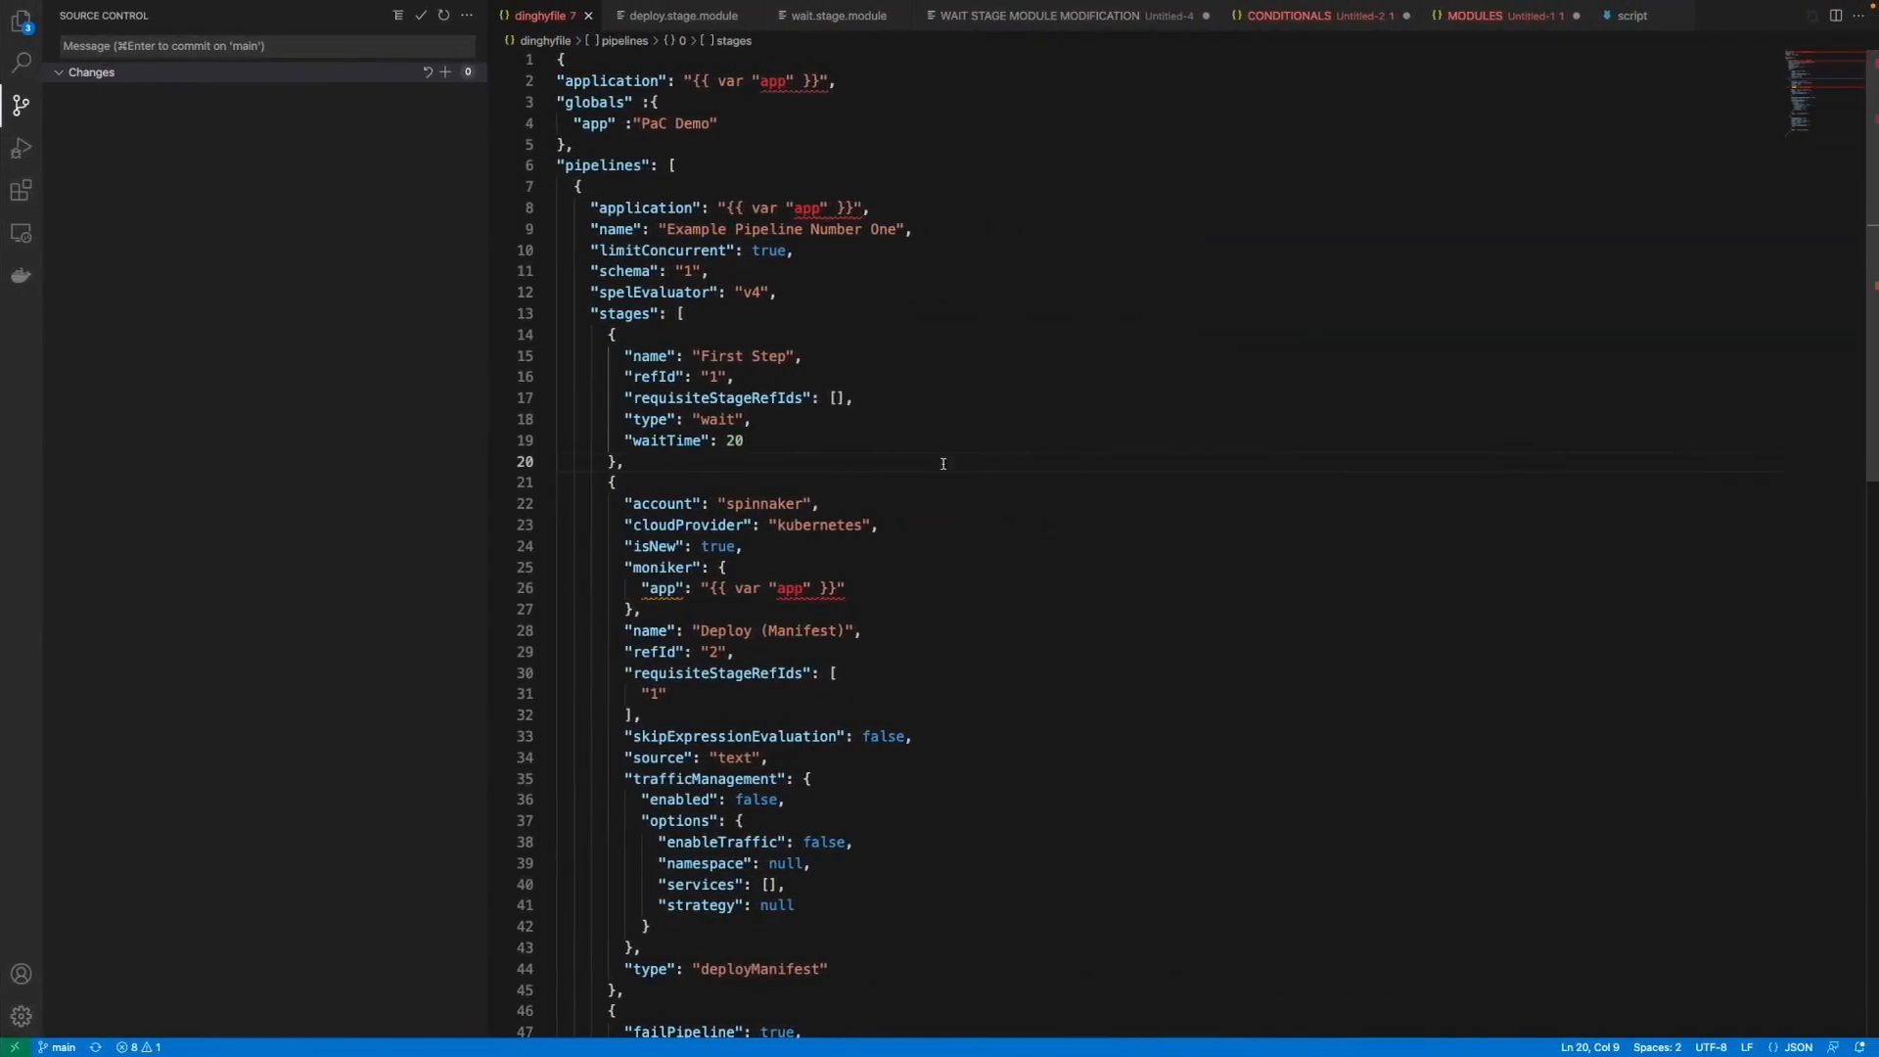
mouse_move(722, 450)
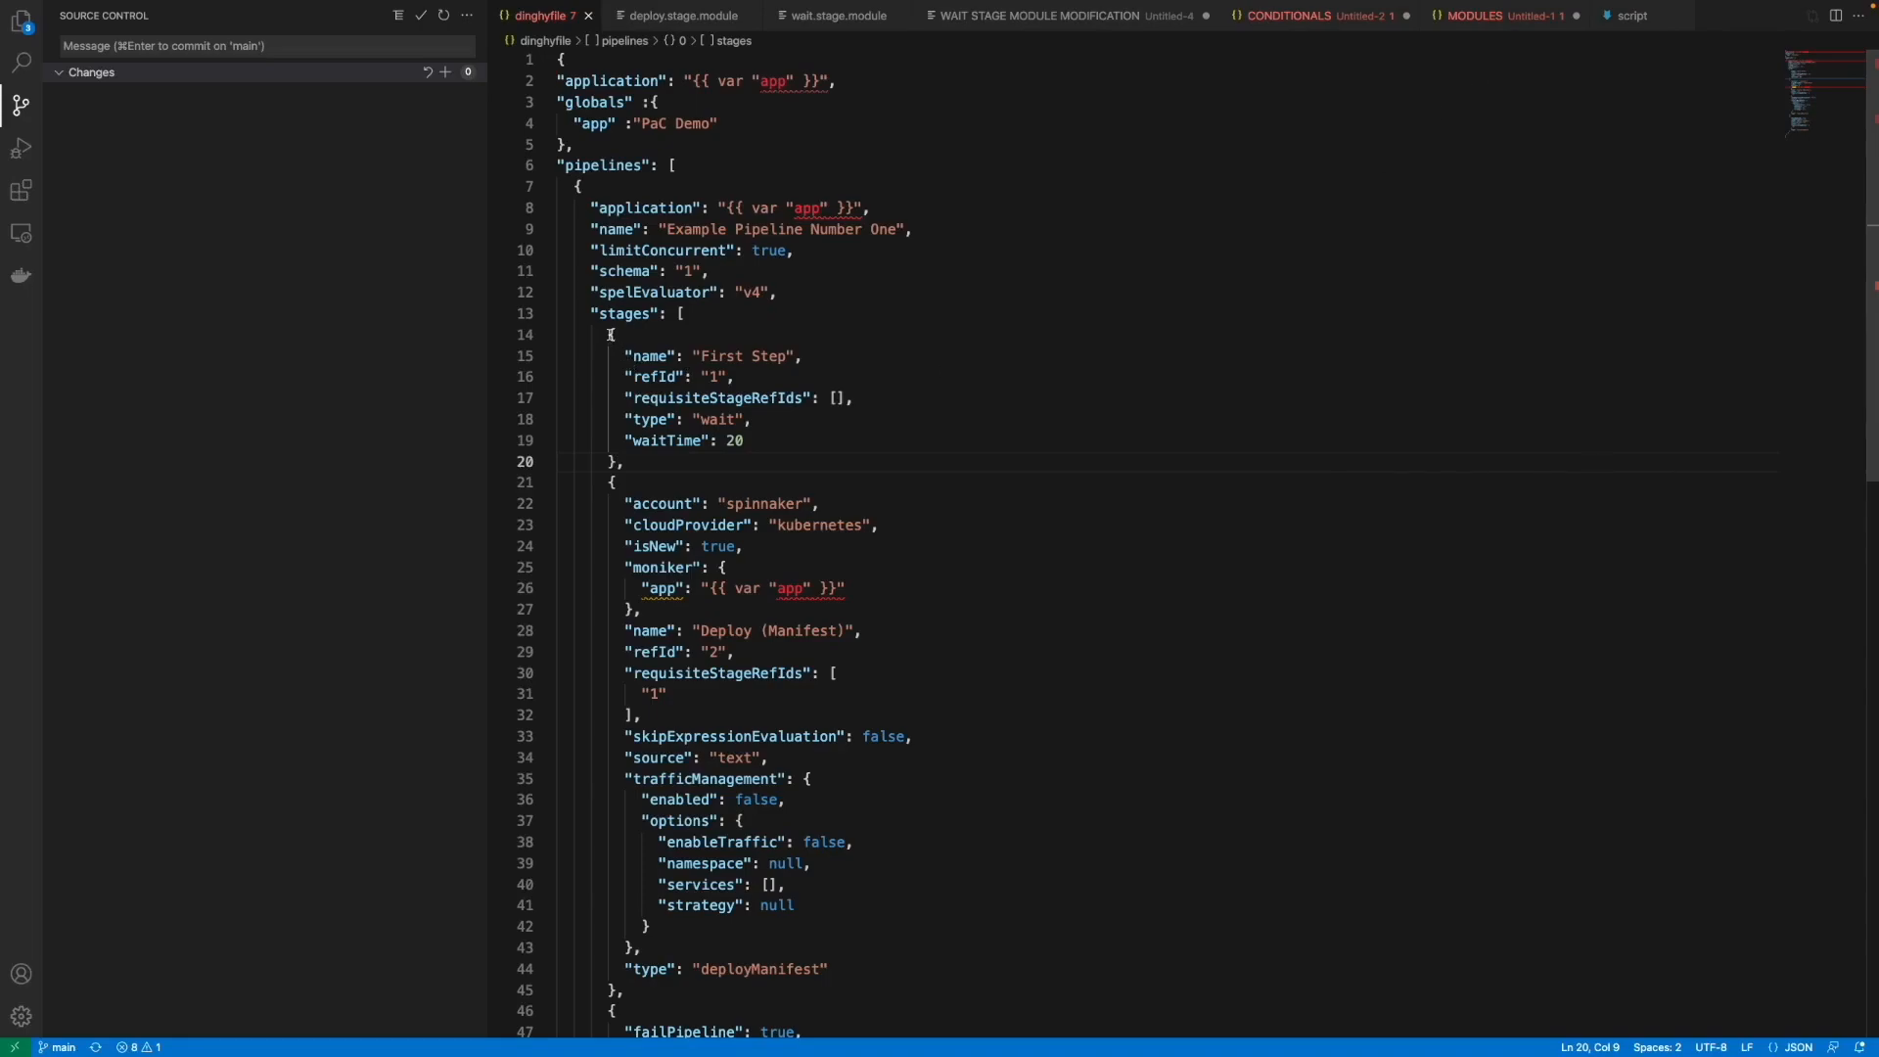
Replace the First Step block with {{ module "modules/wait.stage.module" "name" "First" "refId" "1"}}.
drag(611, 335, 631, 461)
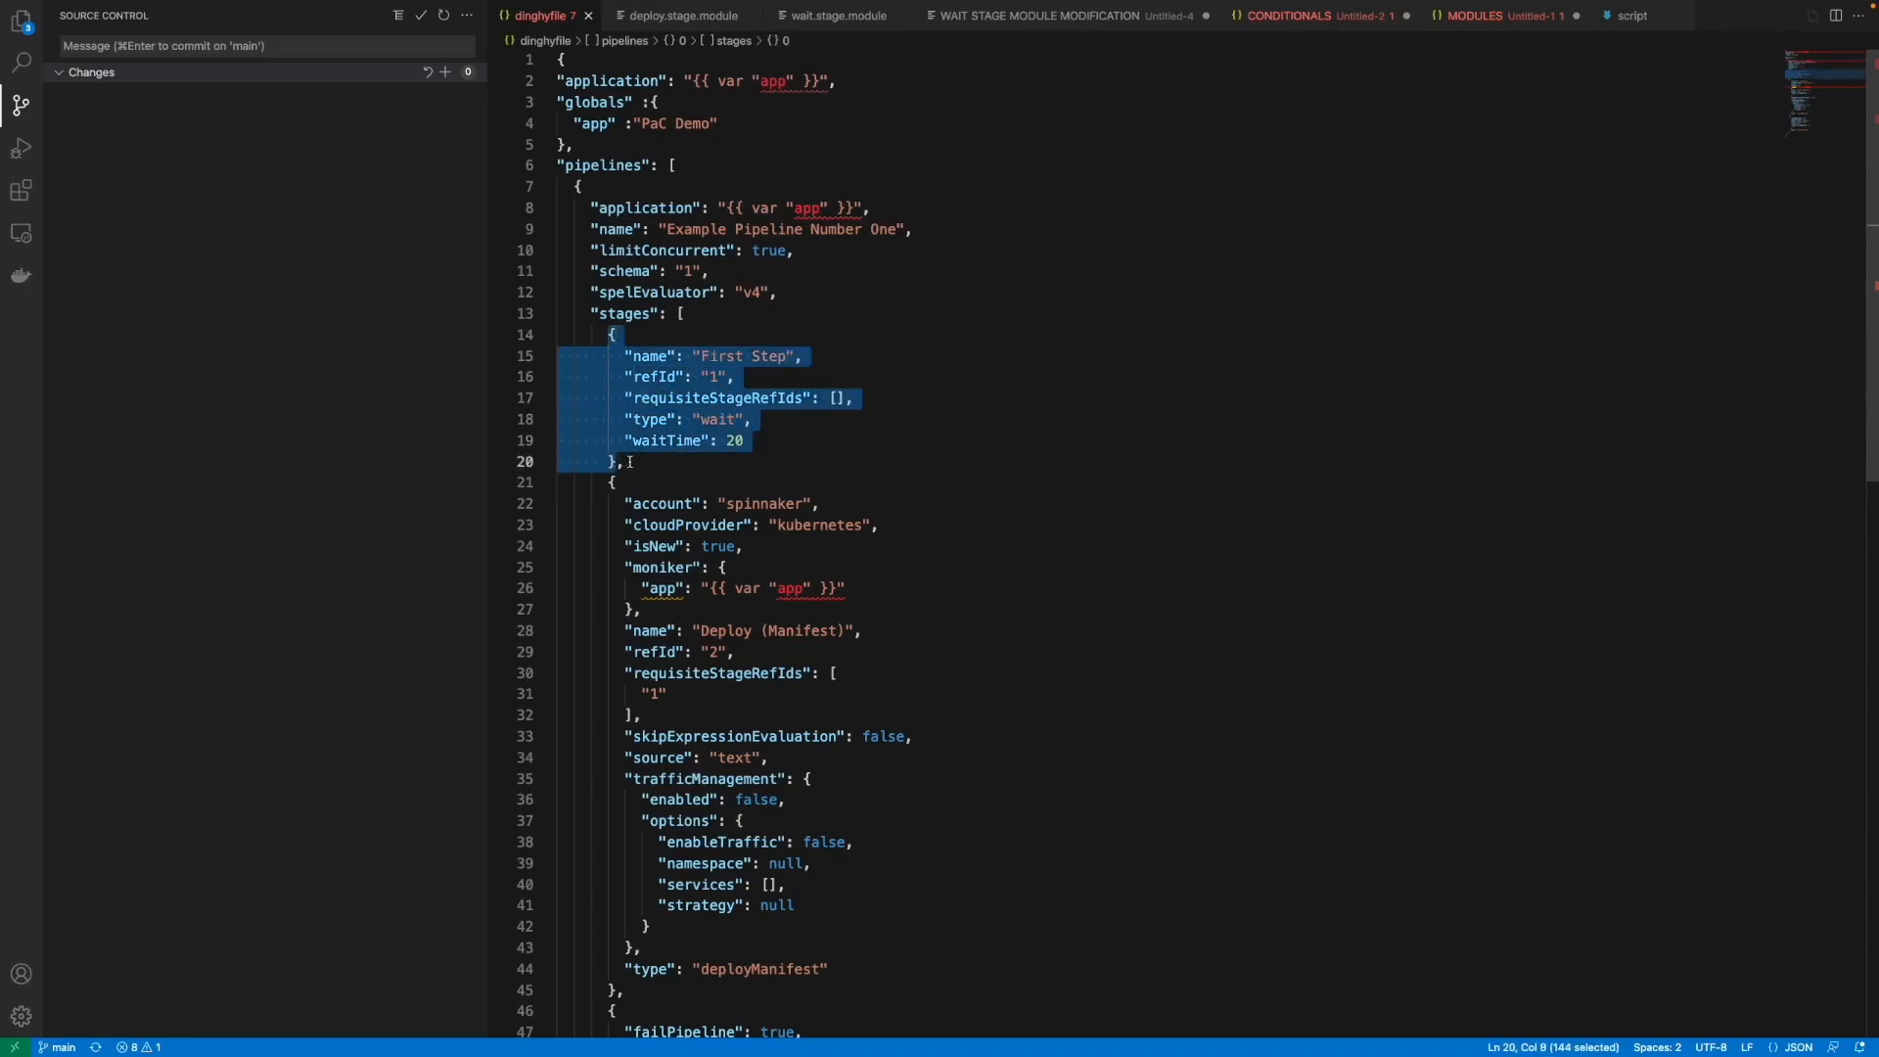
key(Delete)
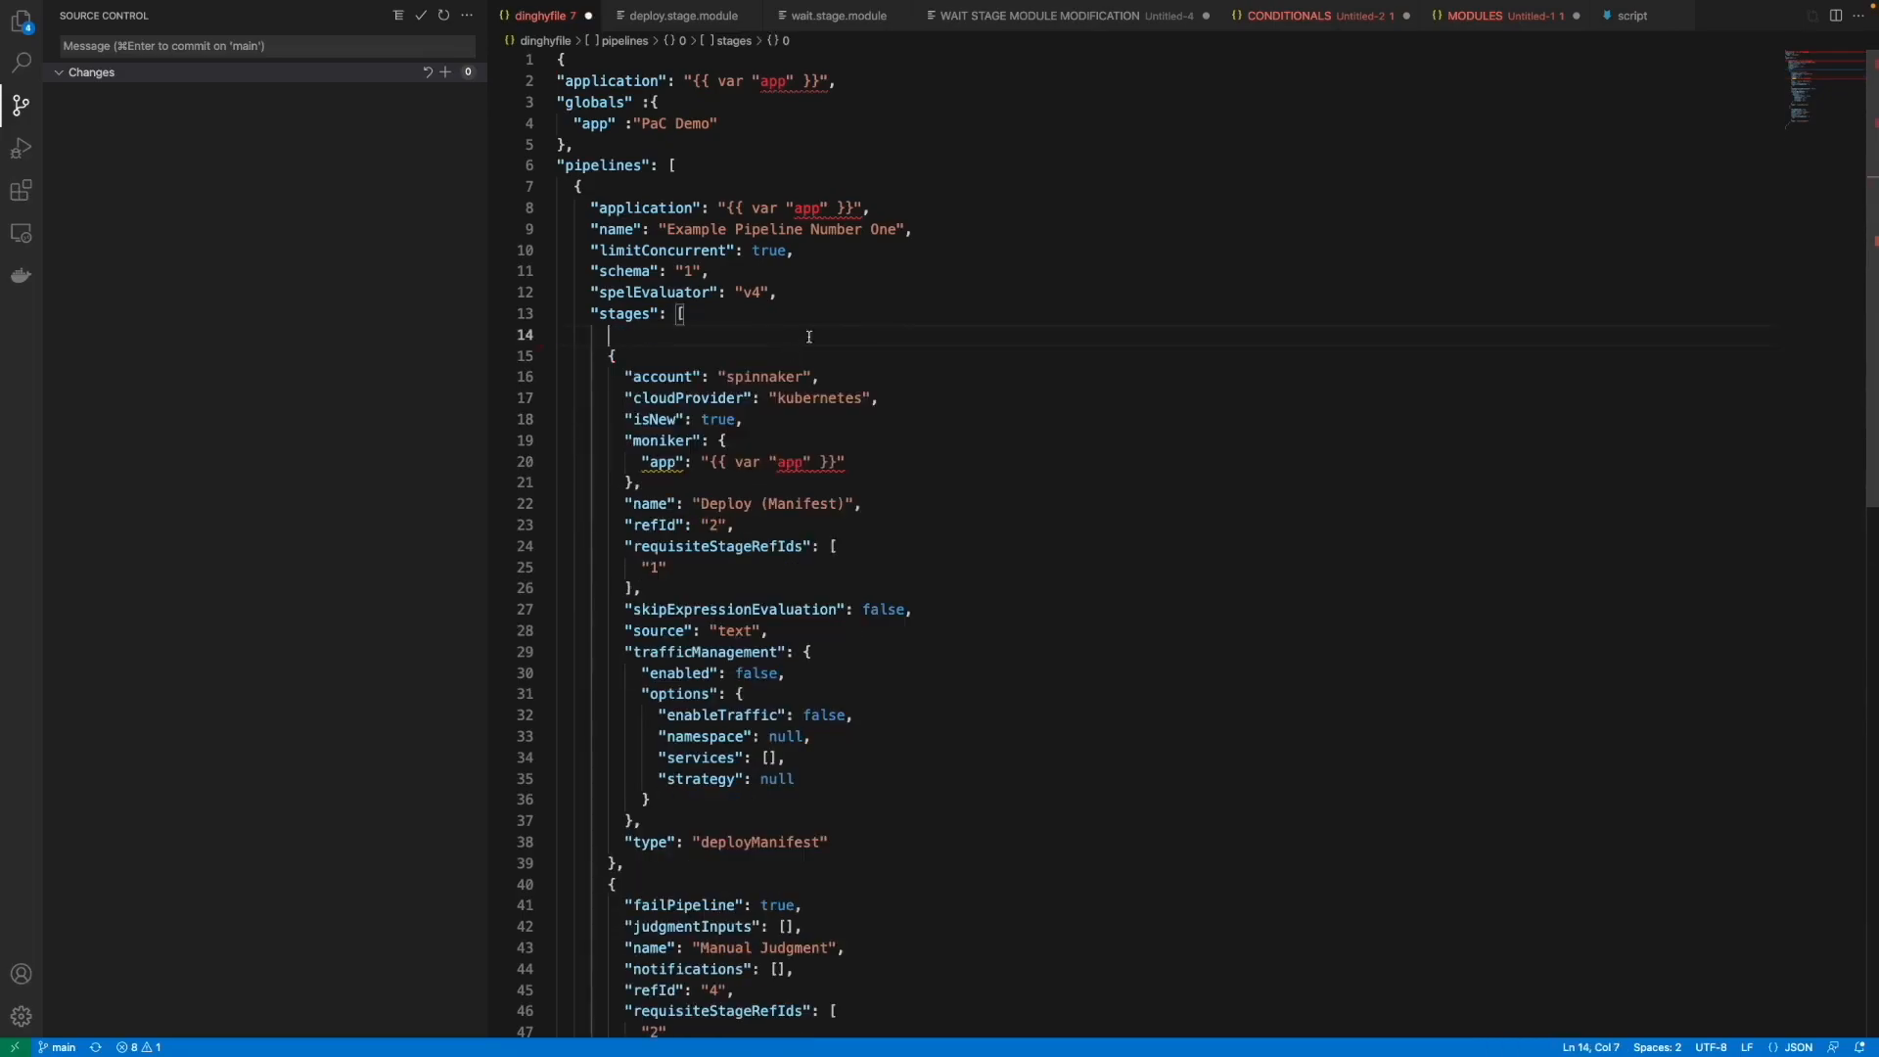
click(812, 16)
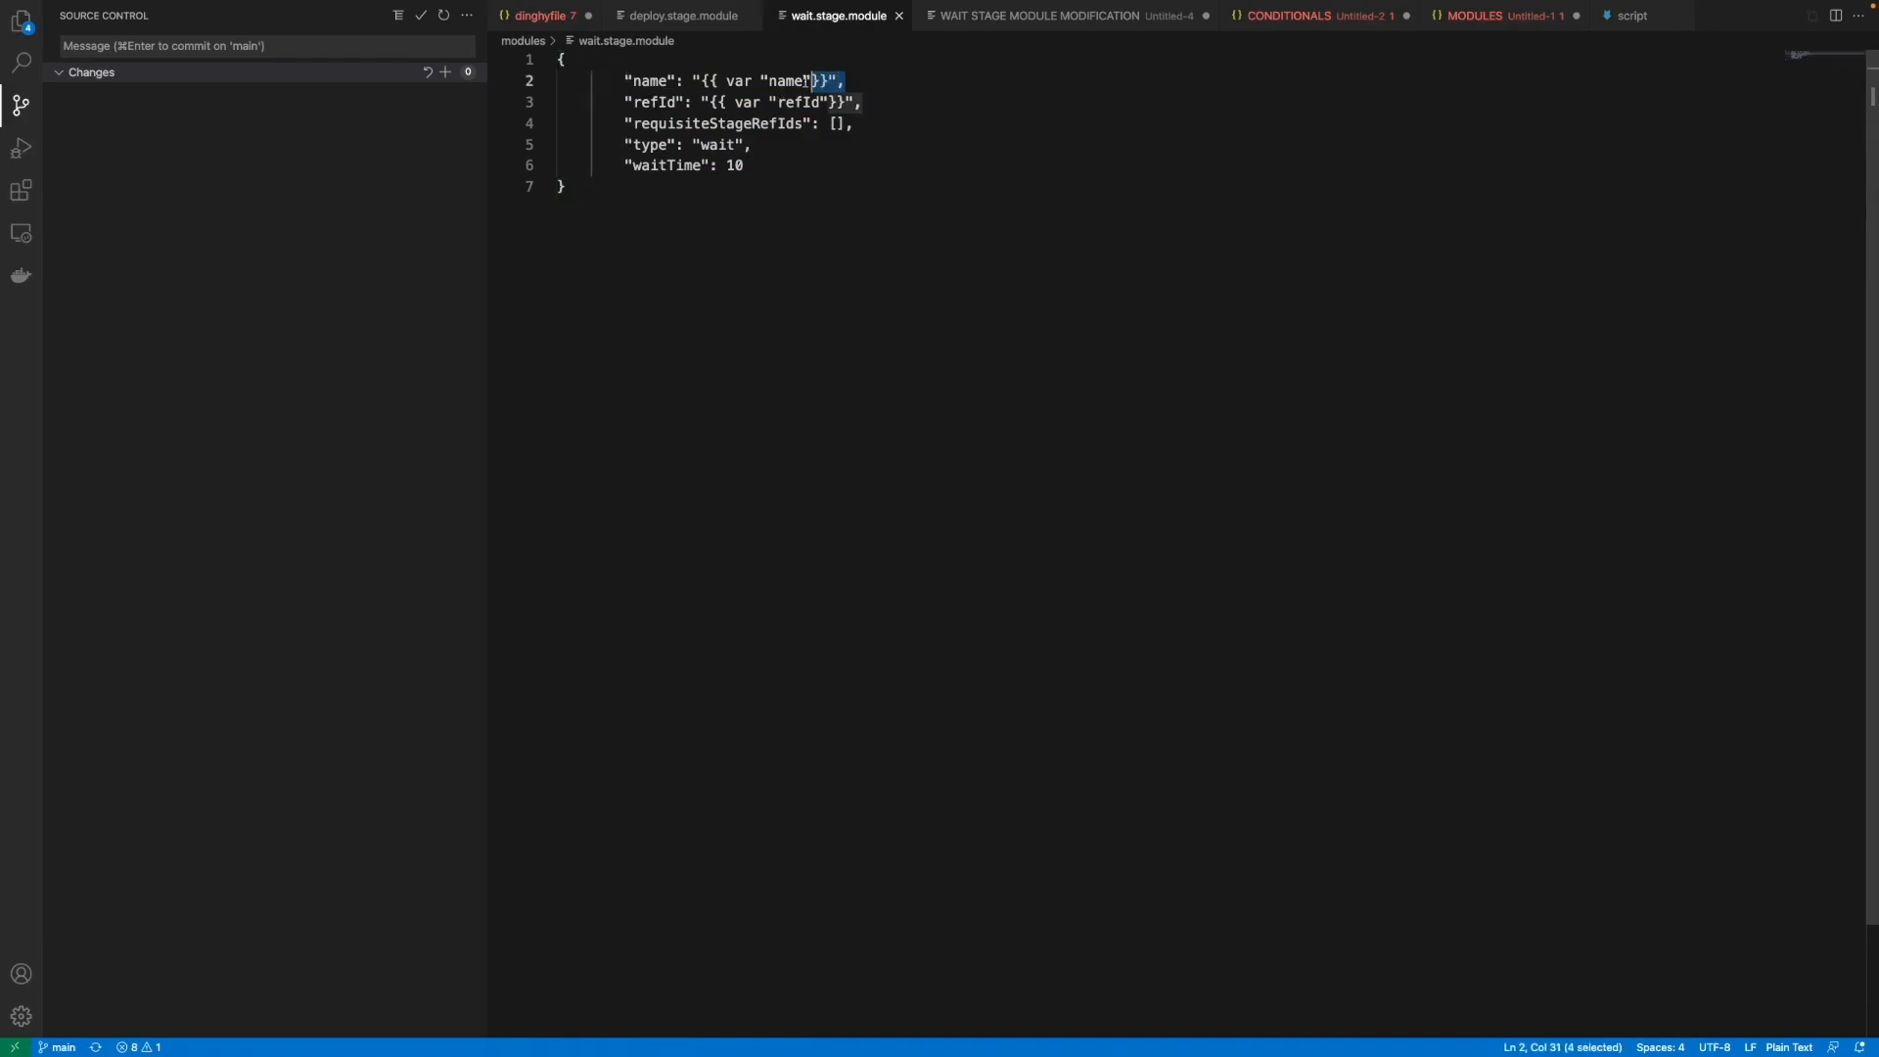
click(1474, 15)
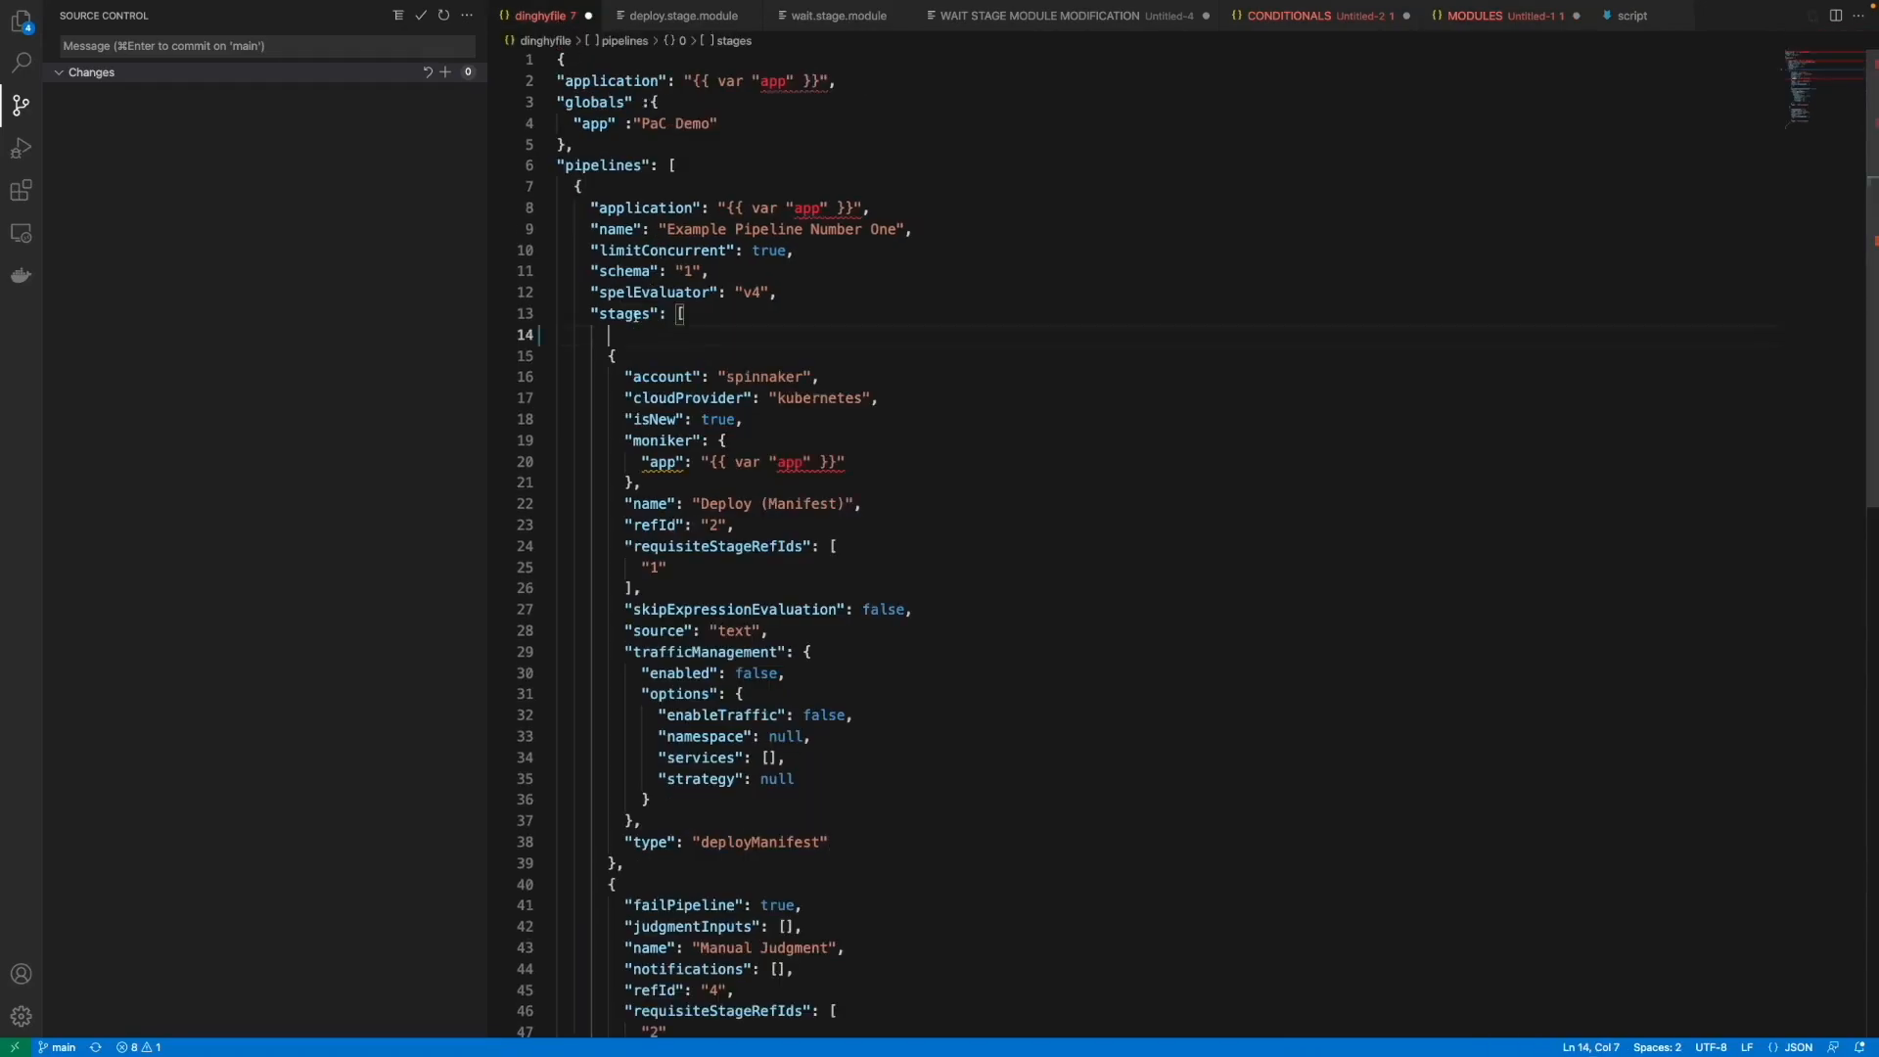
text({{ module "modules/wait.stage.module" "name" "First" "refId" "1"}},)
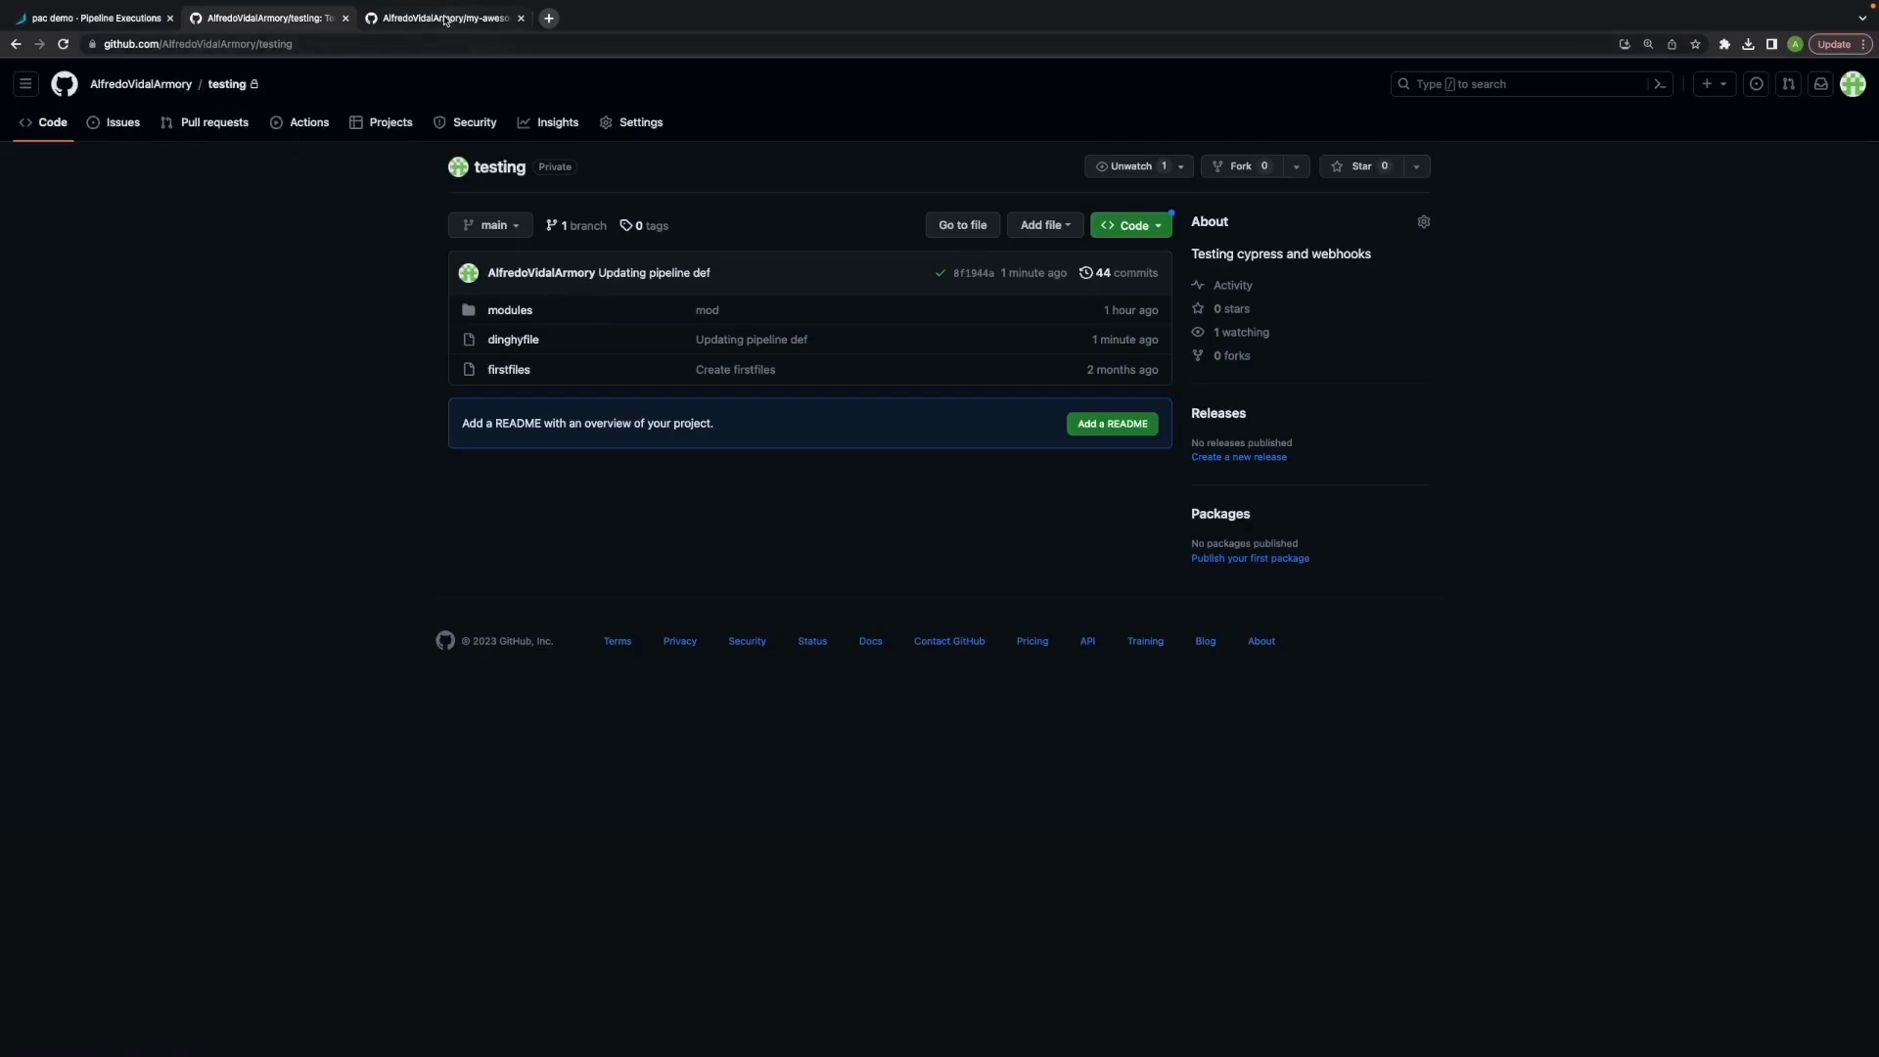
mouse_move(443, 17)
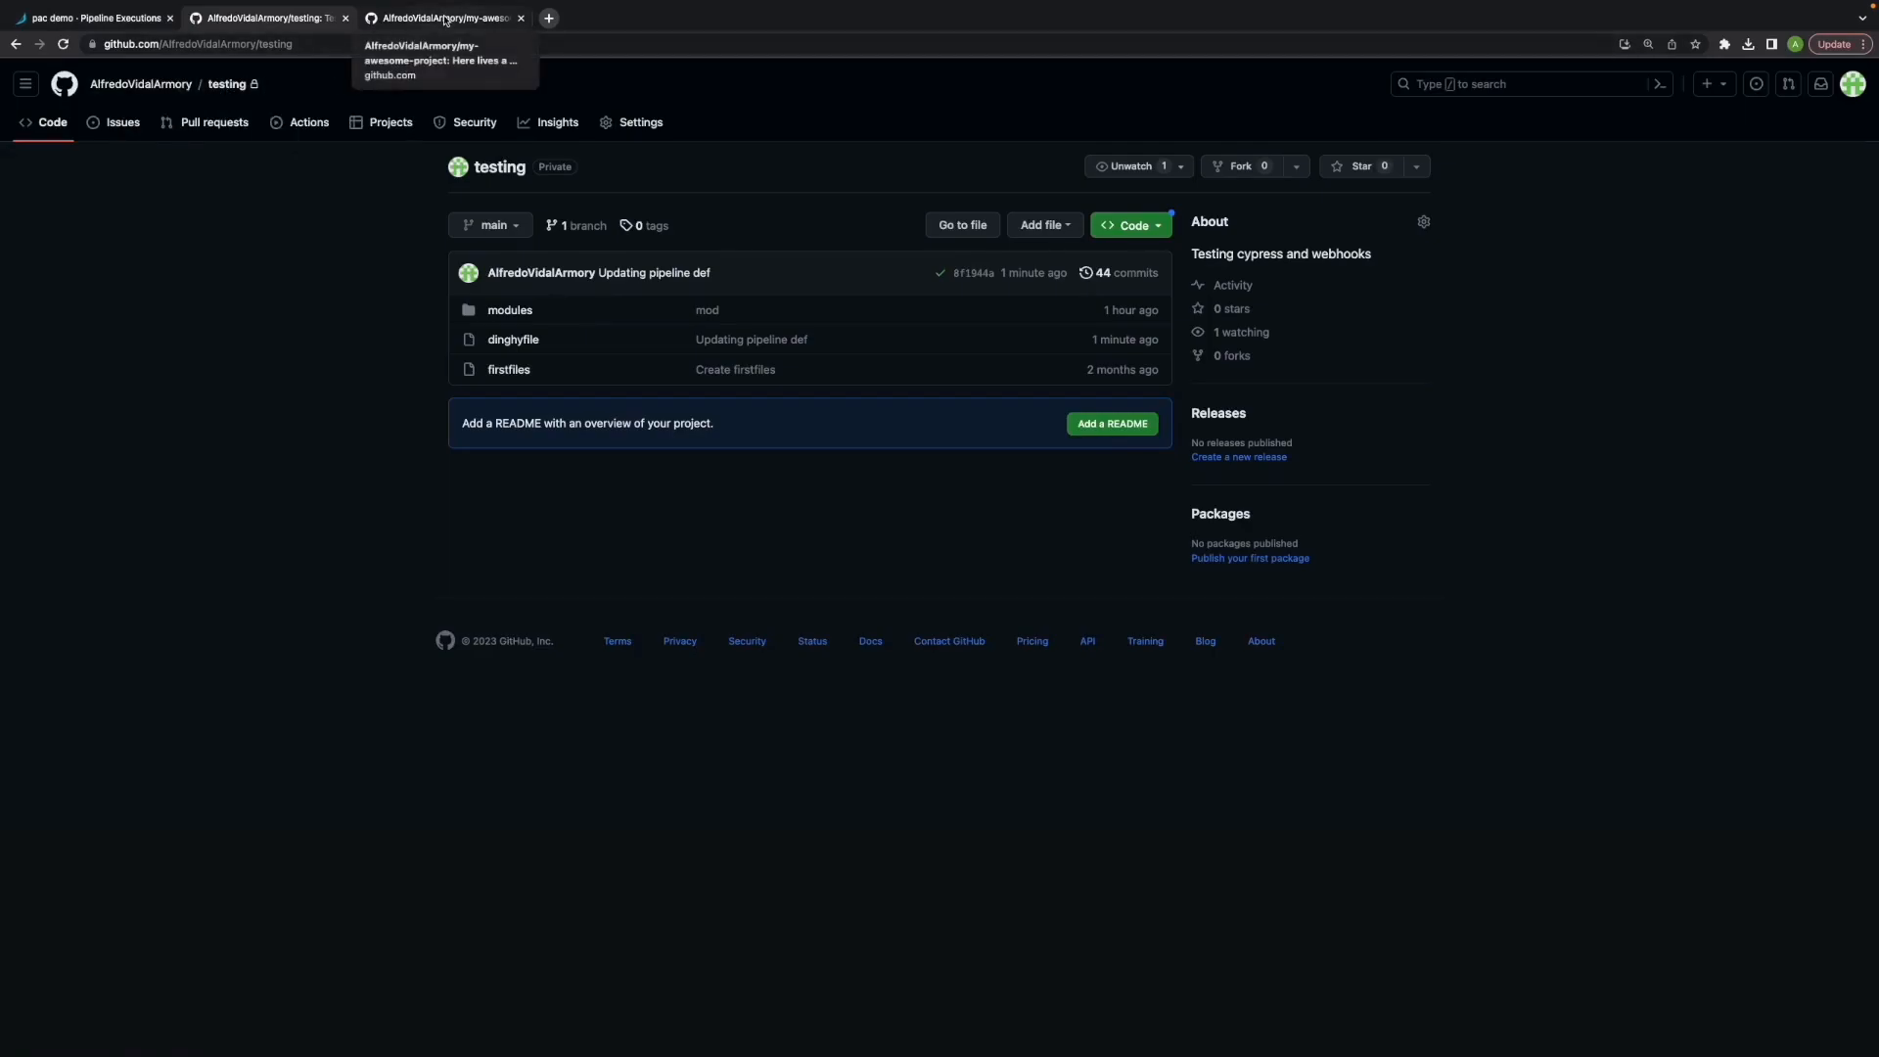
Bring up the my-awesome-project repository tab for My Awesome App's dinghyfile.
click(445, 18)
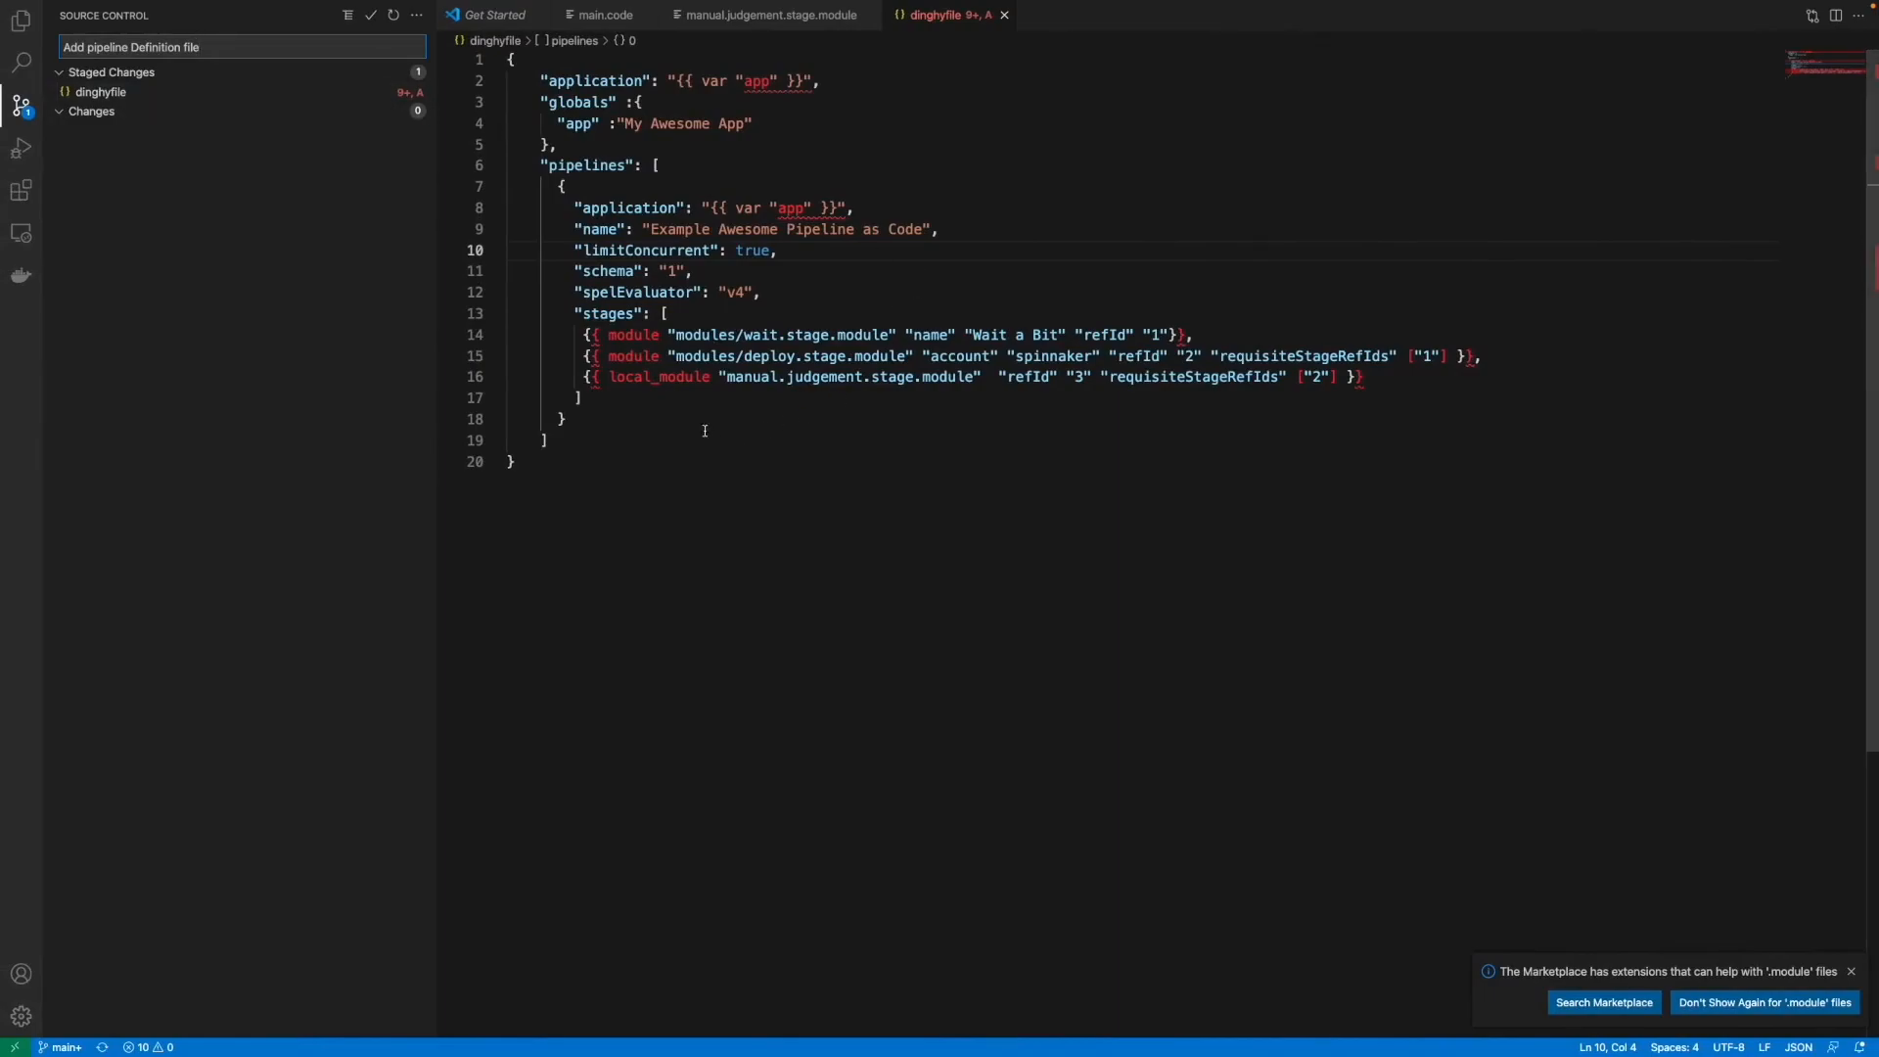
mouse_move(741, 420)
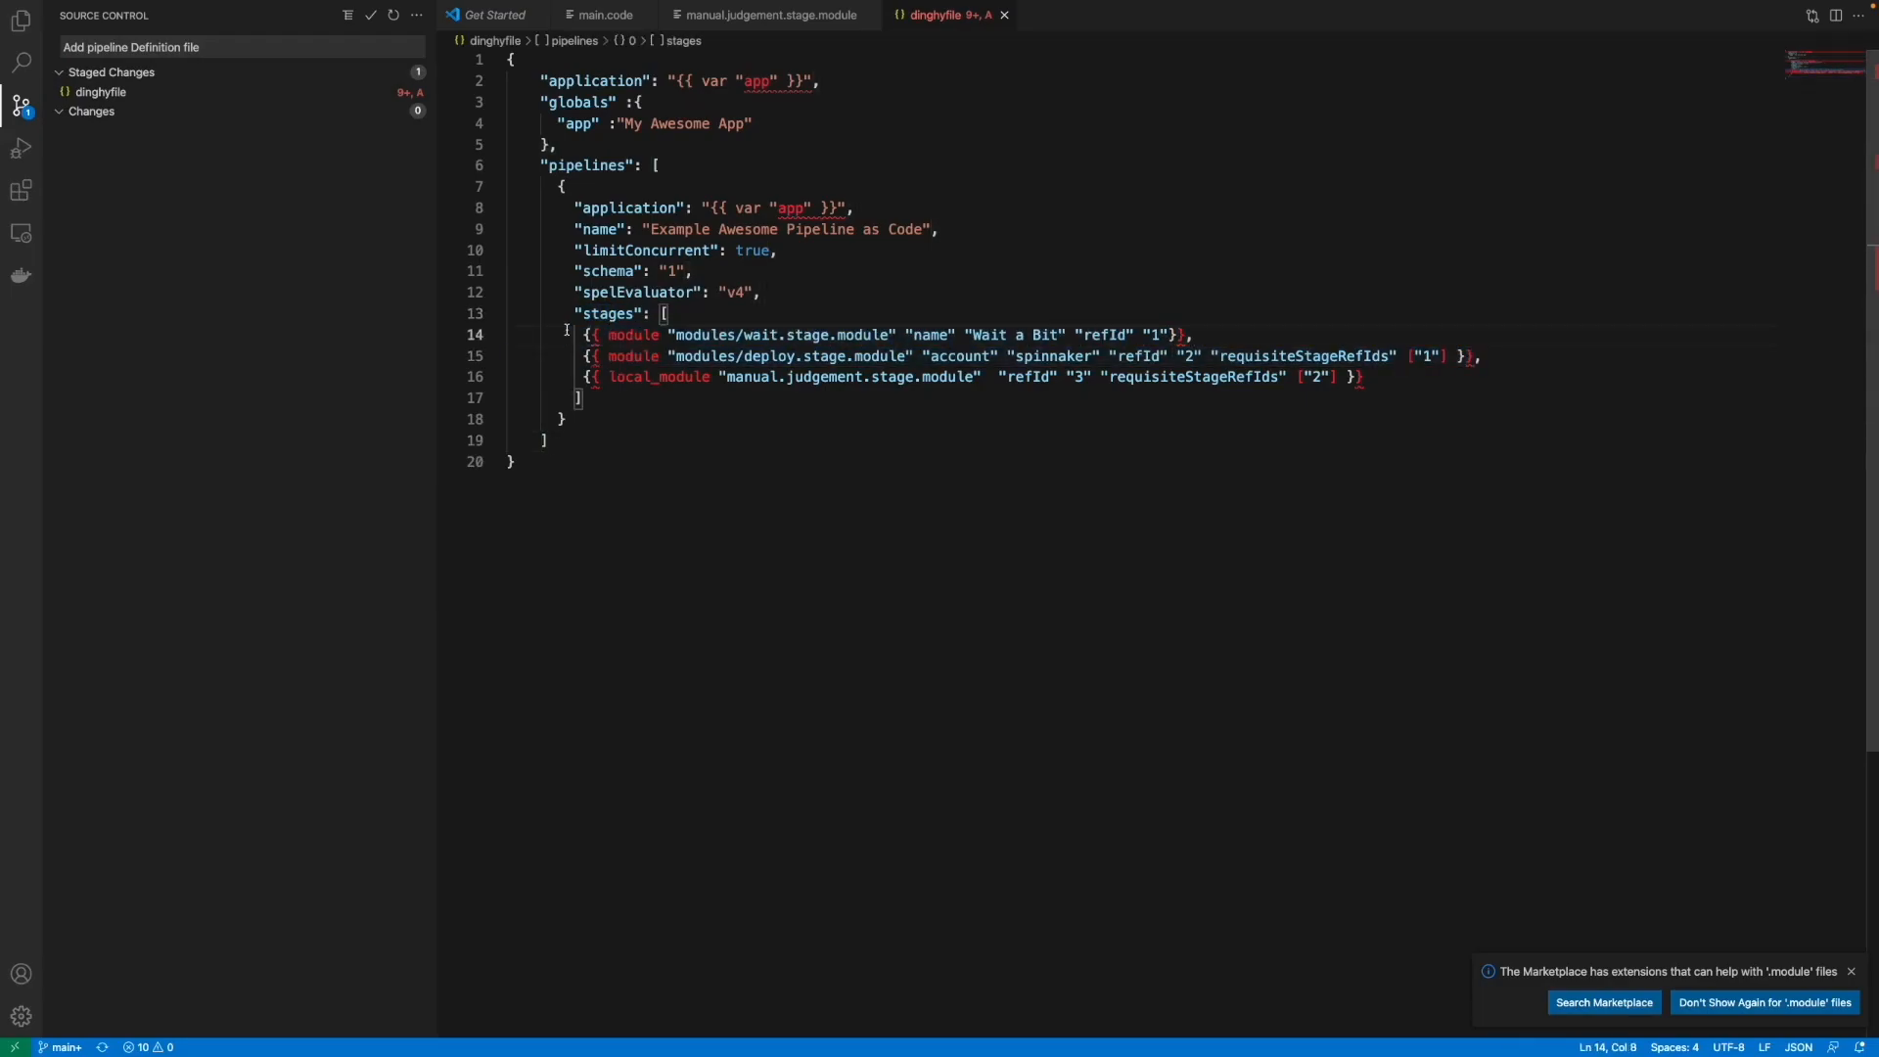
Highlight the third stage's local_module call and commit the dinghyfile as 'Add pipeline Definition file'.
double_click(707, 335)
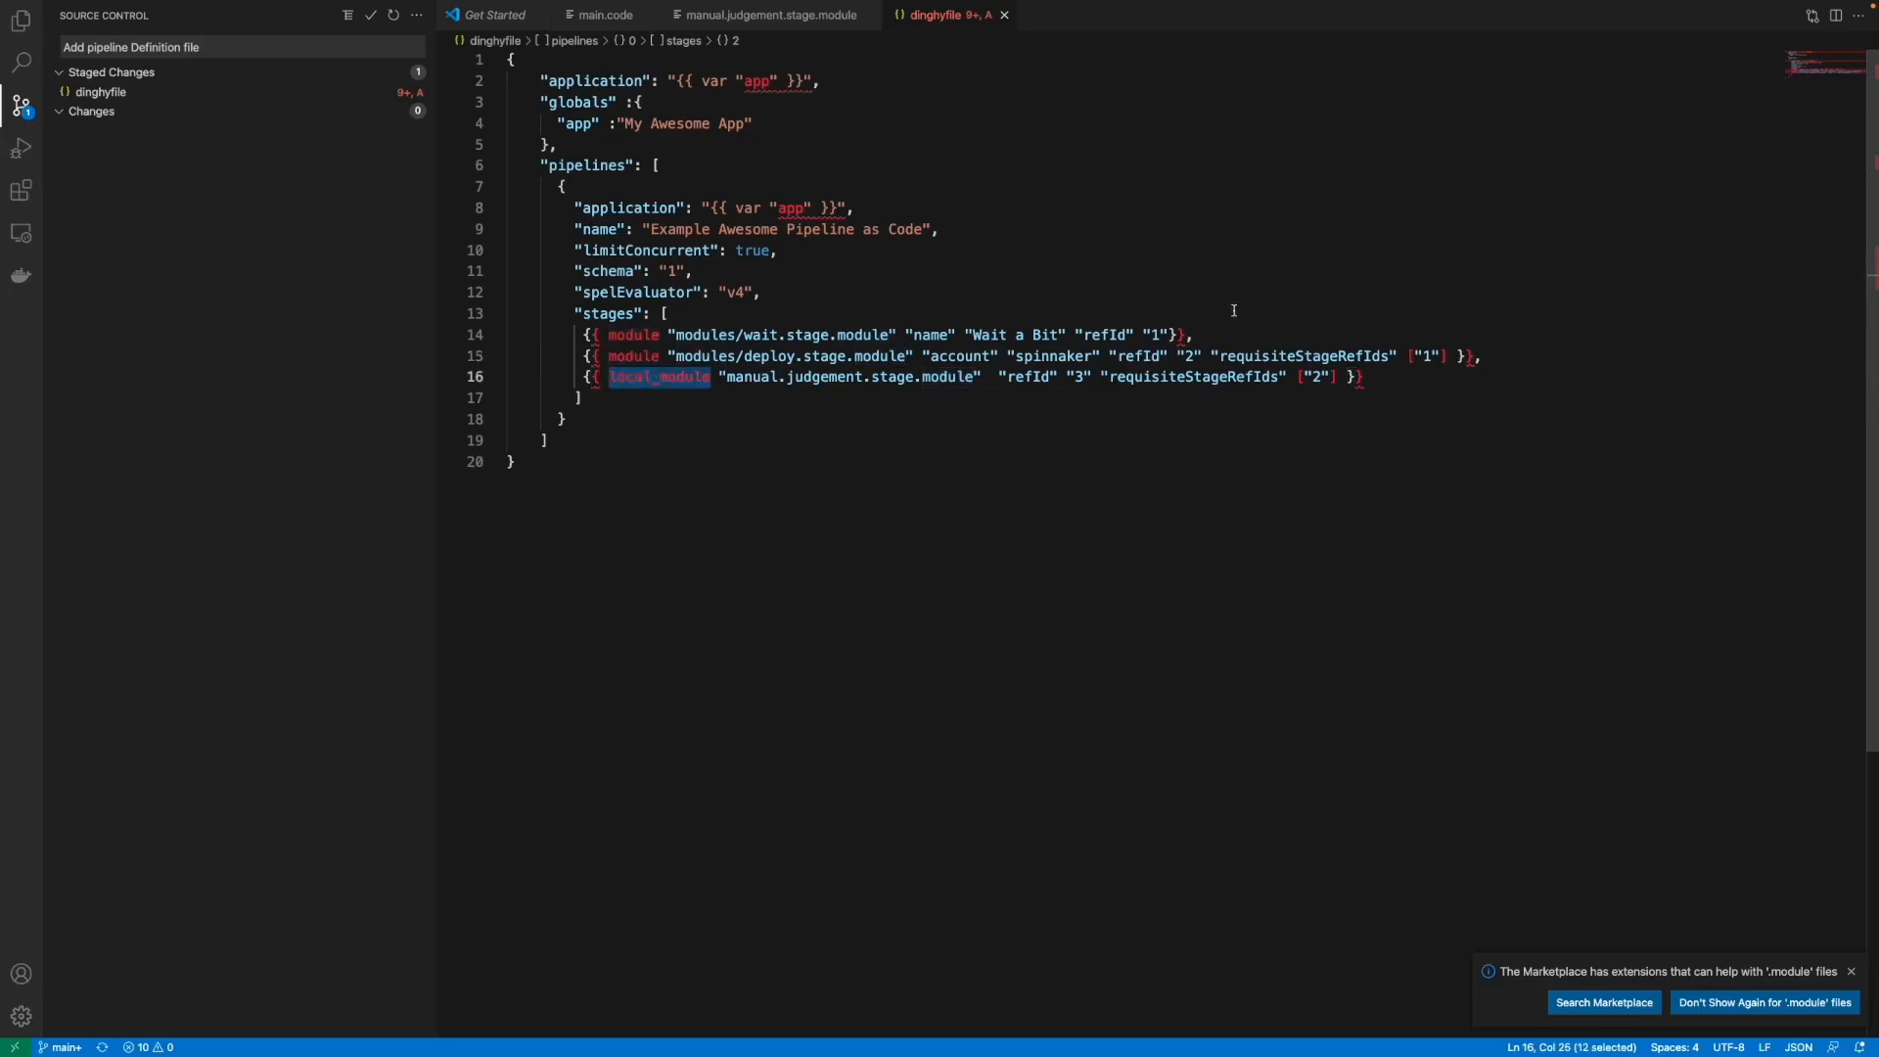
mouse_move(921, 426)
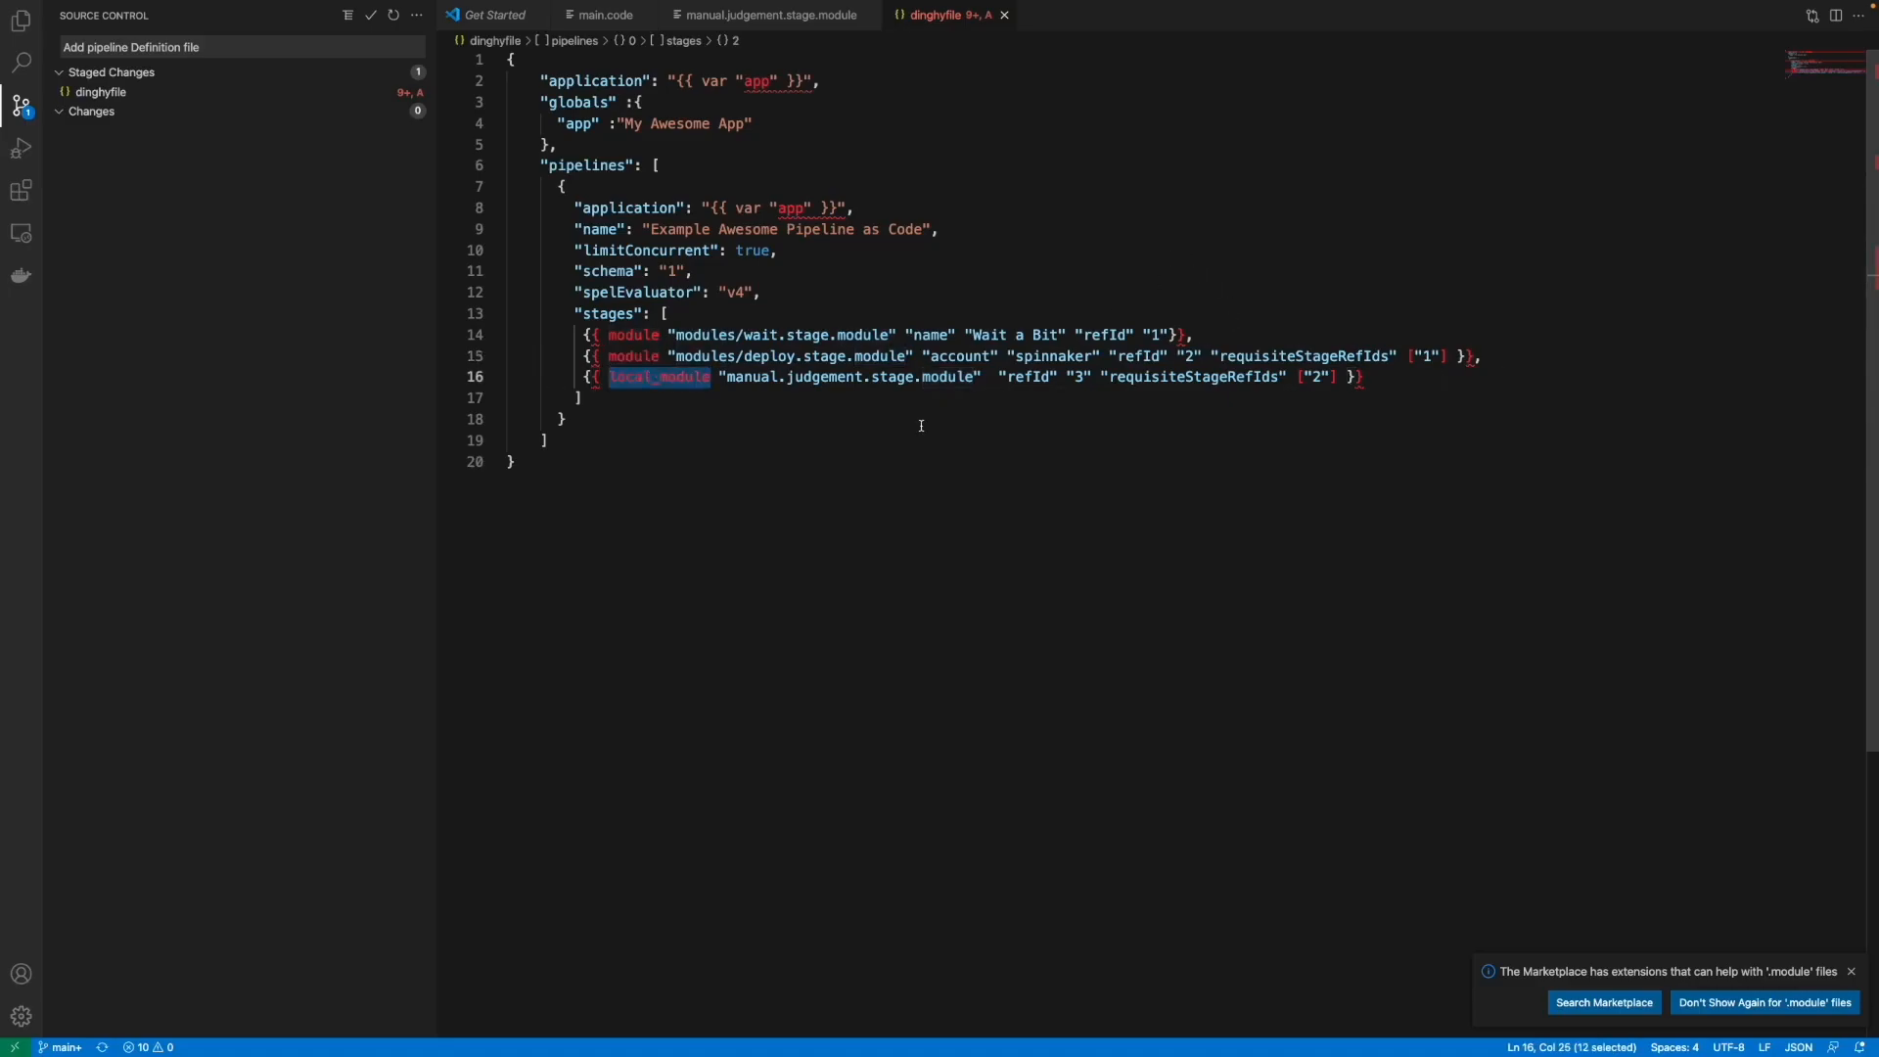
mouse_move(1429, 455)
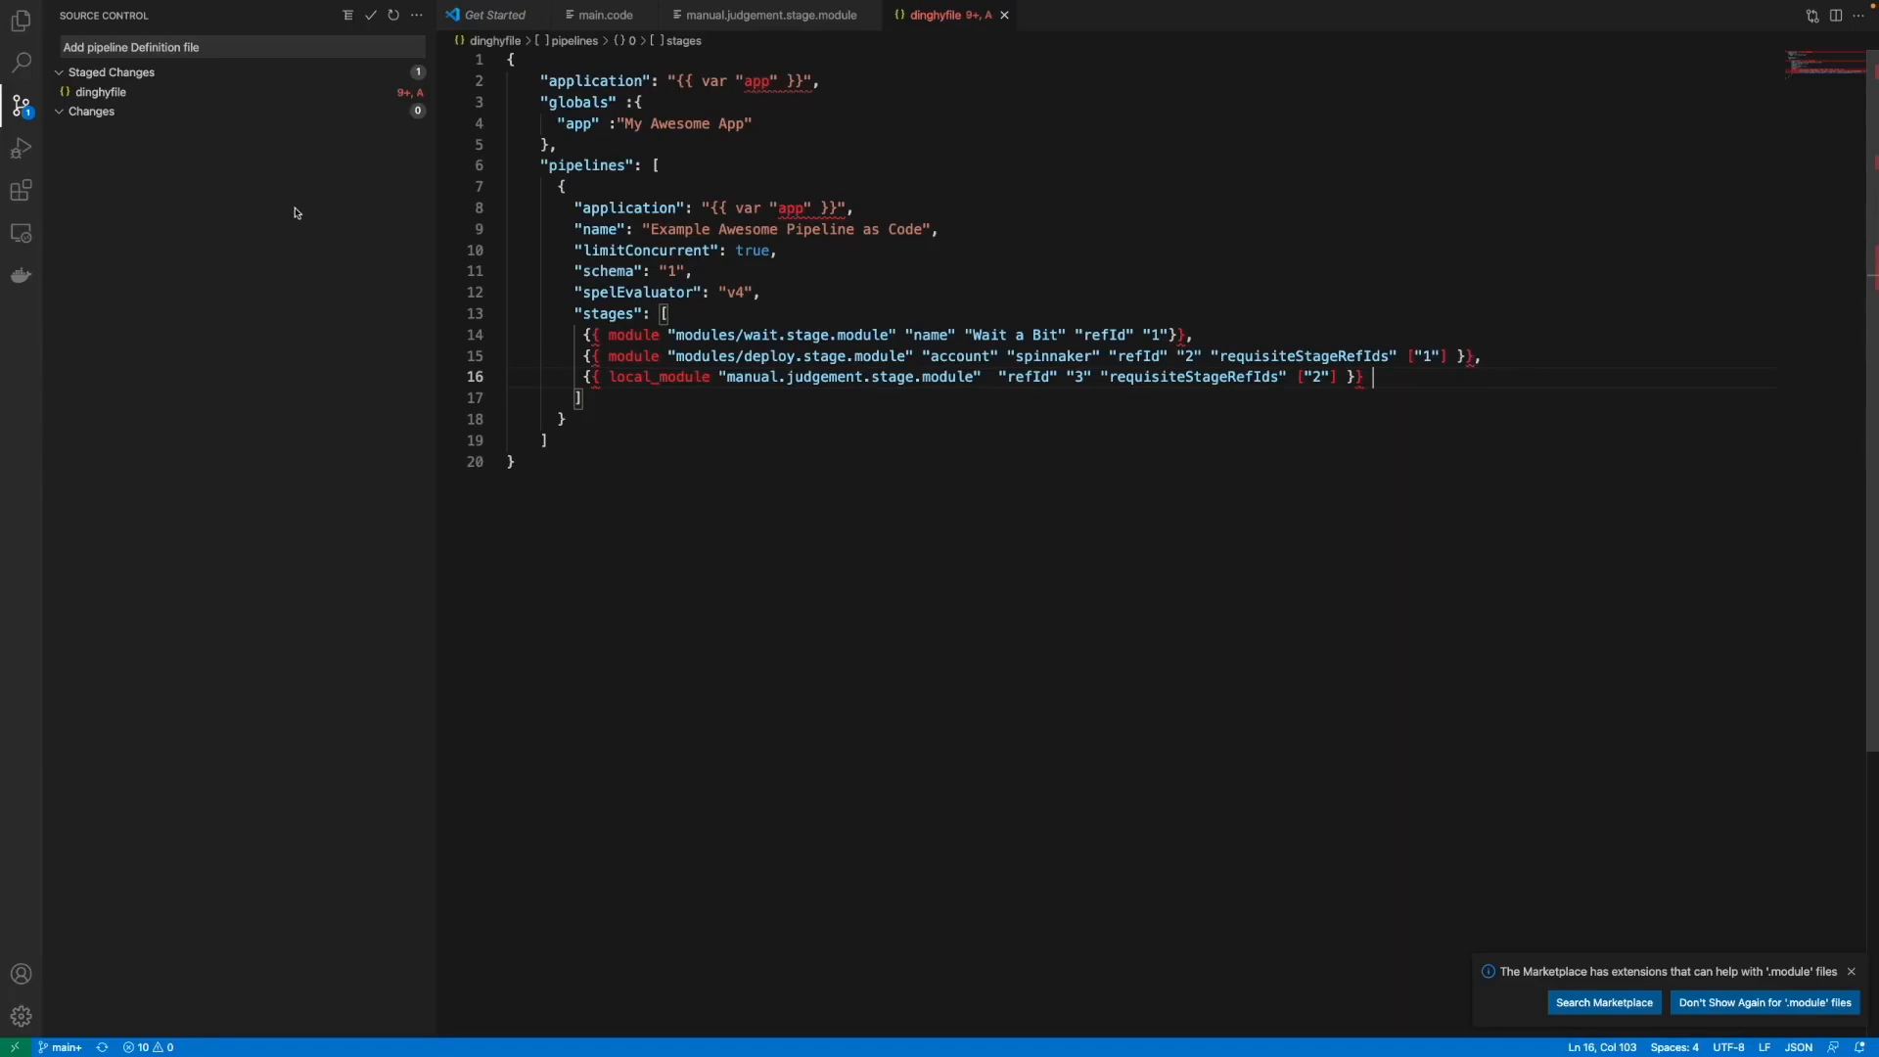
click(223, 46)
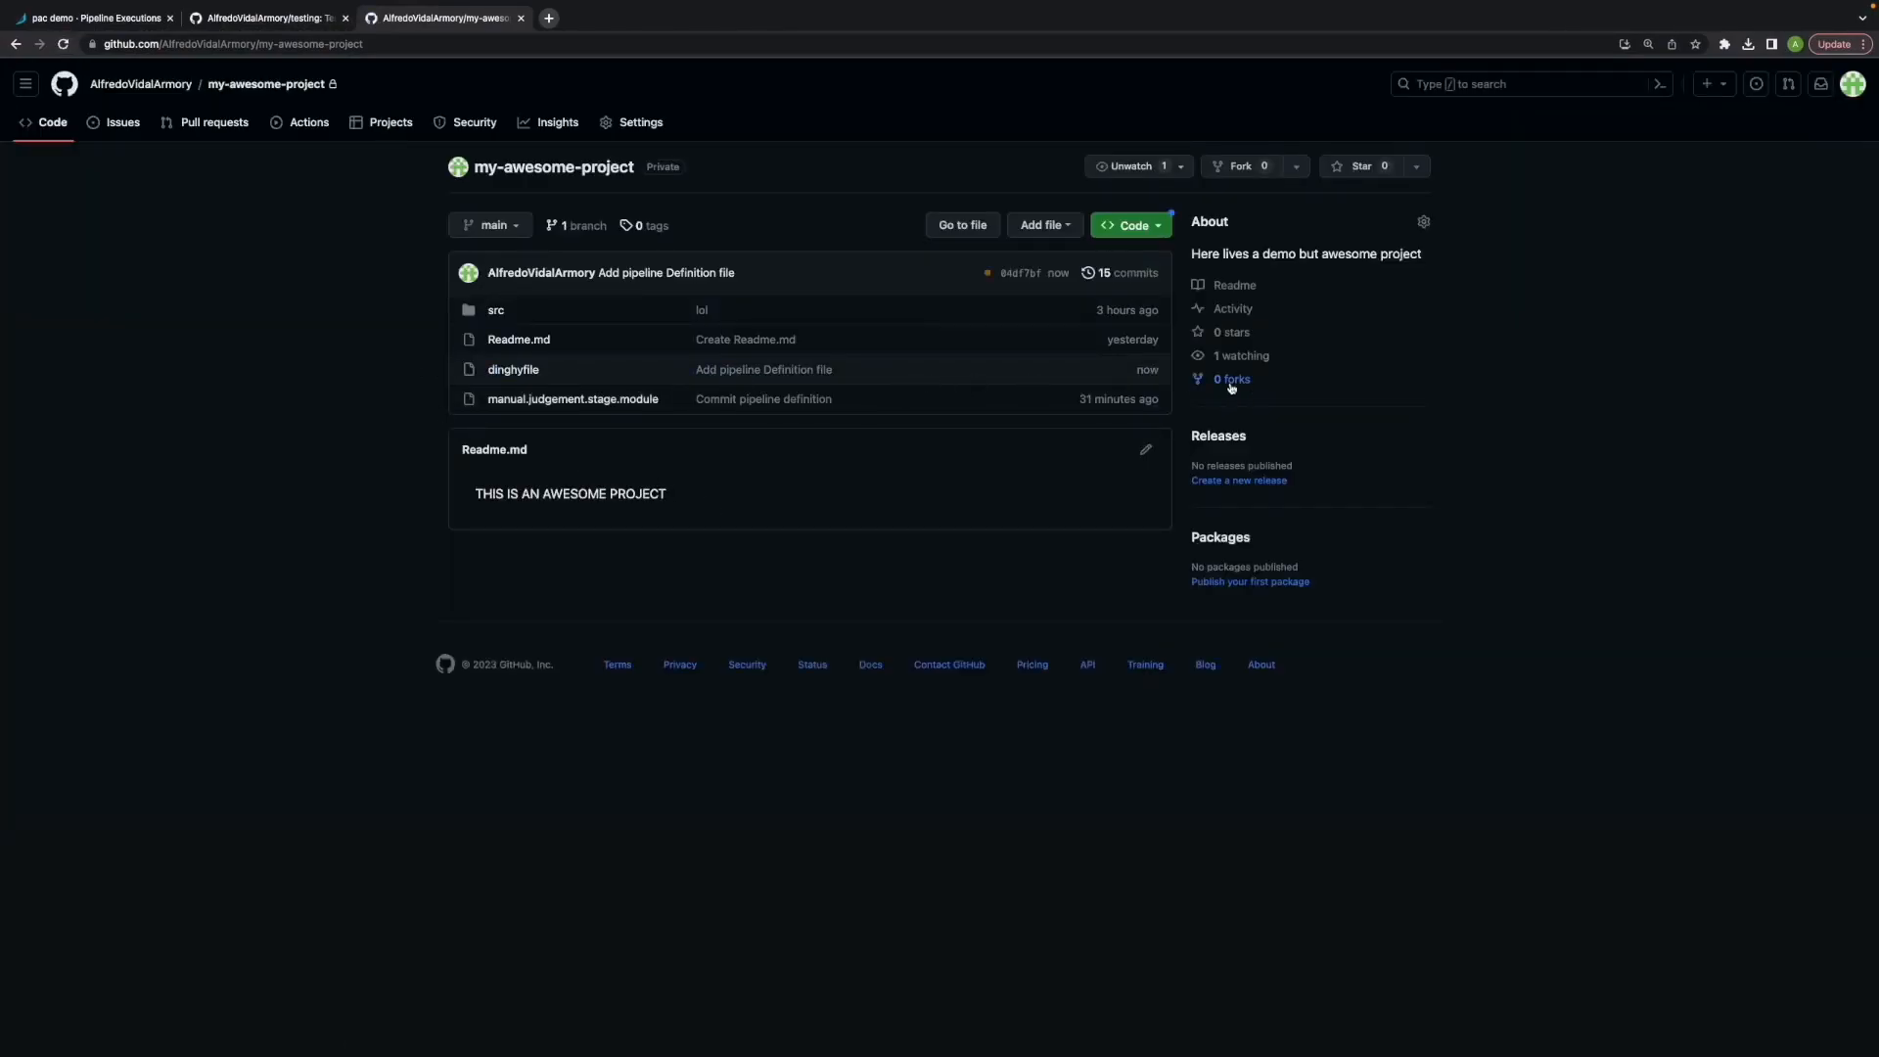
mouse_move(460, 351)
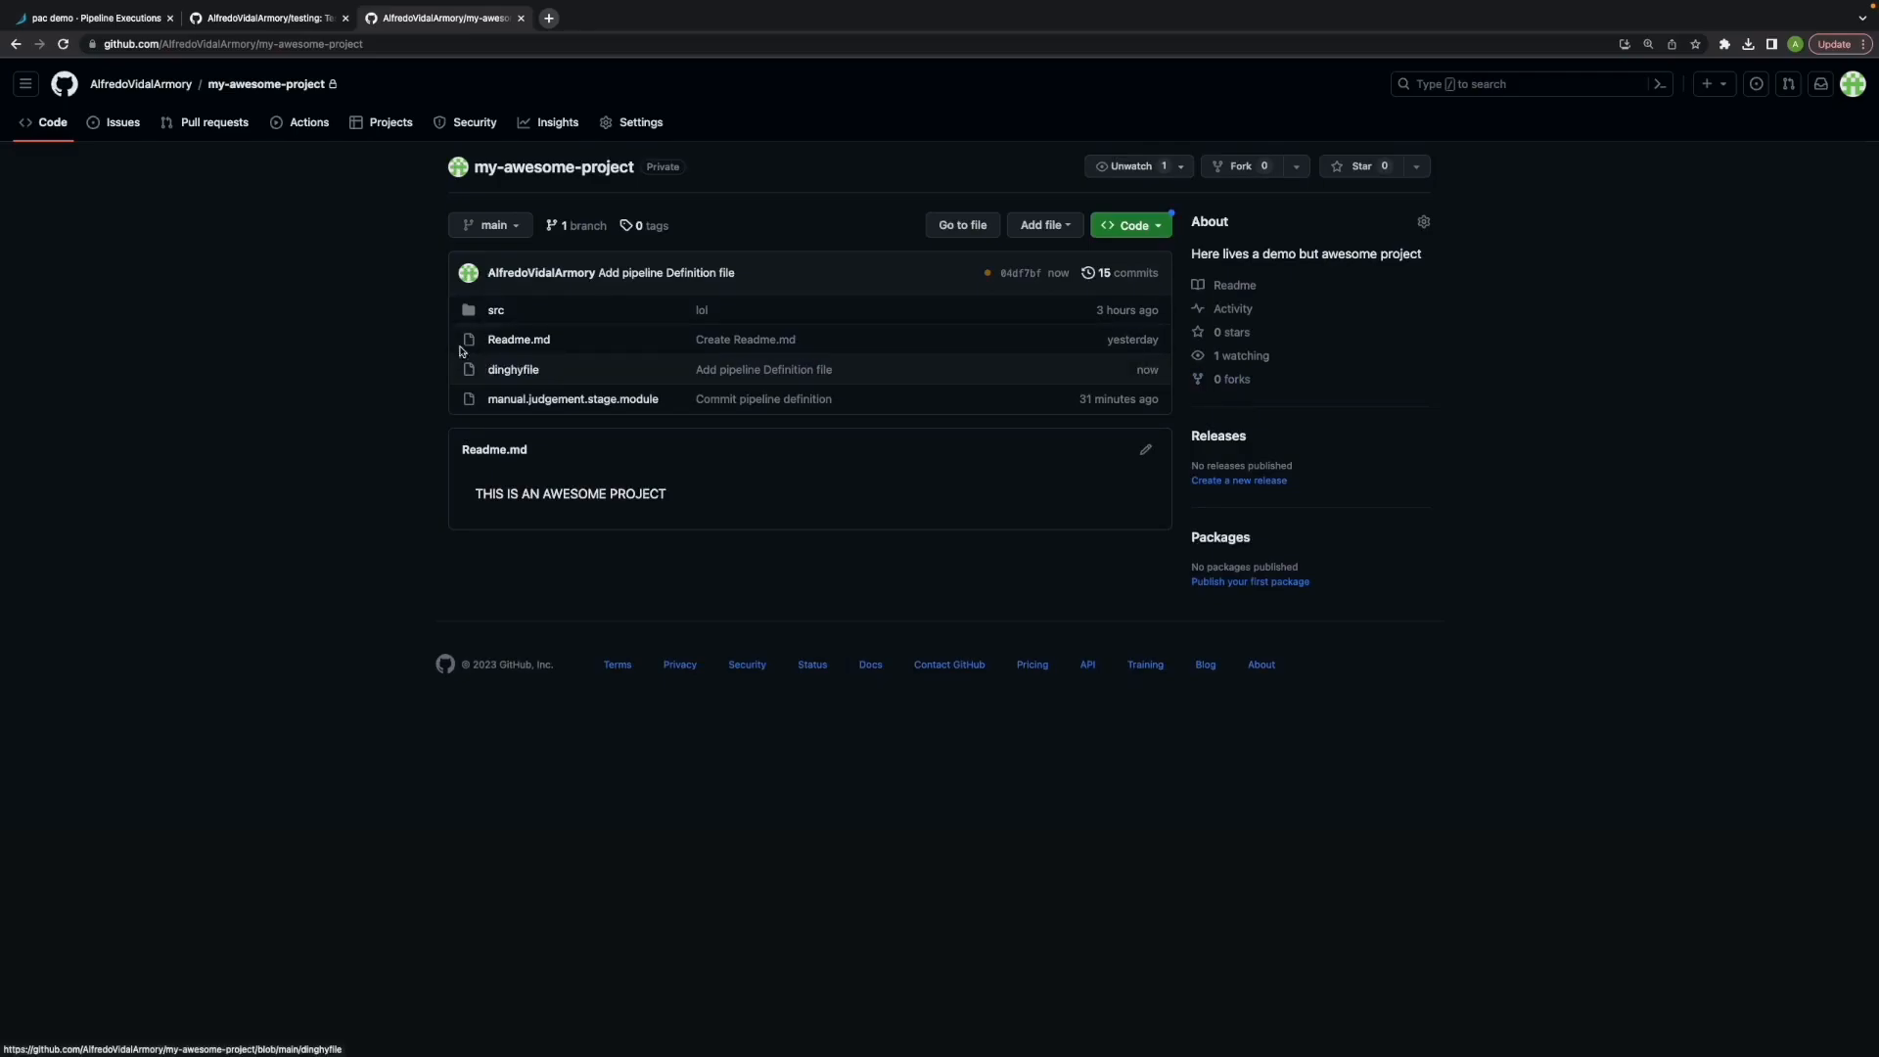
click(97, 18)
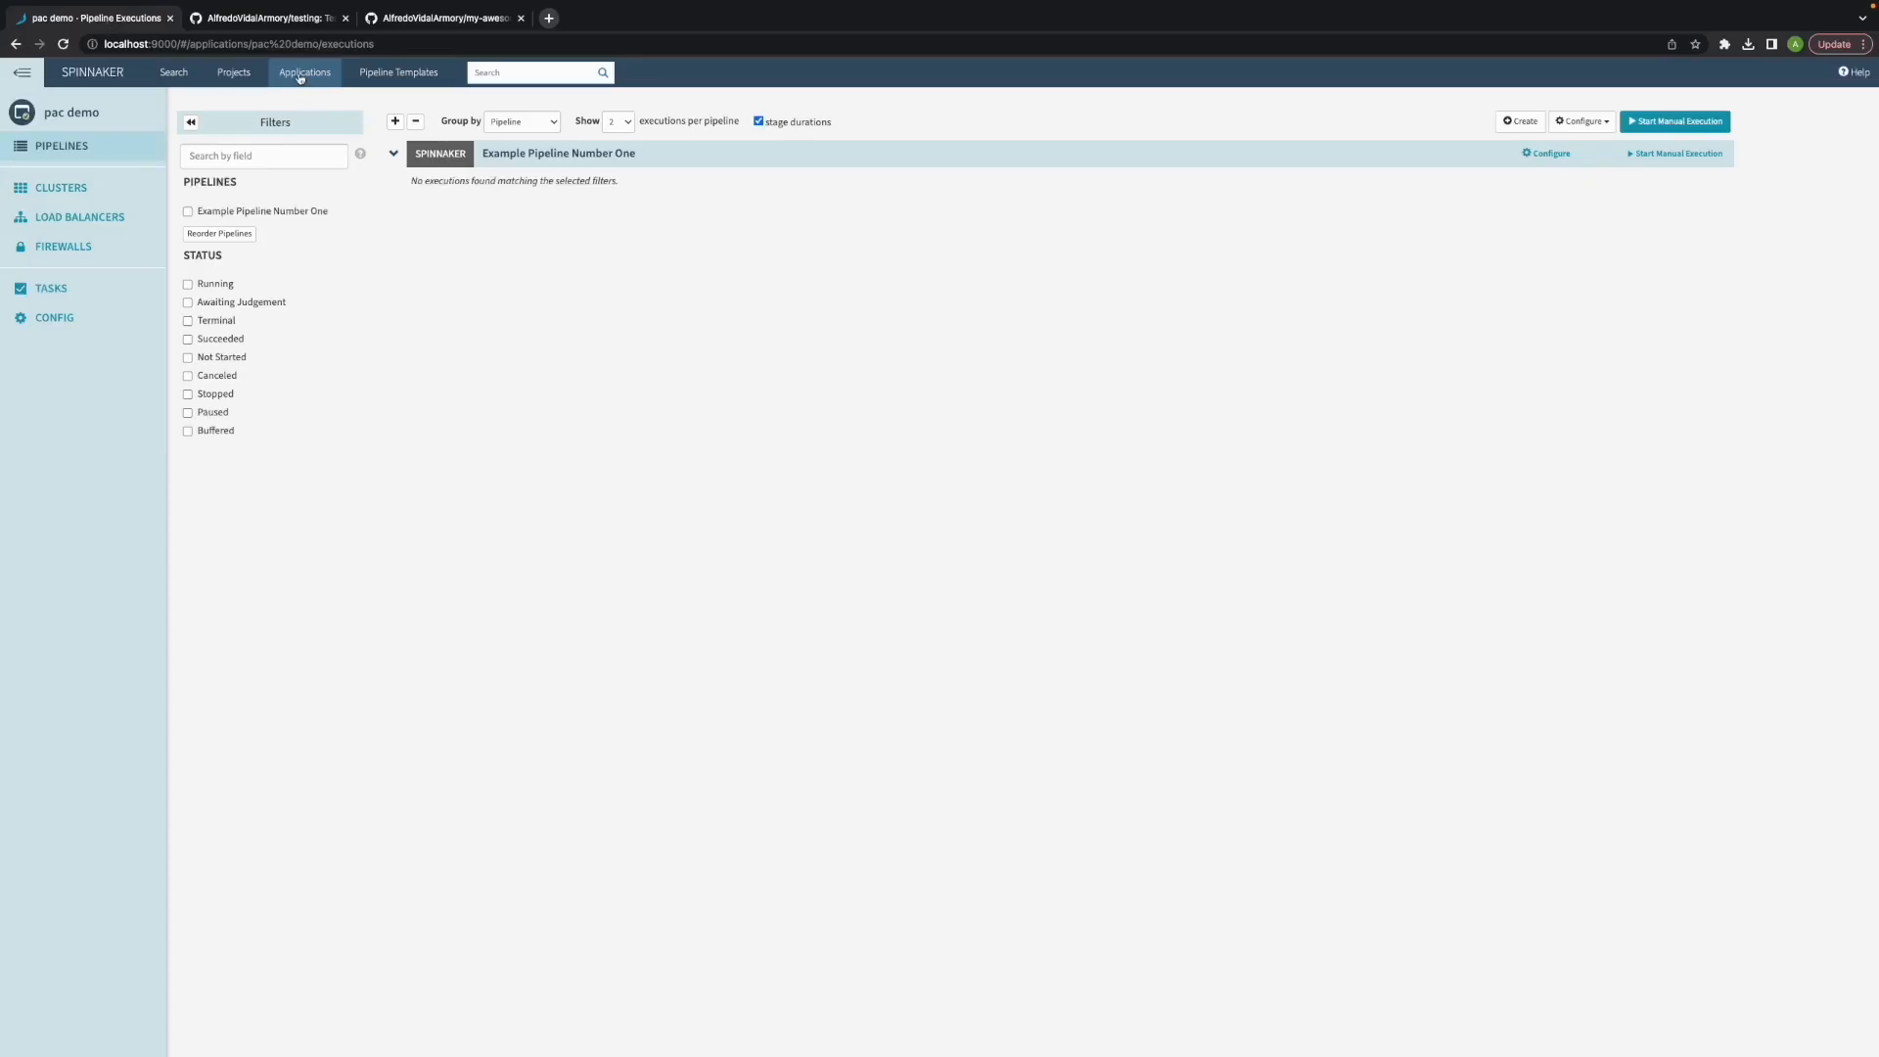
Open my awesome app's Example Awesome Pipeline as Code configuration.
click(304, 72)
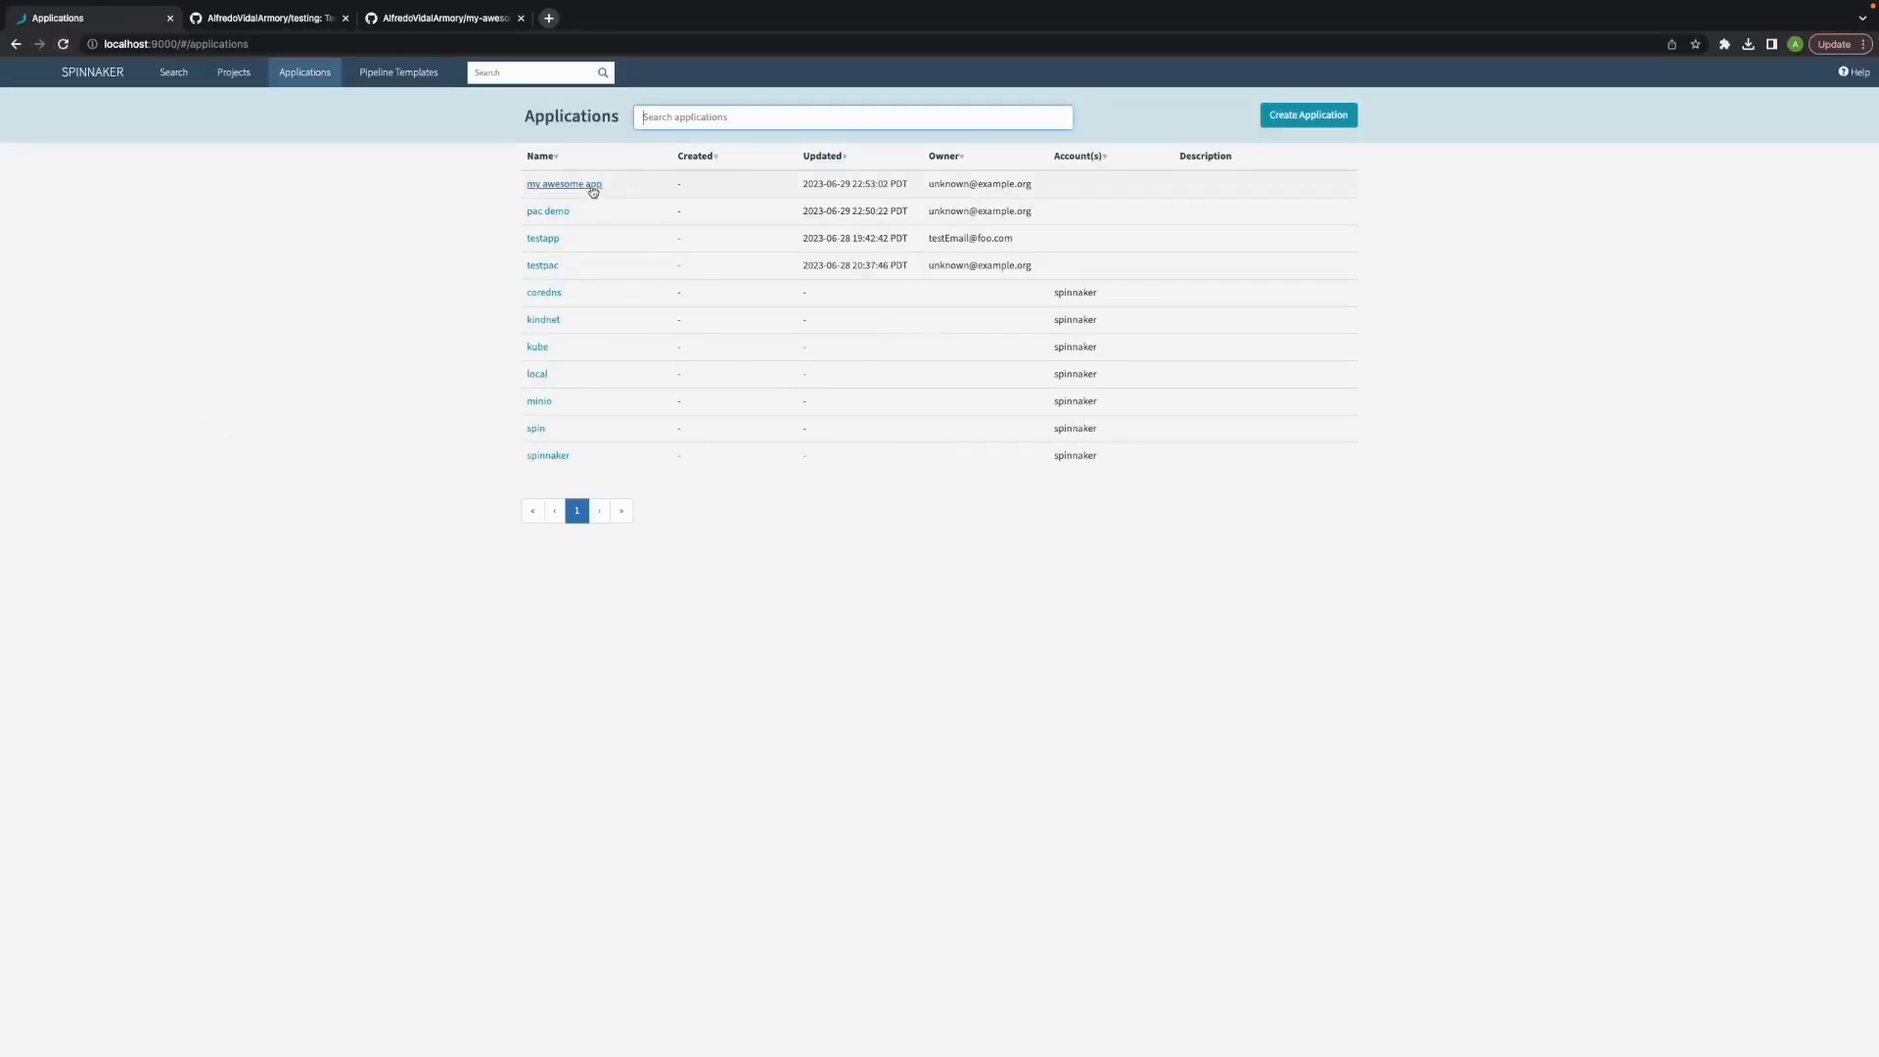
click(563, 184)
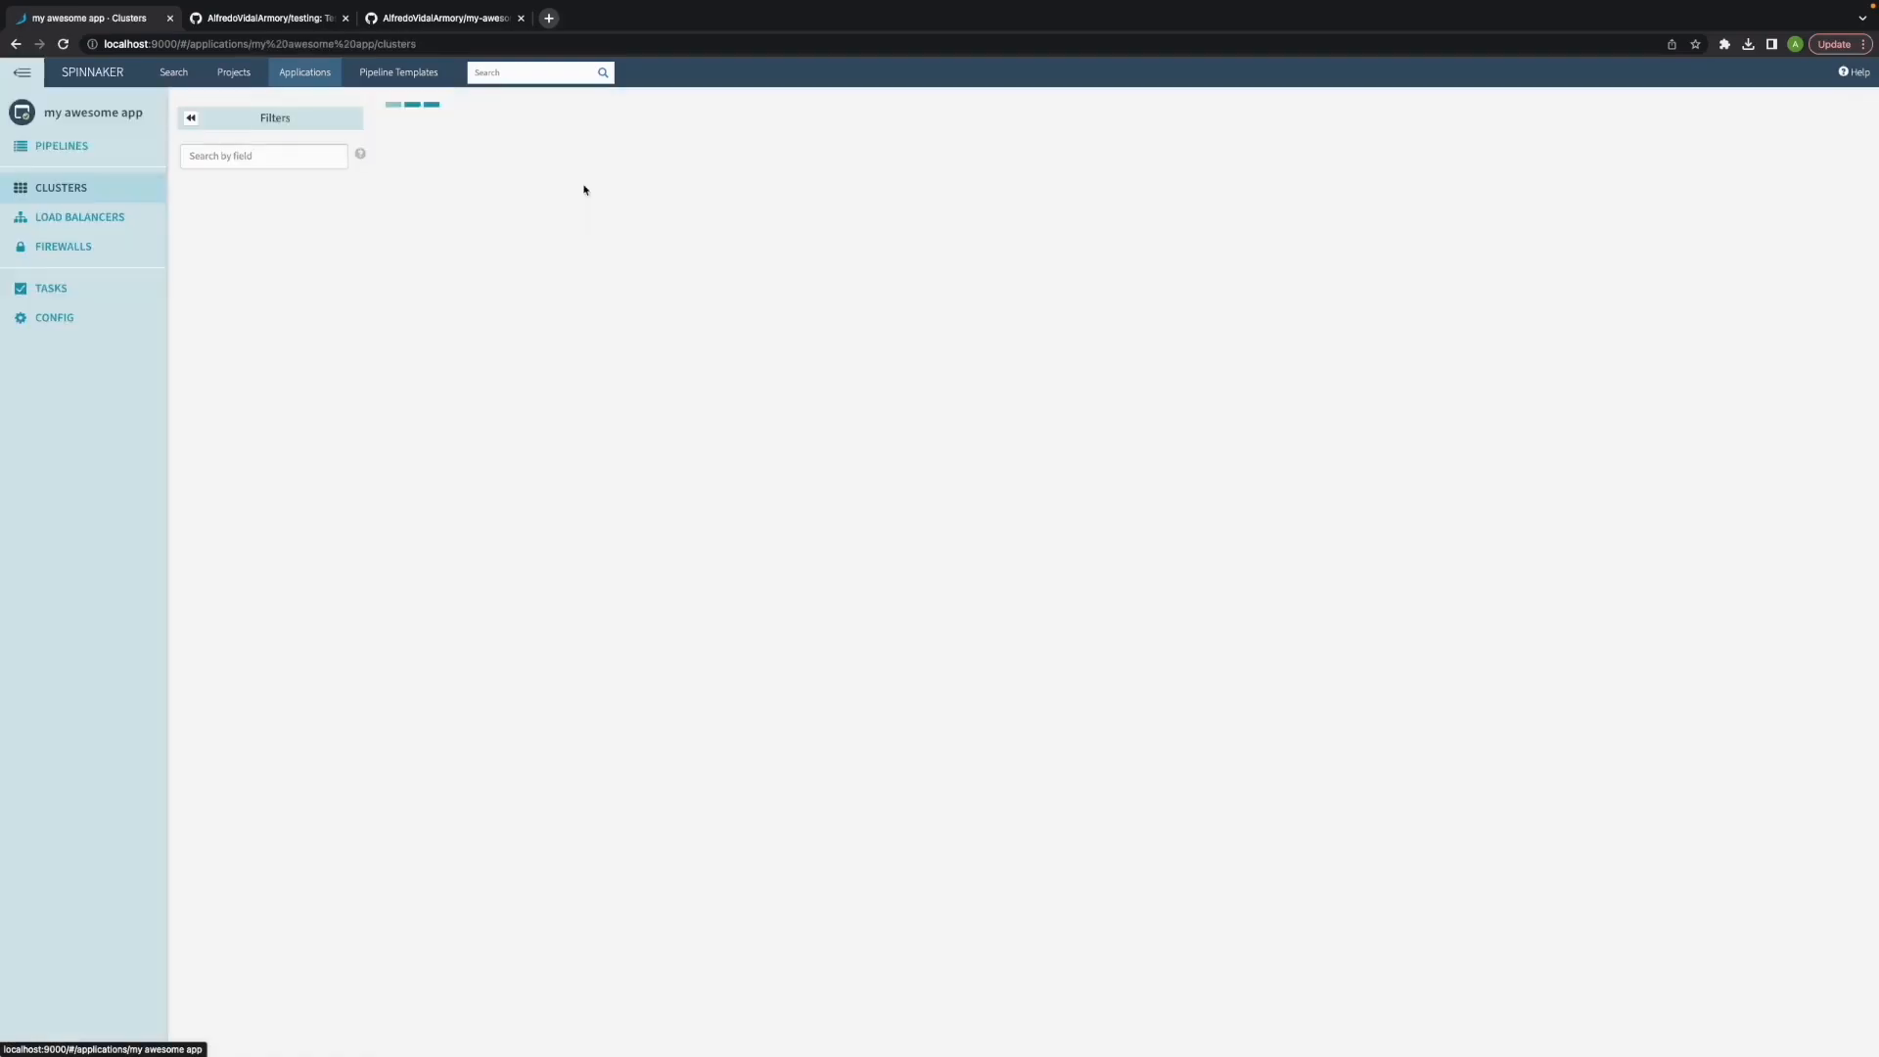
click(62, 145)
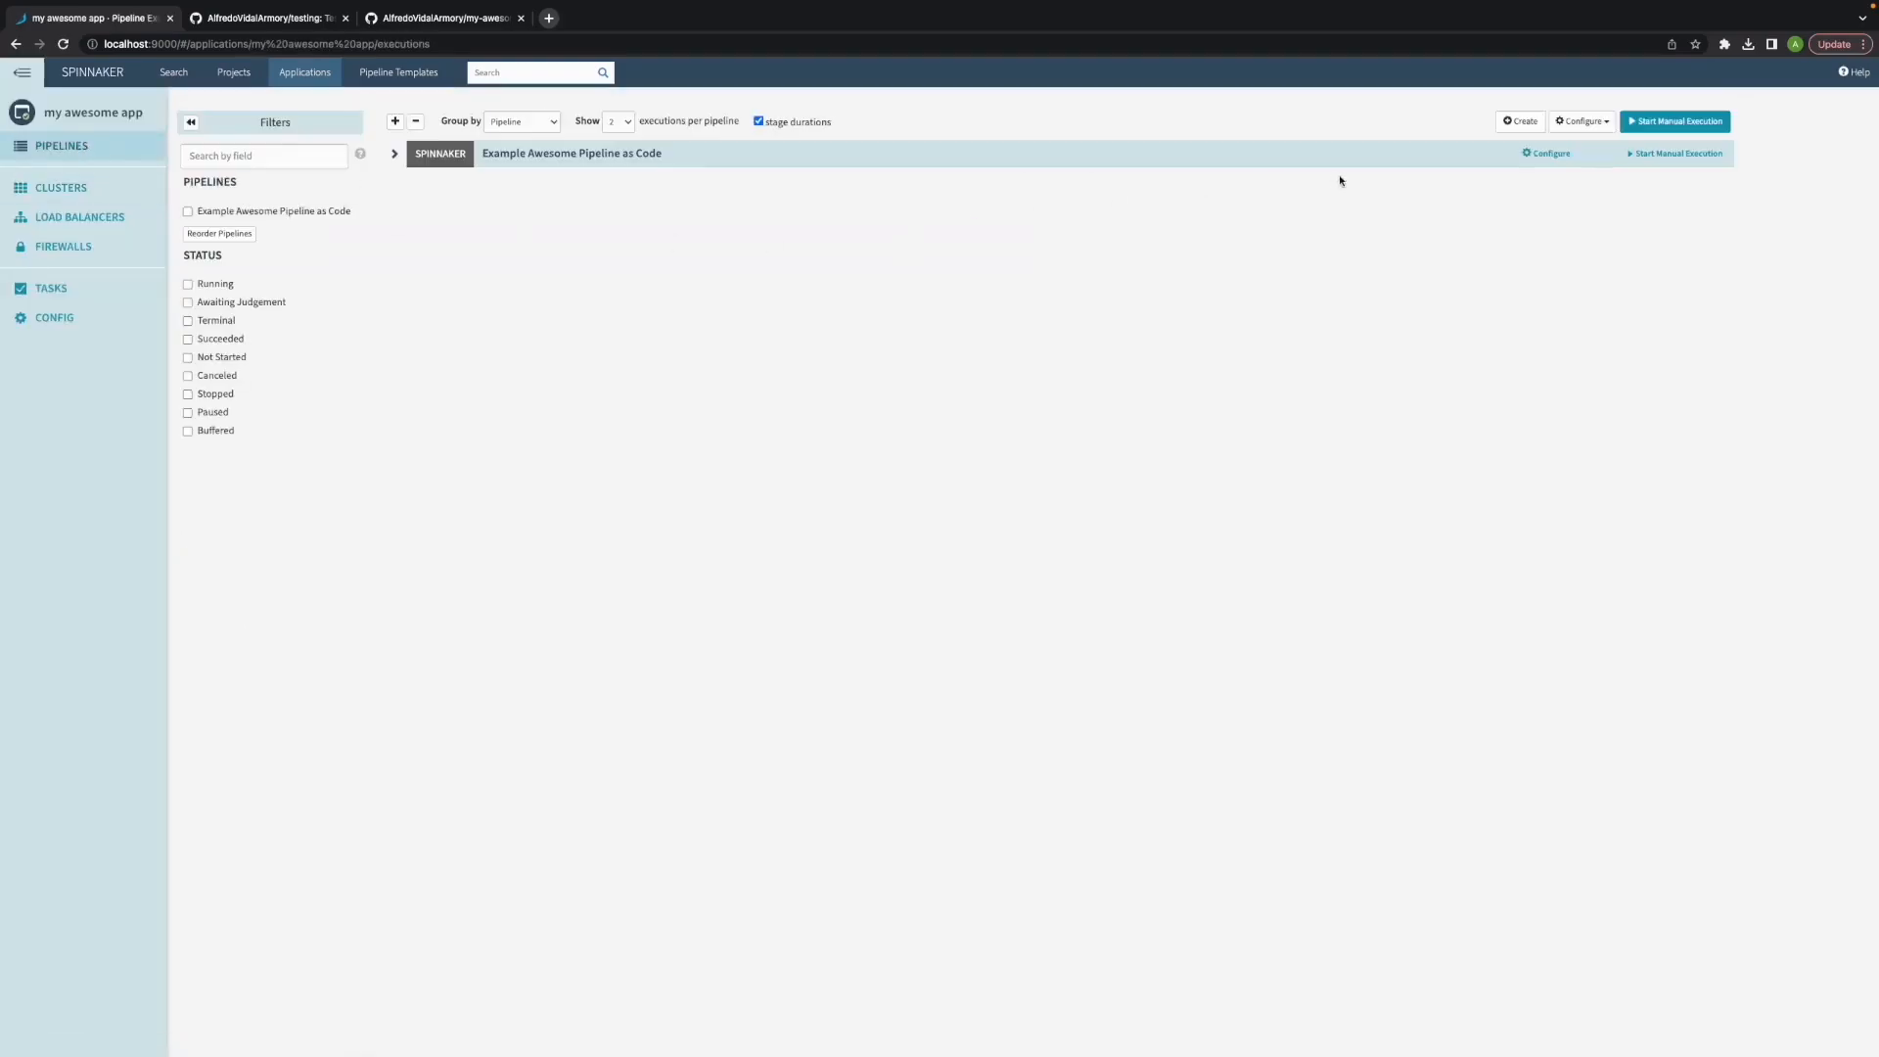
click(1548, 153)
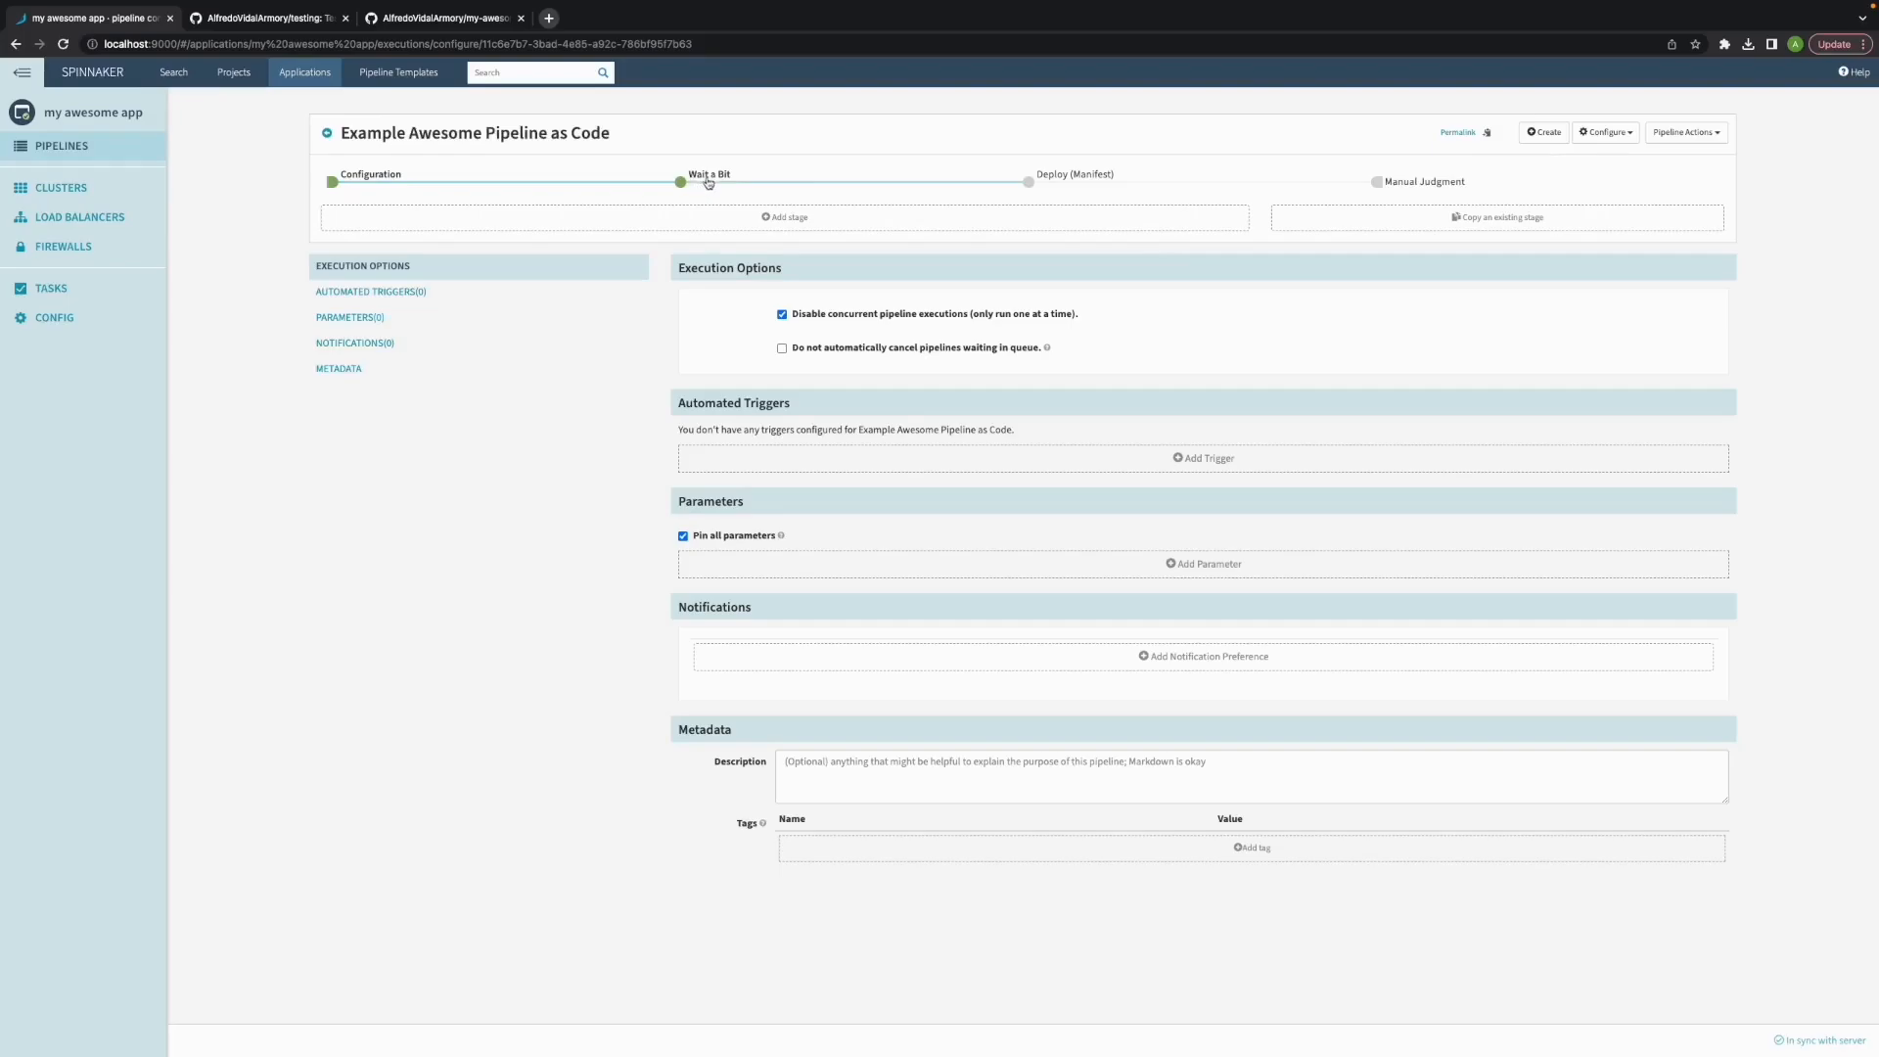
Inspect its Wait a Bit, Deploy (Manifest) and Manual Judgment stages.
click(679, 182)
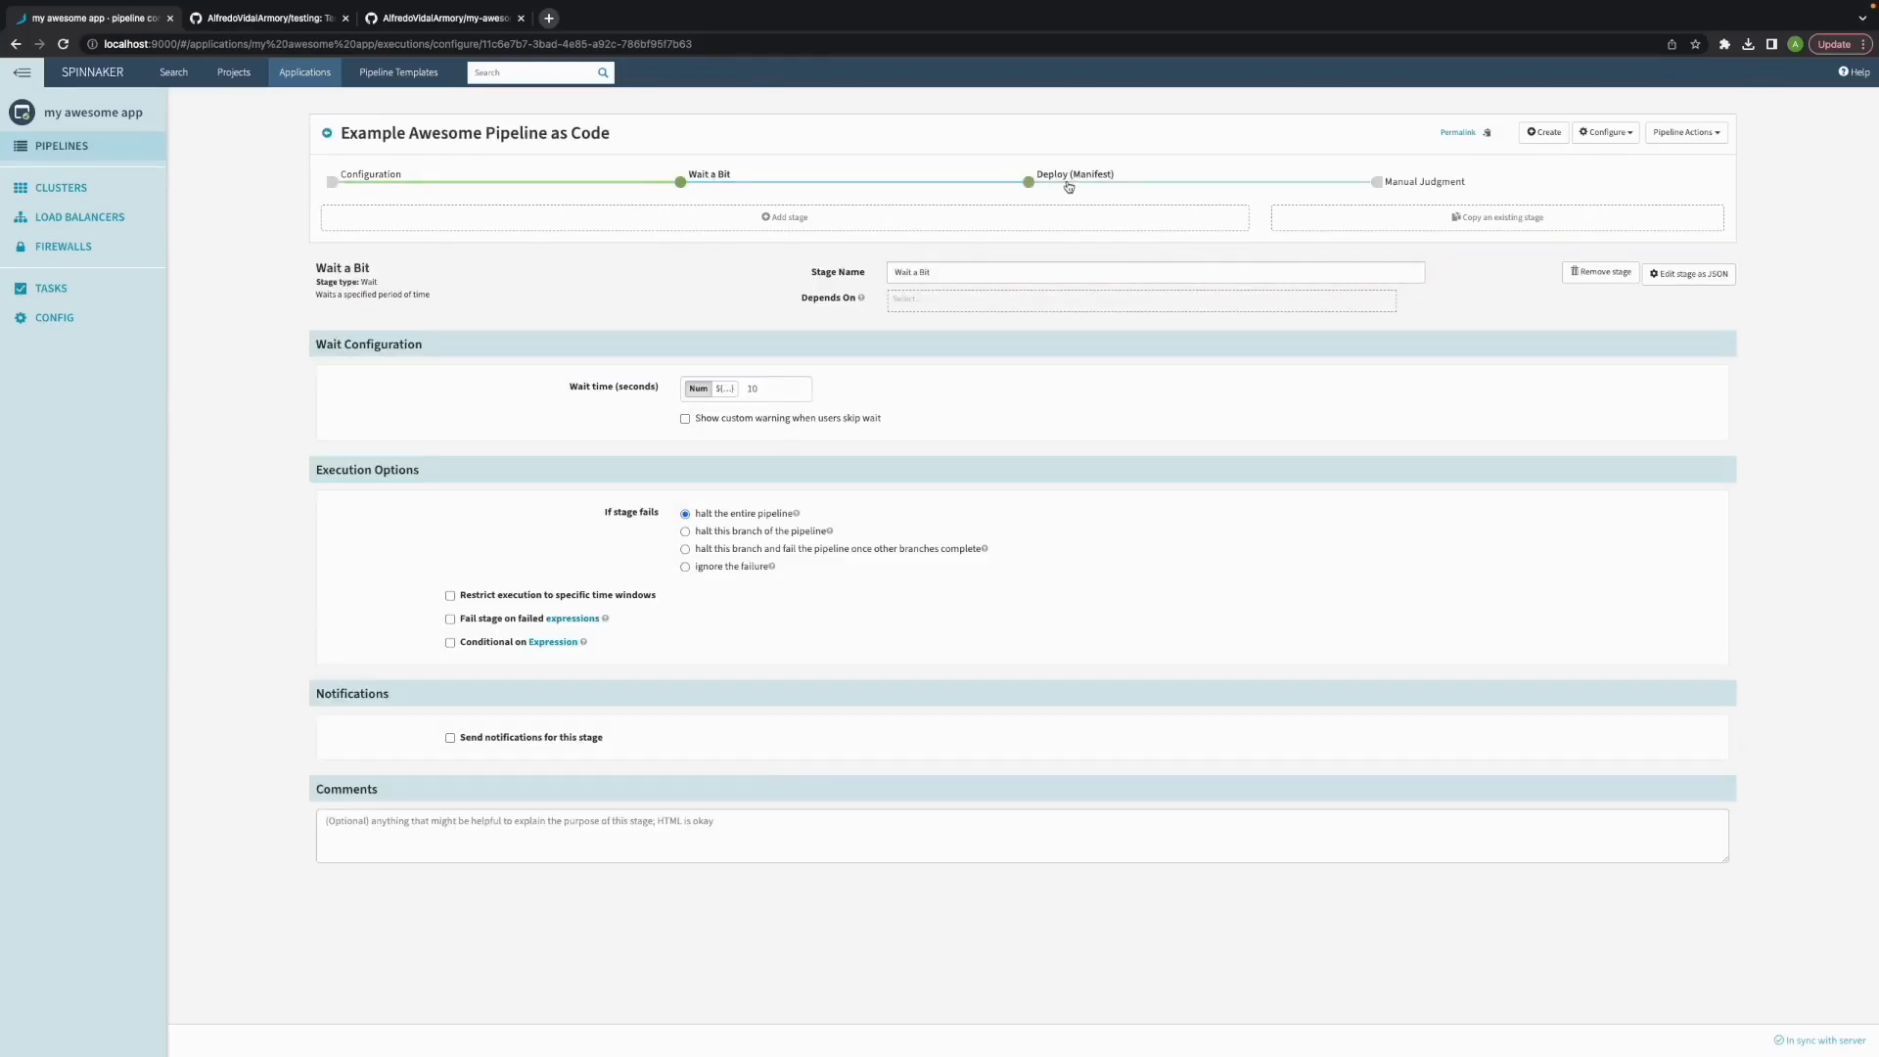
click(1028, 182)
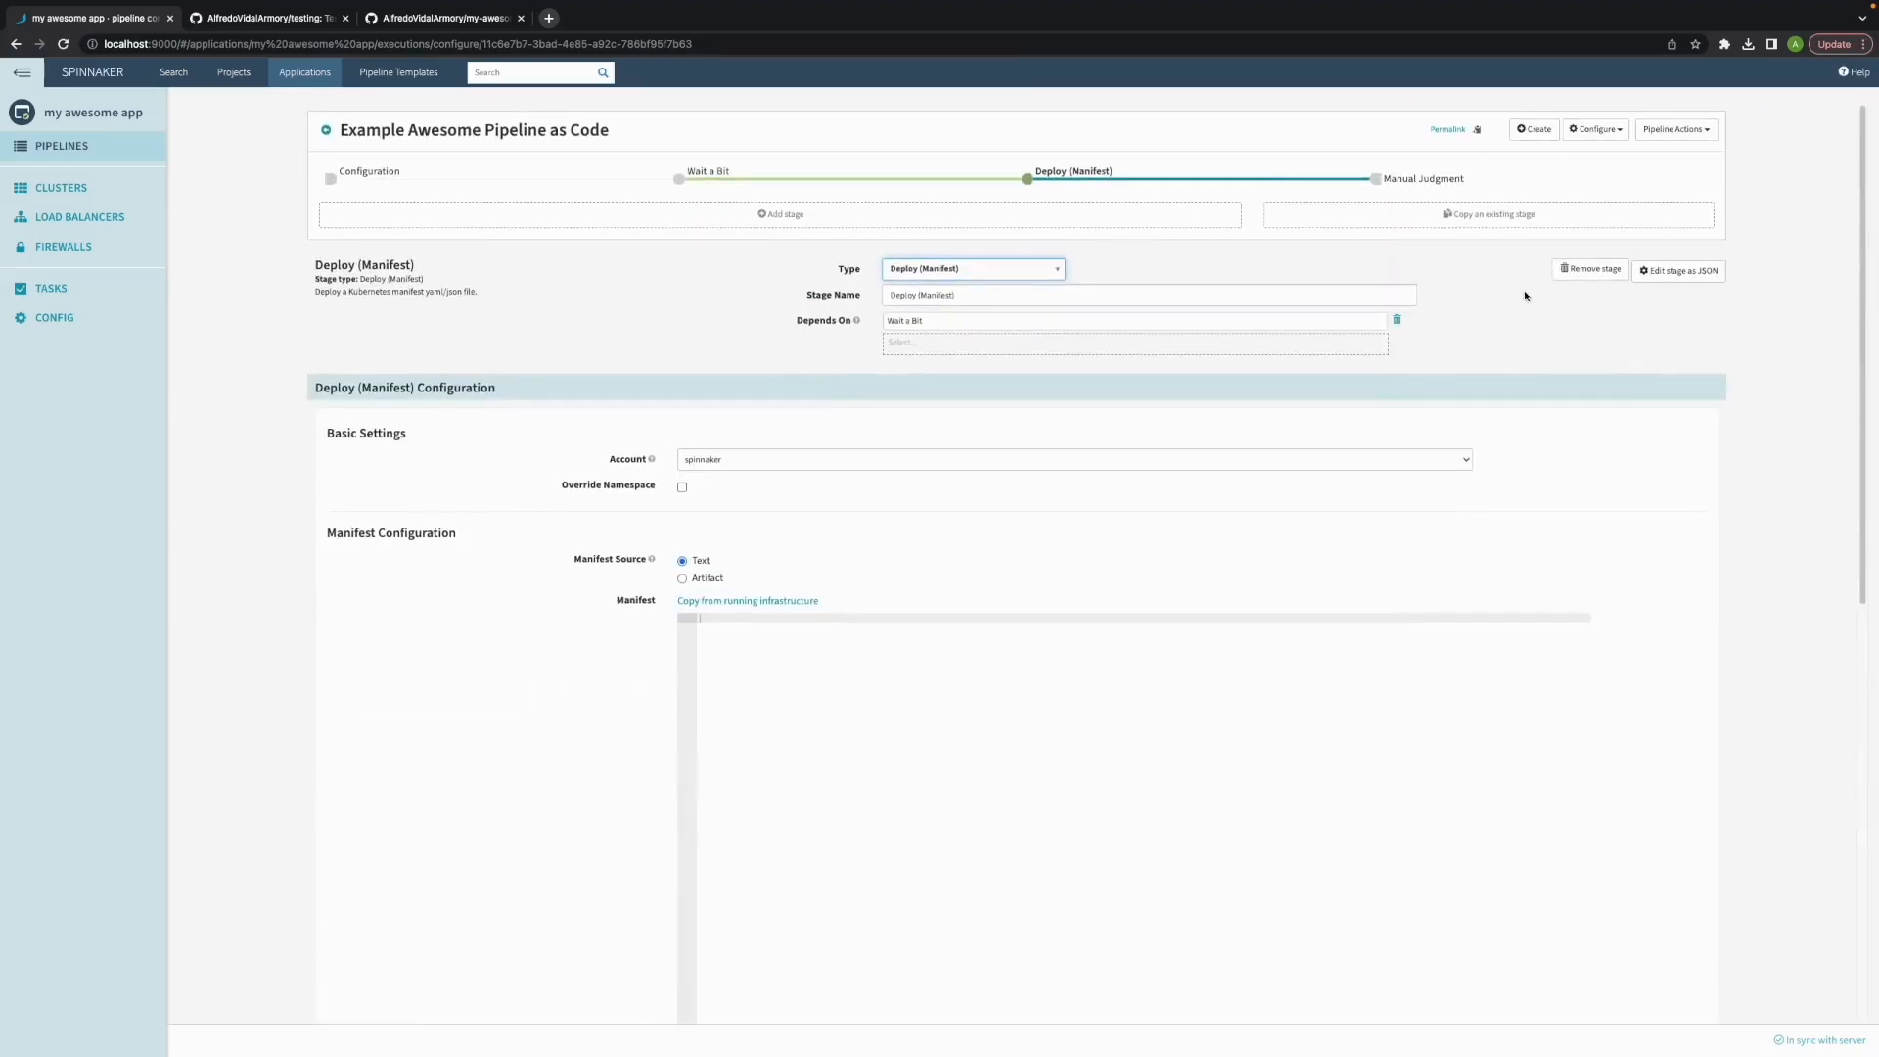
click(1375, 178)
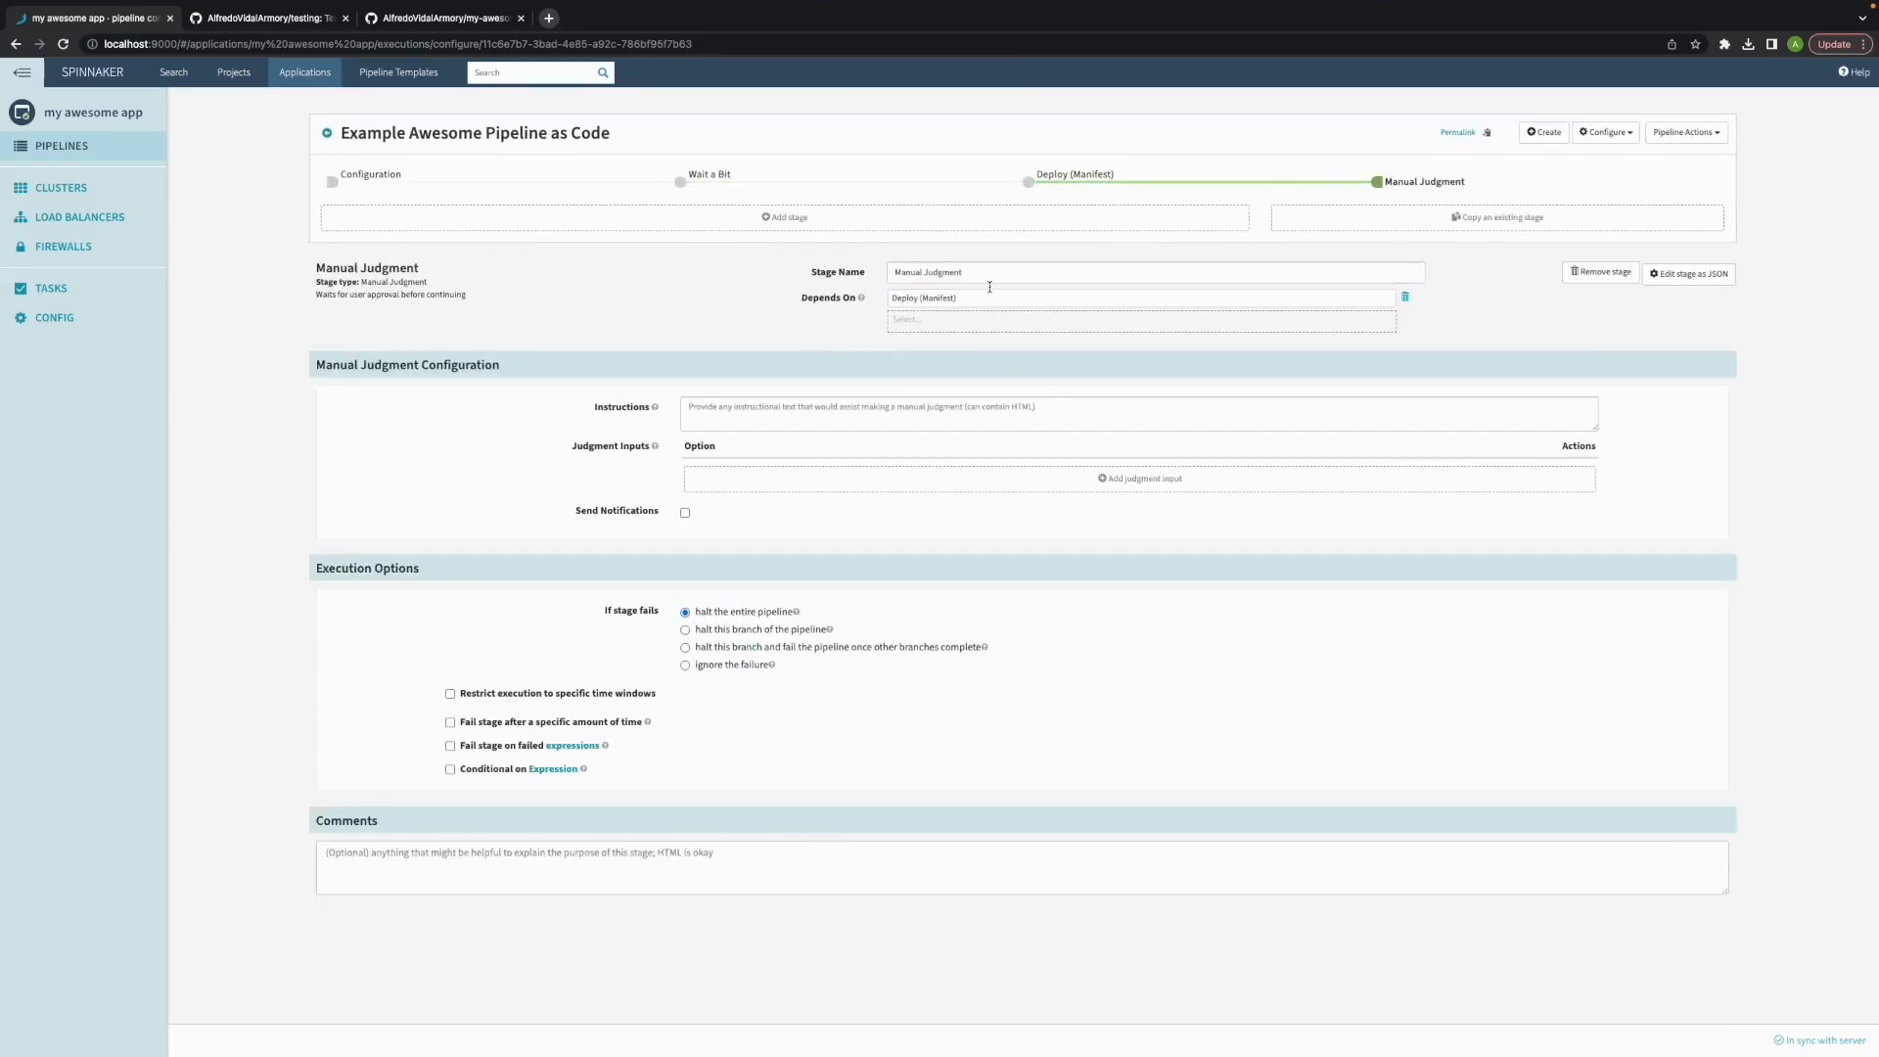
mouse_move(625, 329)
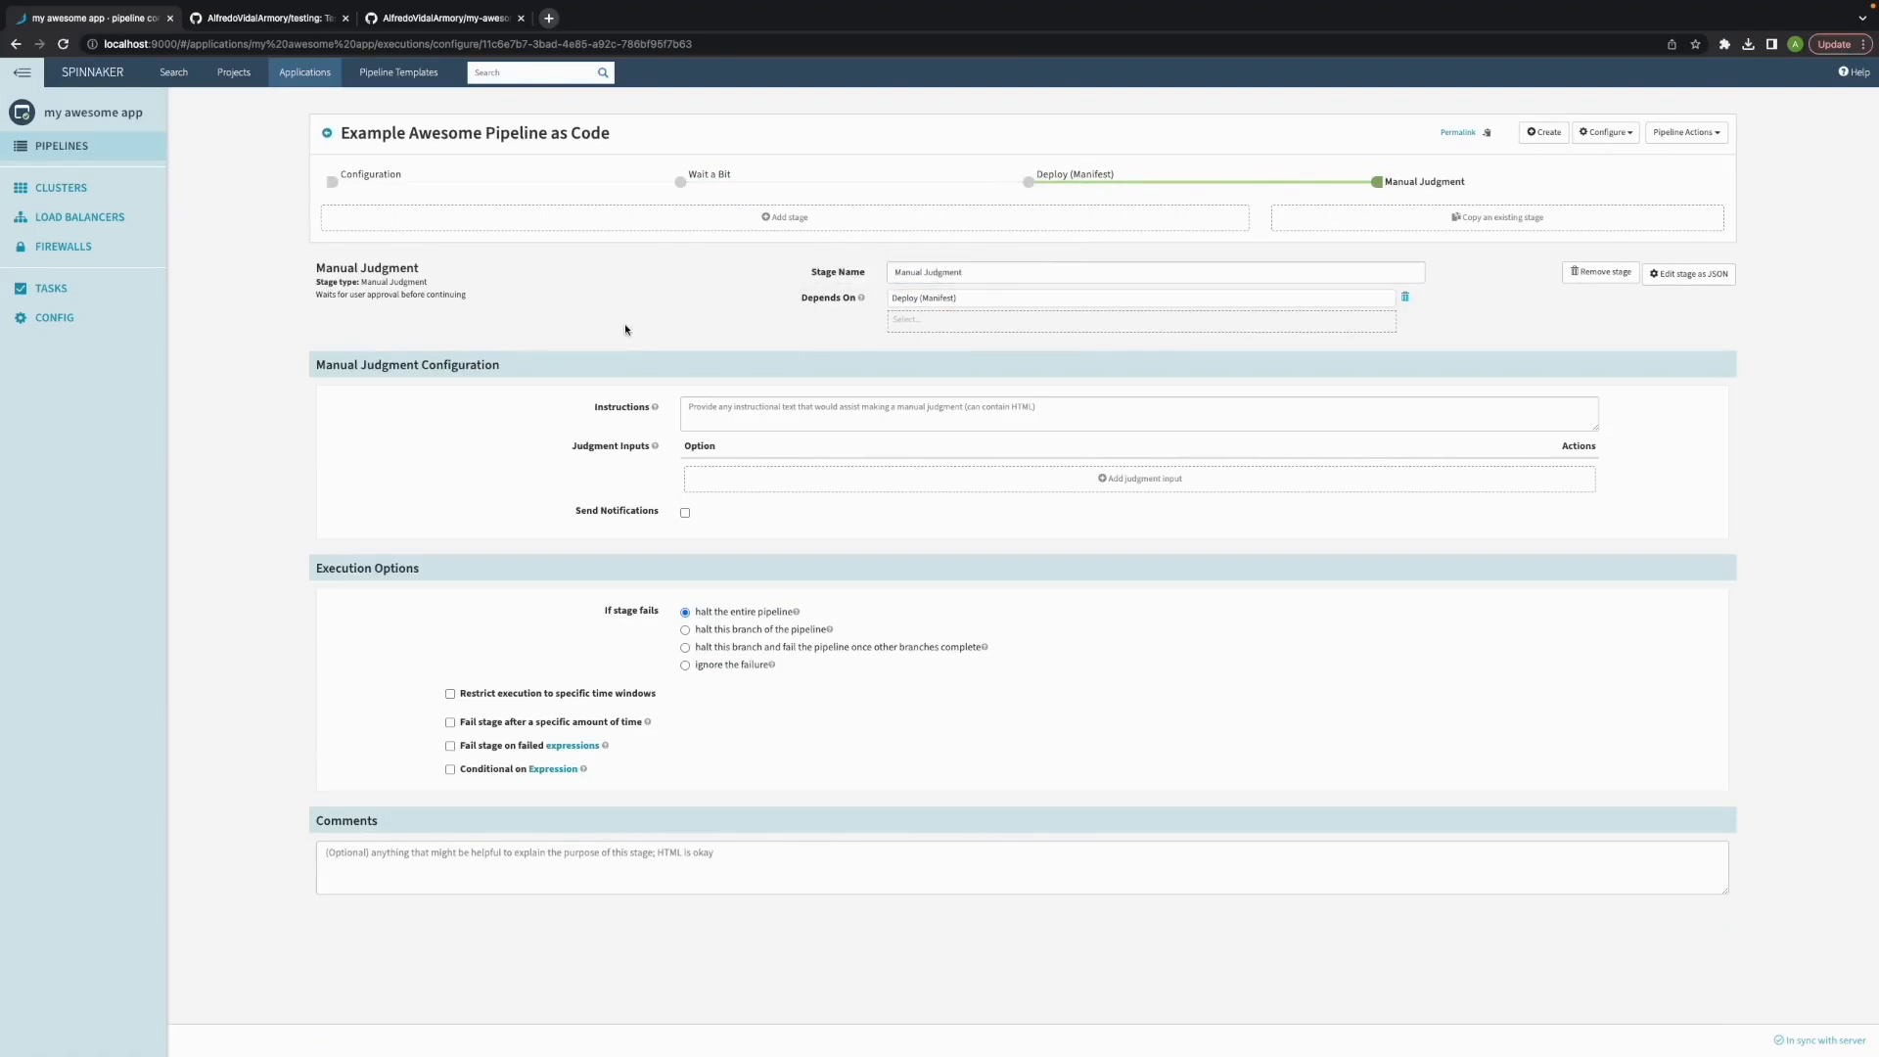
mouse_move(332, 326)
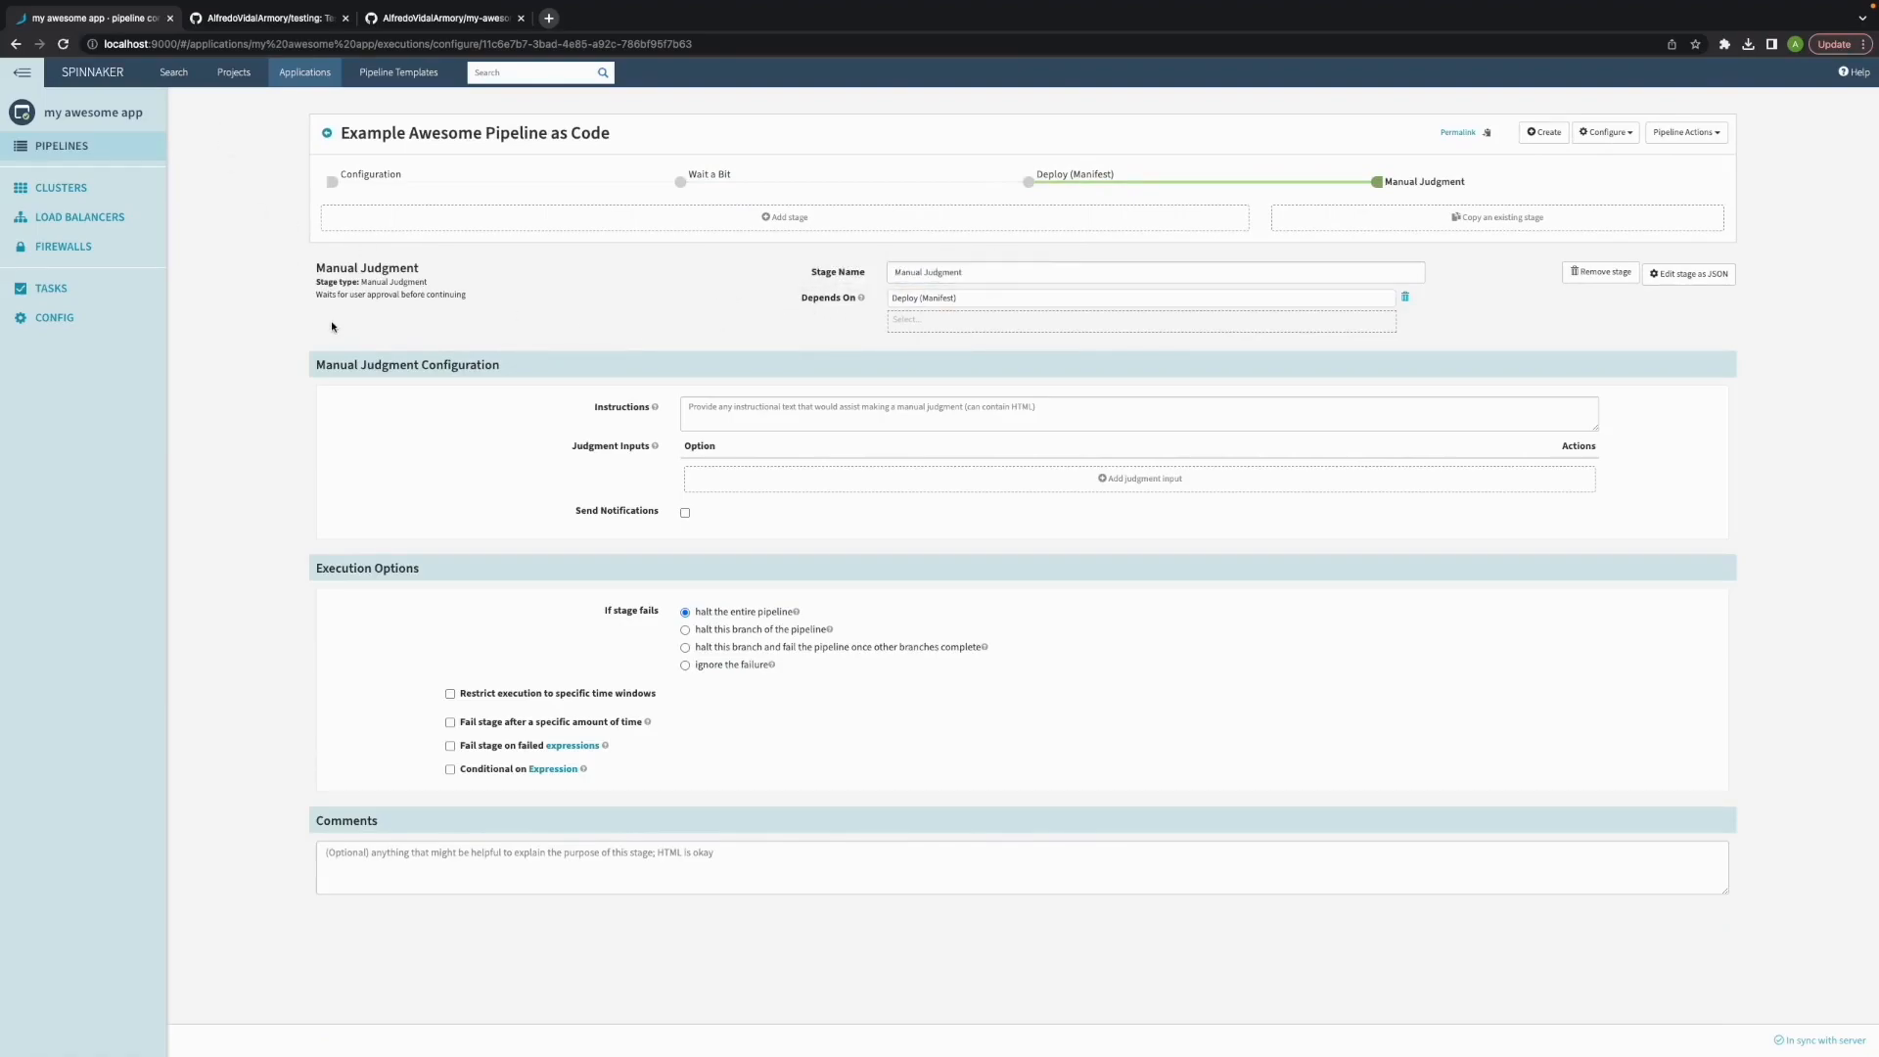
click(264, 17)
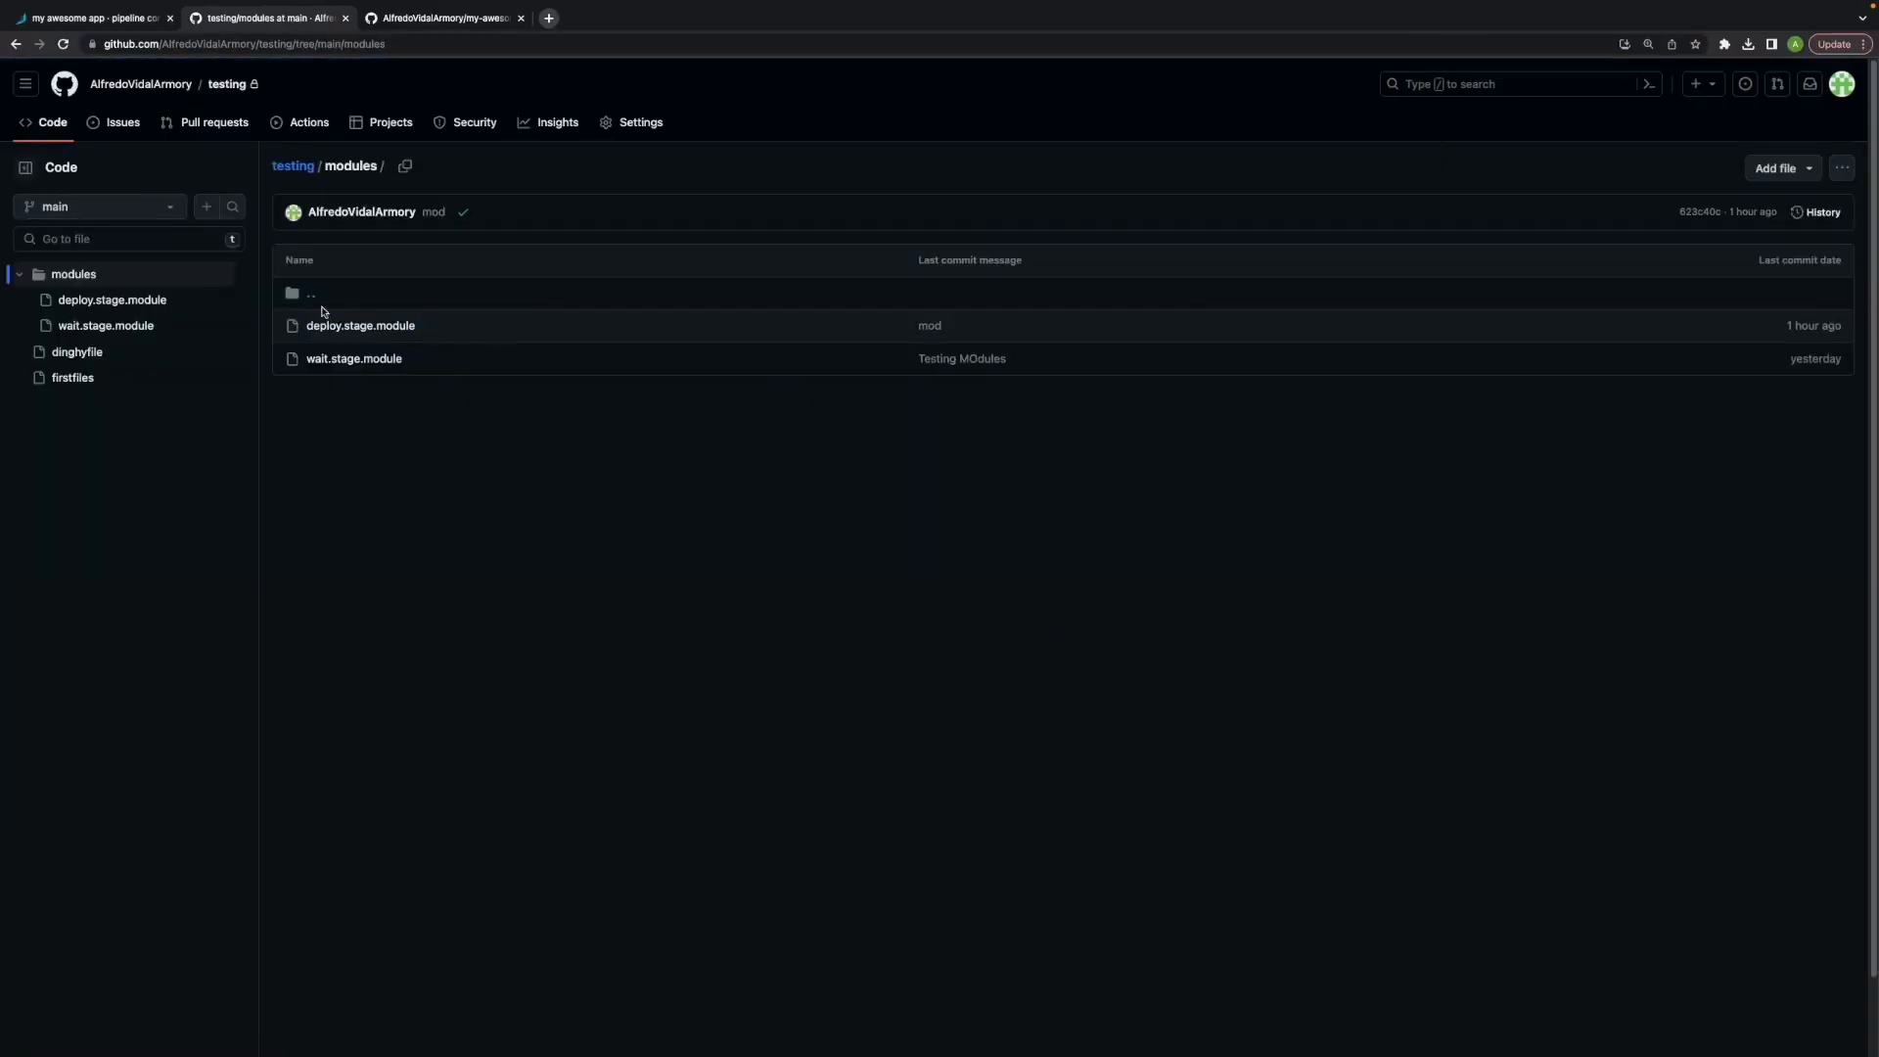
Go up from modules to the testing repository root, then view my-awesome-project.
click(293, 165)
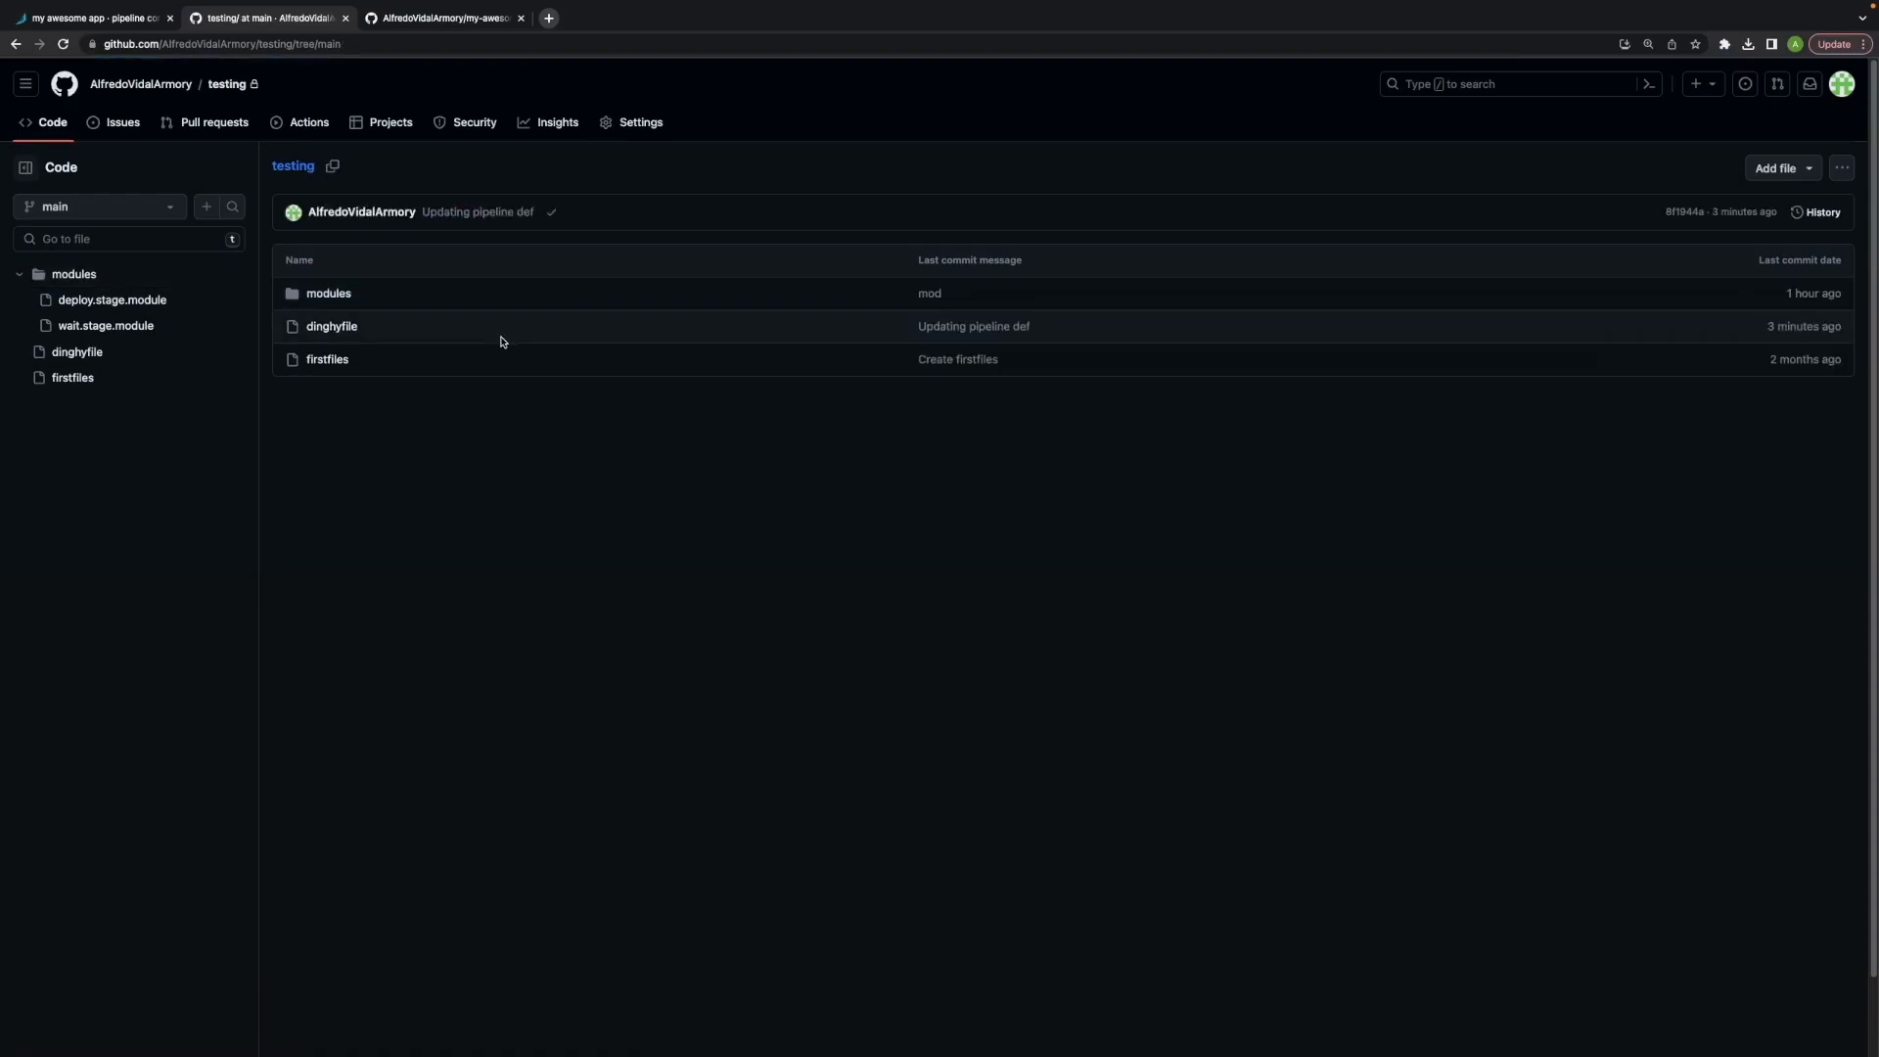
click(441, 18)
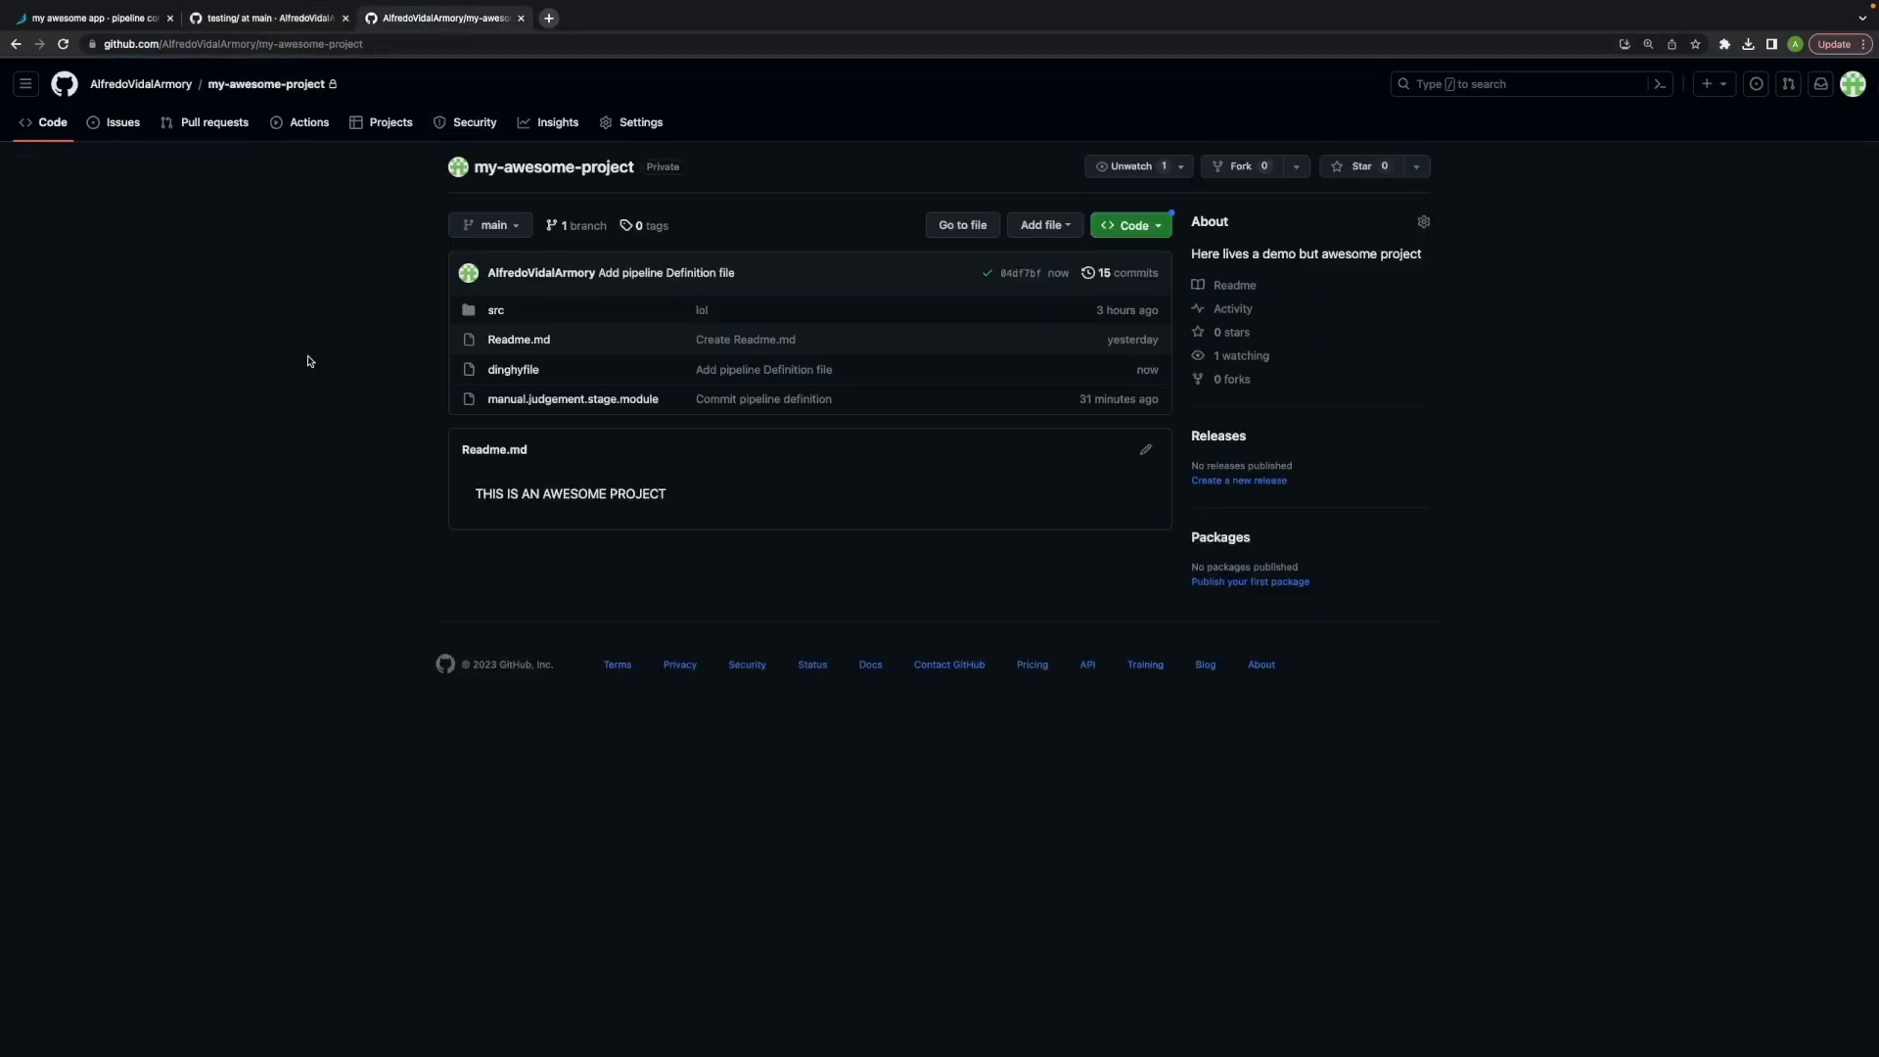